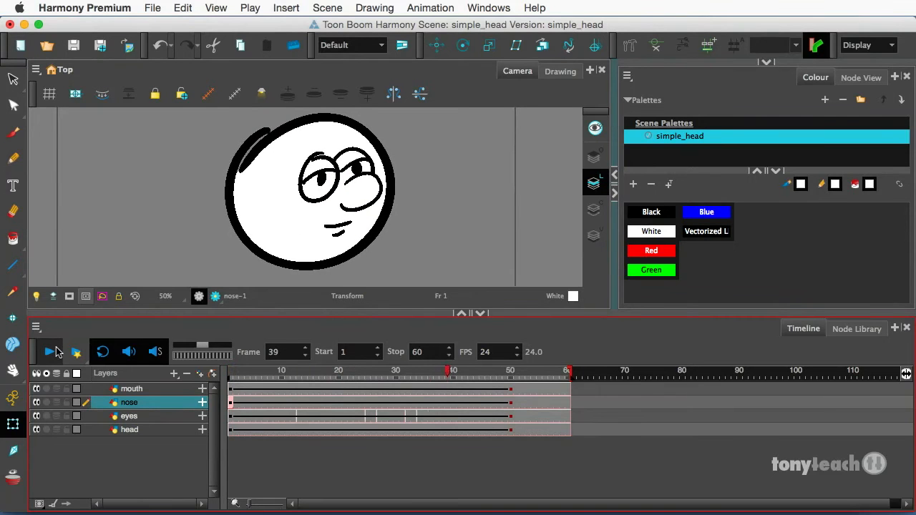
- Preview the finished head-turn animation, playing it and scrubbing through the blink frames
{"action": "left_click", "coordinate": [360, 371]}
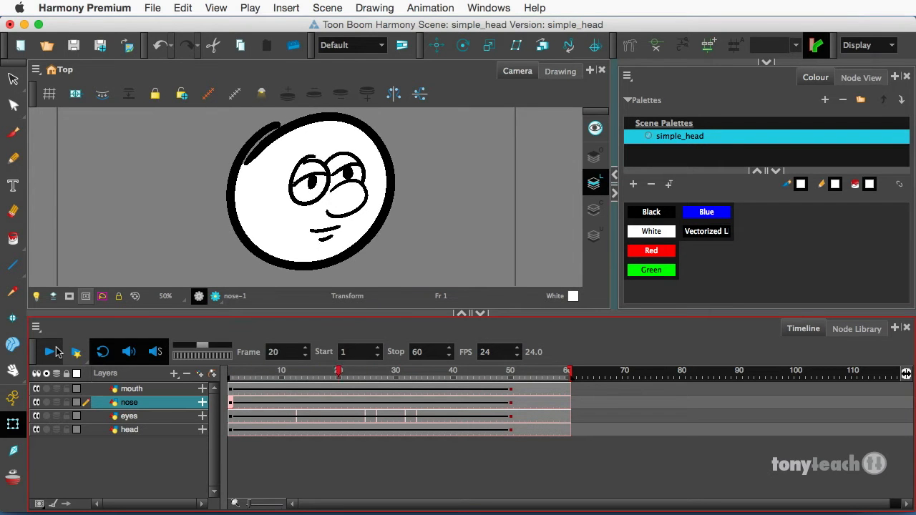
{"action": "left_click", "coordinate": [258, 369]}
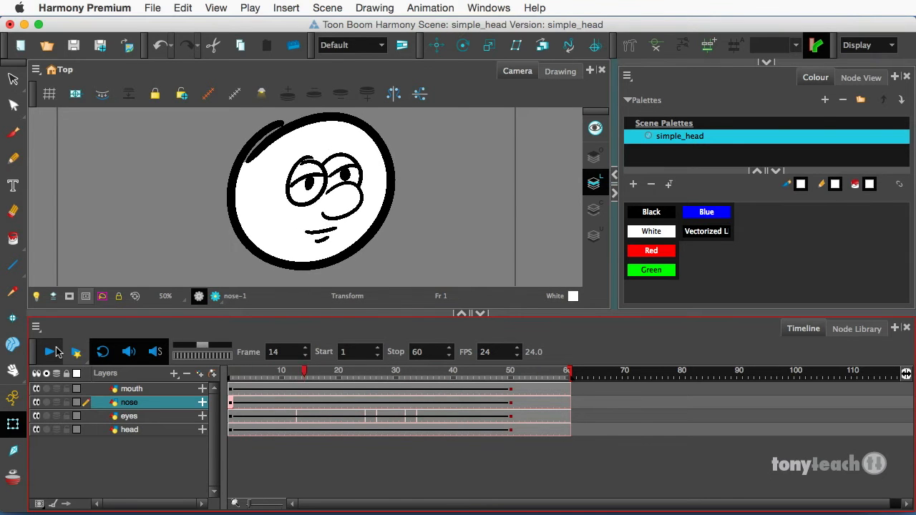
{"action": "left_click", "coordinate": [230, 370]}
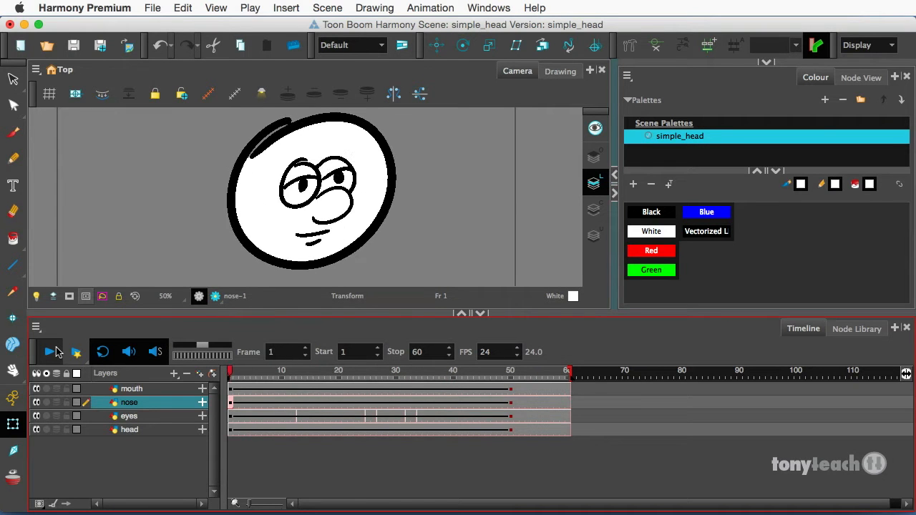
{"action": "left_click", "coordinate": [47, 352]}
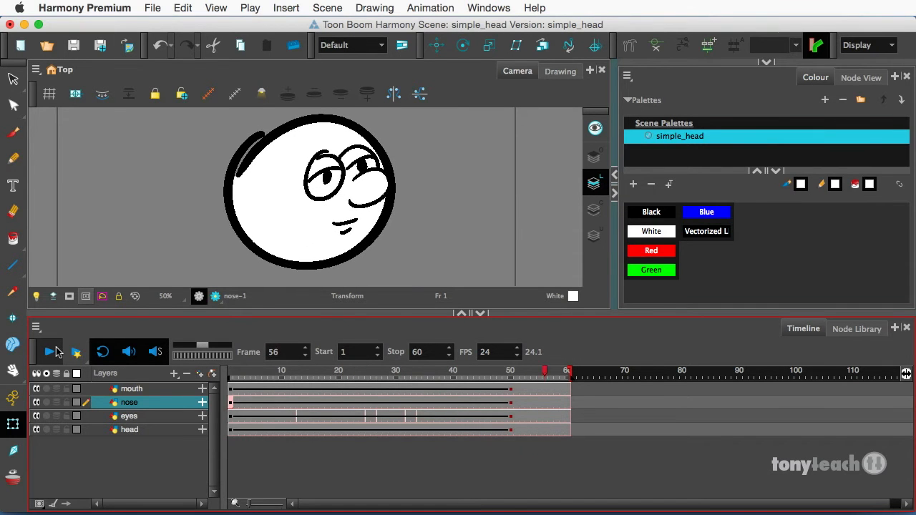
{"action": "left_click_drag", "start_coordinate": [566, 372], "coordinate": [469, 372]}
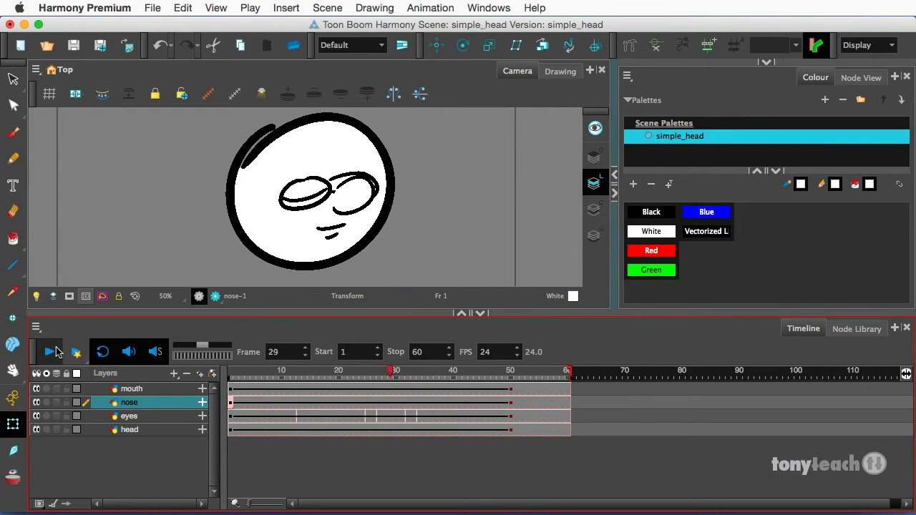
{"action": "left_click_drag", "start_coordinate": [394, 371], "coordinate": [315, 370]}
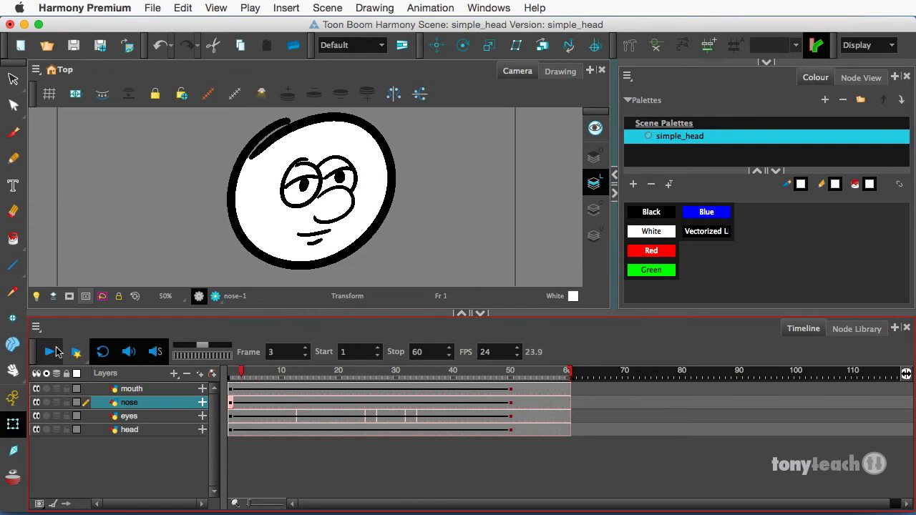
{"action": "left_click", "coordinate": [47, 352]}
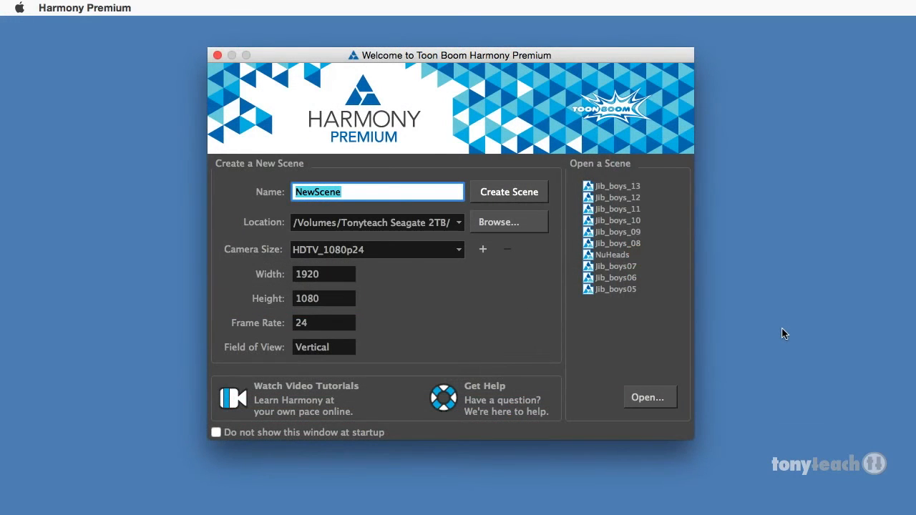
{"action": "mouse_move", "coordinate": [703, 292]}
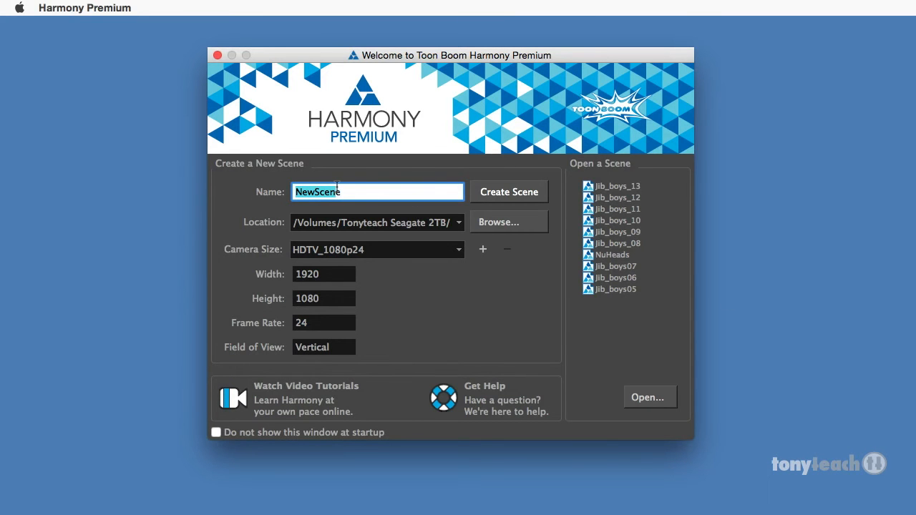
{"action": "mouse_move", "coordinate": [266, 189]}
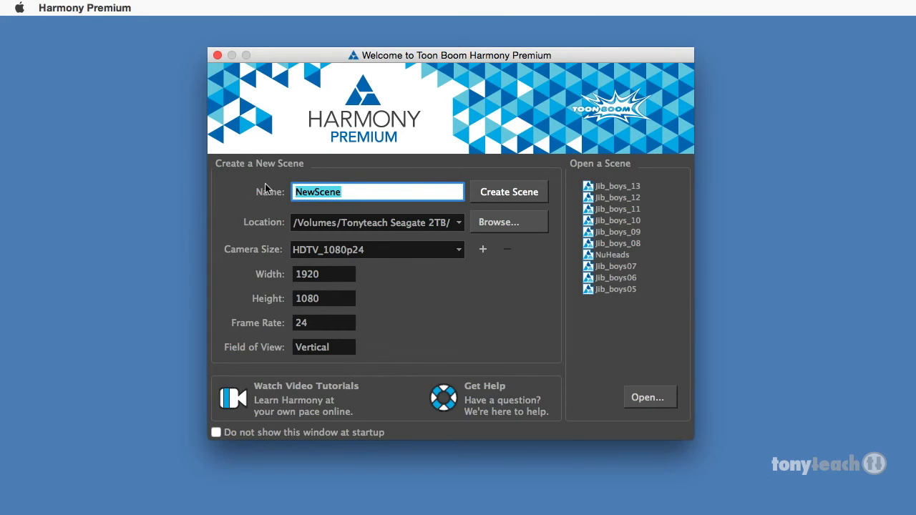
- Name the new scene simple_head and choose the HDTV_720p24 camera size (1280×720, 24 fps)
{"action": "type", "text": "simpl"}
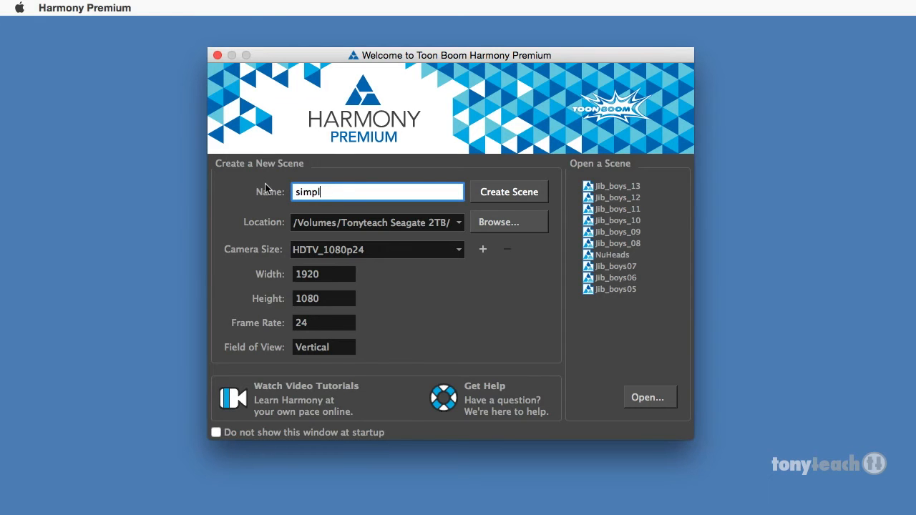
{"action": "type", "text": "e_"}
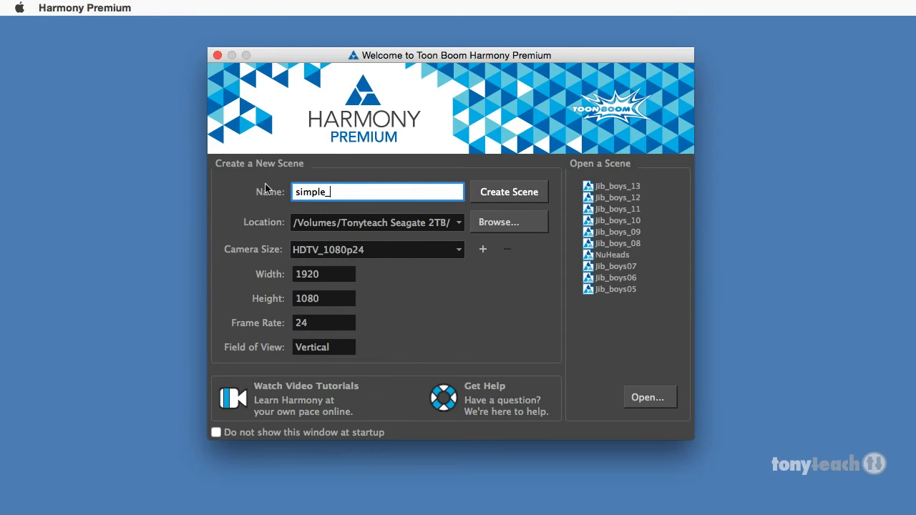
{"action": "type", "text": "head"}
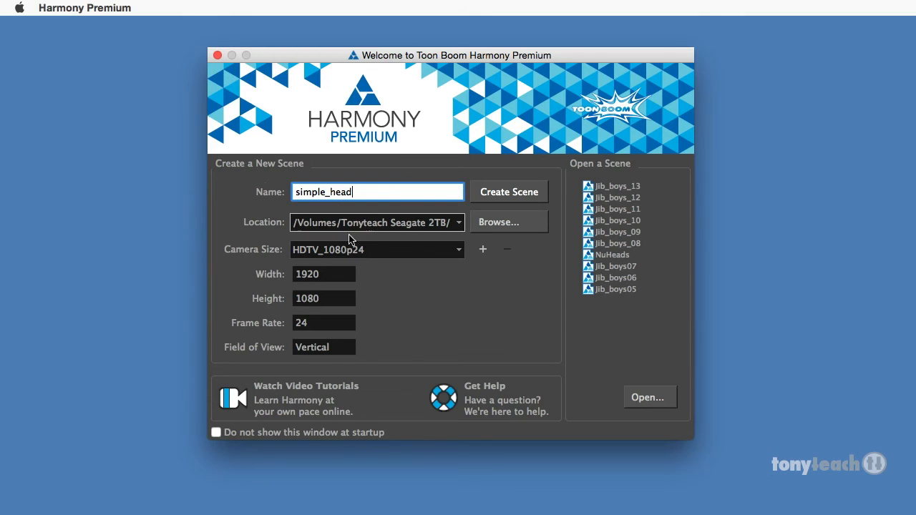
{"action": "mouse_move", "coordinate": [299, 259]}
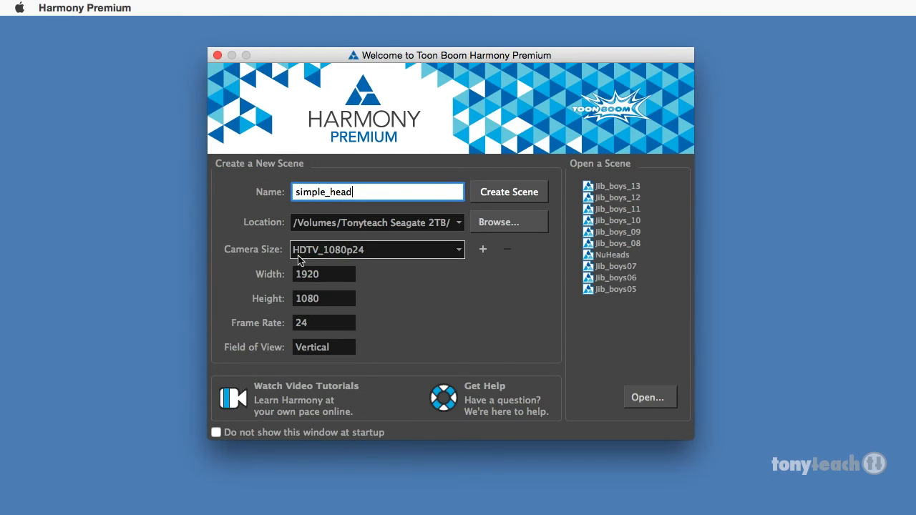
{"action": "mouse_move", "coordinate": [422, 256]}
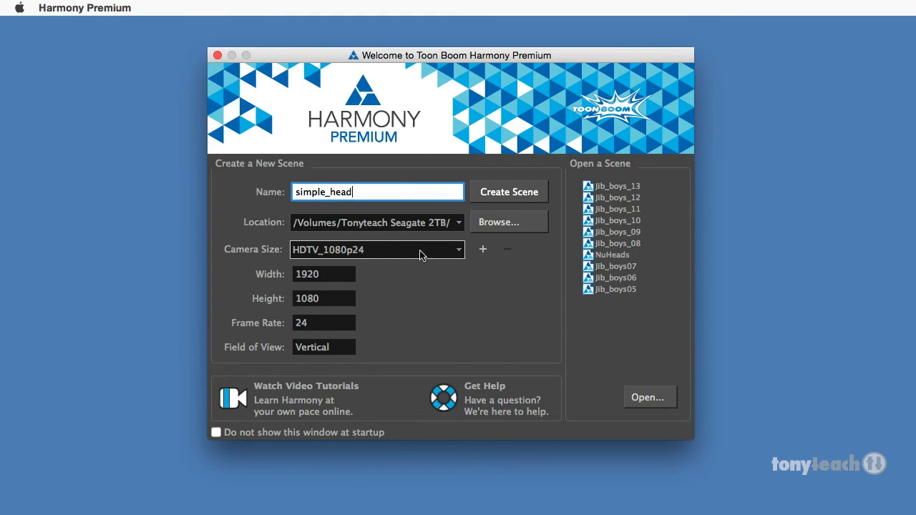
{"action": "left_click", "coordinate": [376, 249]}
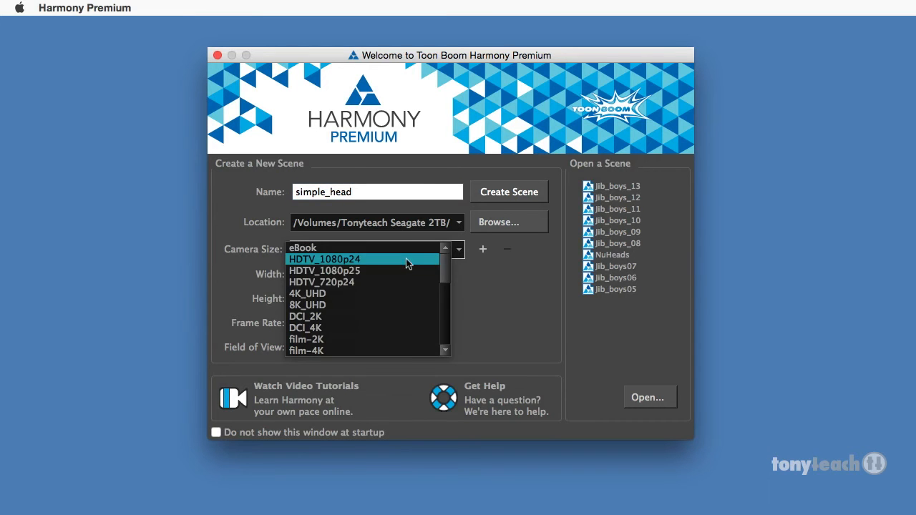
{"action": "mouse_move", "coordinate": [383, 285]}
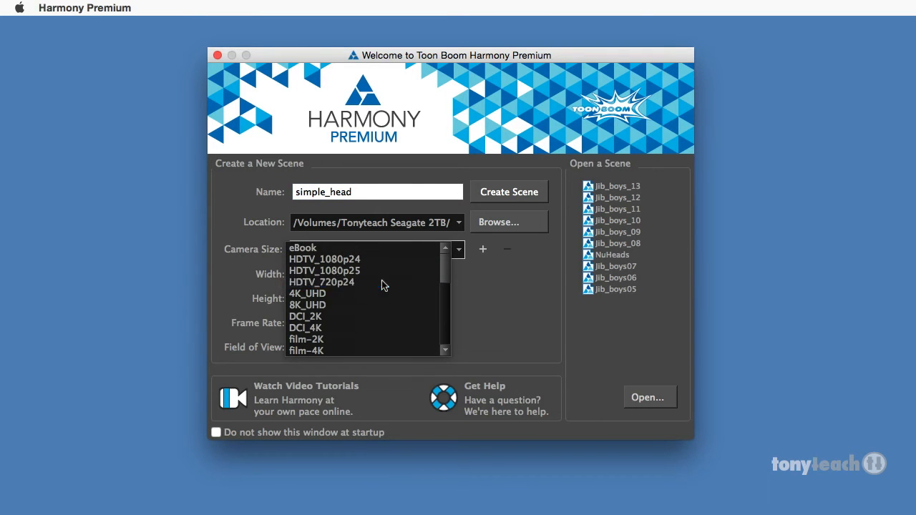
{"action": "left_click", "coordinate": [321, 281]}
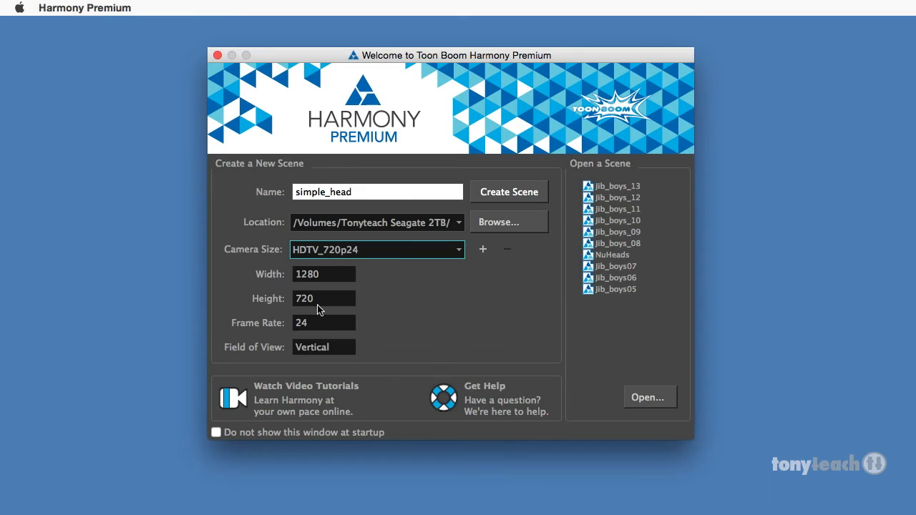
{"action": "mouse_move", "coordinate": [318, 334]}
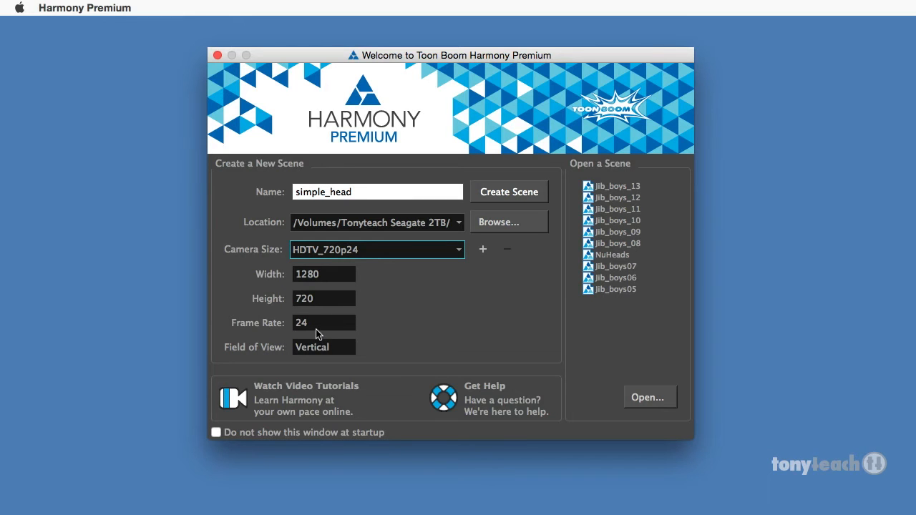
{"action": "mouse_move", "coordinate": [414, 294]}
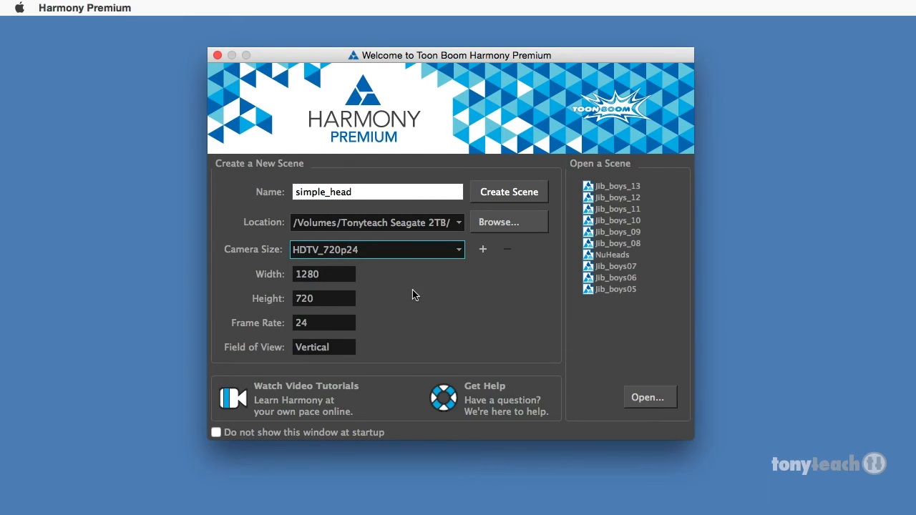
{"action": "mouse_move", "coordinate": [509, 192]}
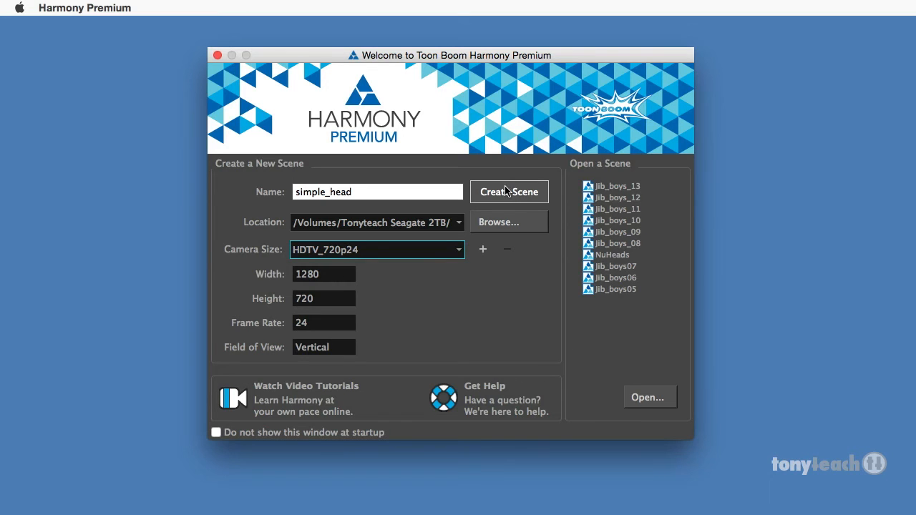
{"action": "mouse_move", "coordinate": [507, 192]}
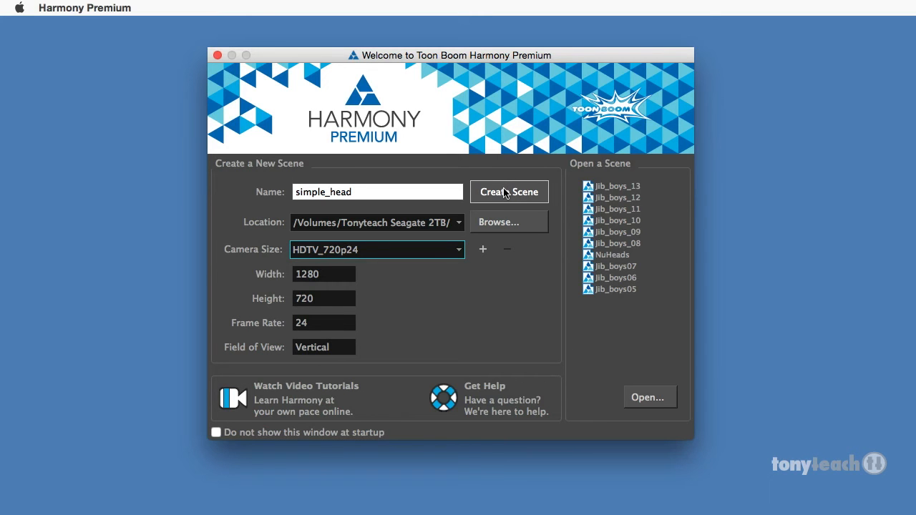
- Create the simple_head scene, opening the main workspace with an empty drawing
{"action": "left_click", "coordinate": [510, 192]}
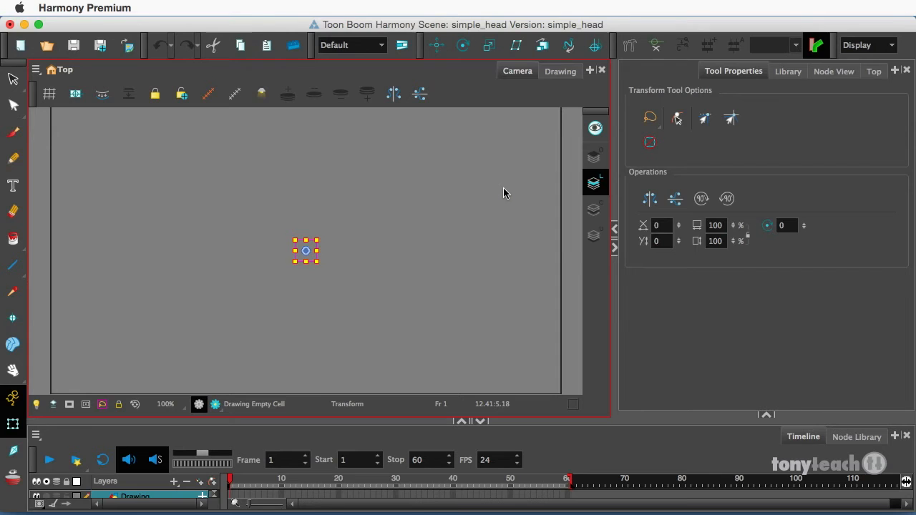
{"action": "mouse_move", "coordinate": [166, 446]}
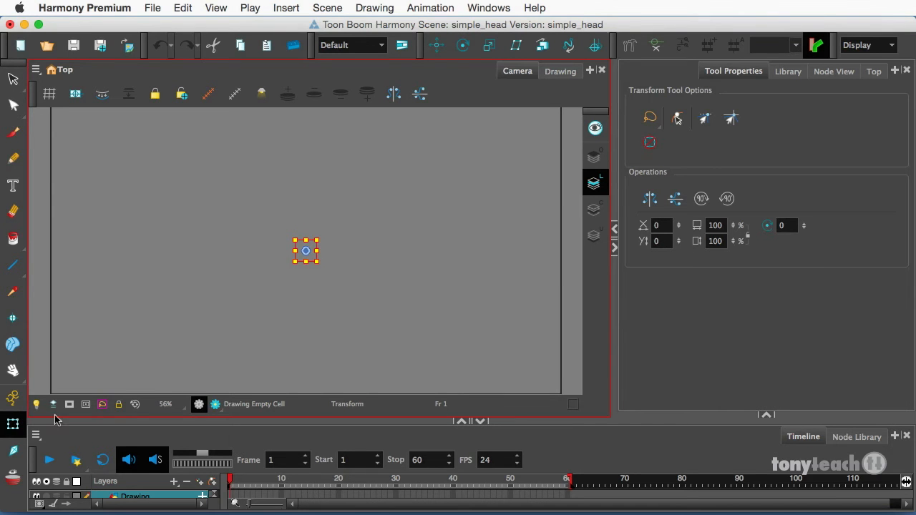
{"action": "mouse_move", "coordinate": [13, 79]}
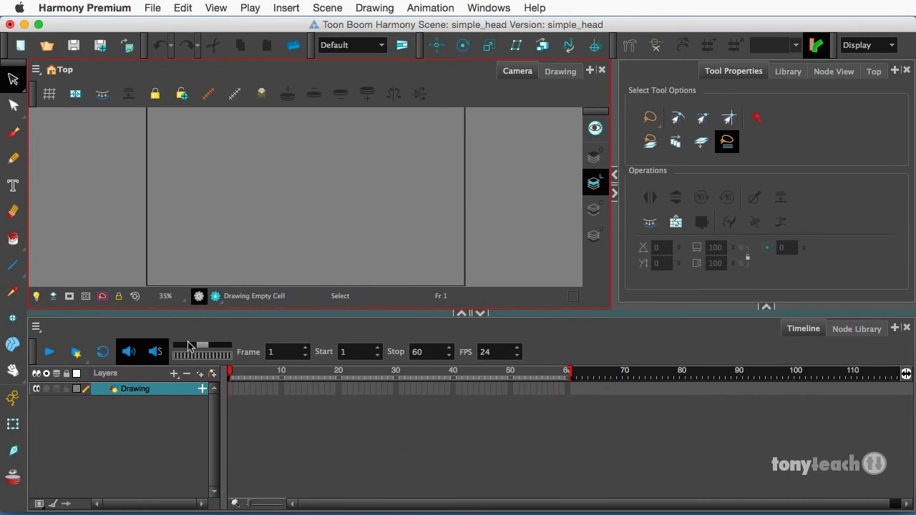
{"action": "mouse_move", "coordinate": [63, 160]}
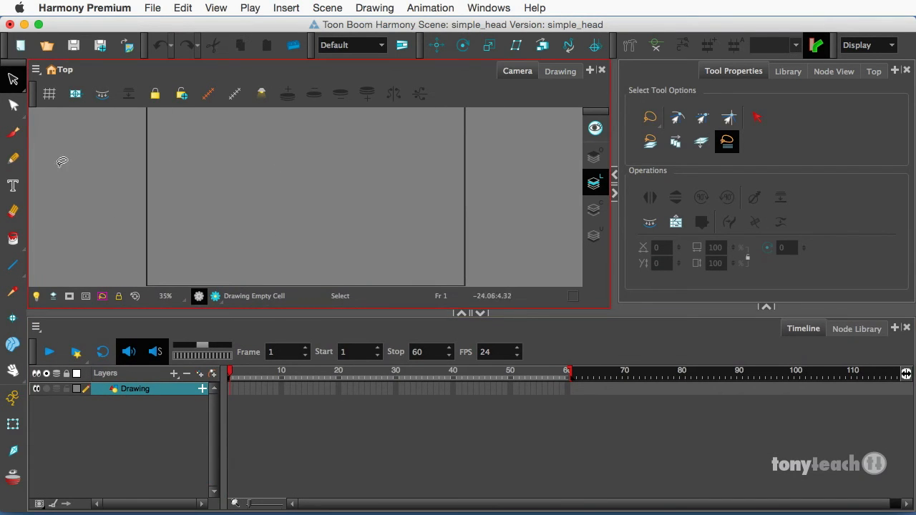
- Draw a thick black head circle with the brush at about 93 and rename the layer head
{"action": "left_click", "coordinate": [13, 135]}
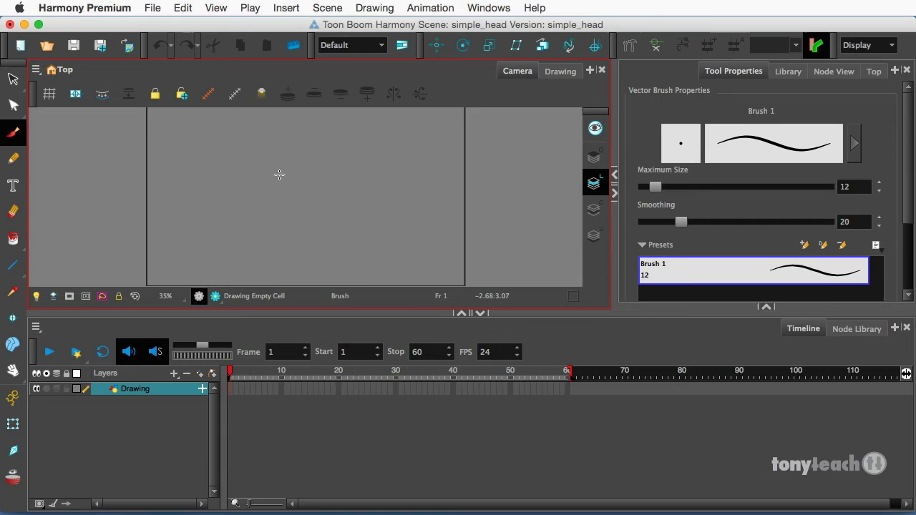
{"action": "mouse_move", "coordinate": [318, 213]}
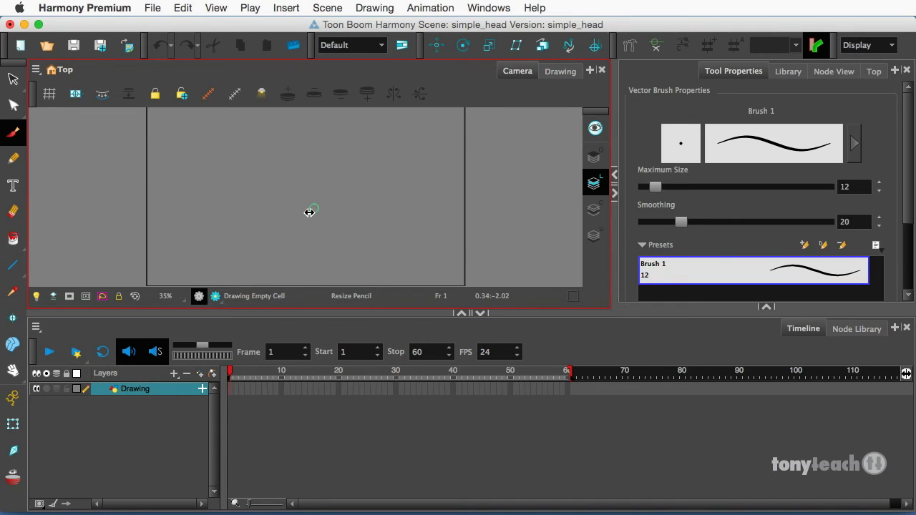
{"action": "left_click_drag", "start_coordinate": [655, 186], "coordinate": [729, 186]}
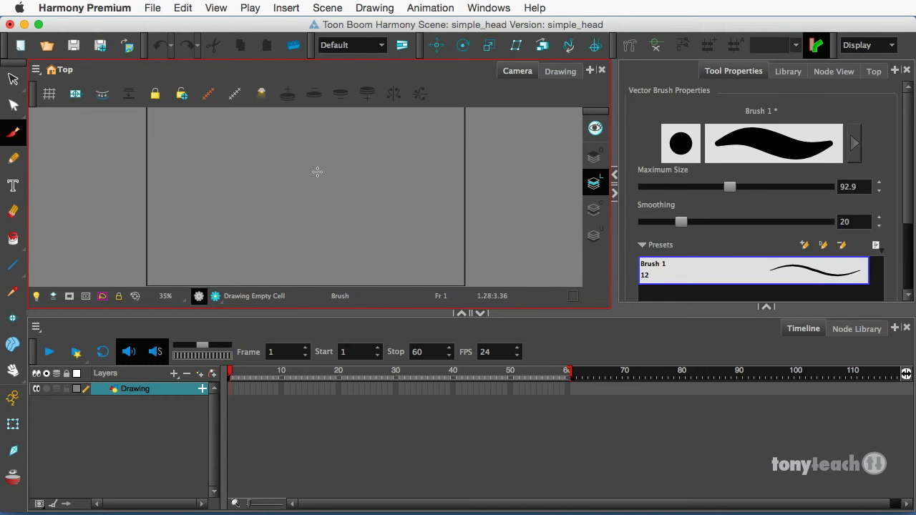
{"action": "mouse_move", "coordinate": [312, 146]}
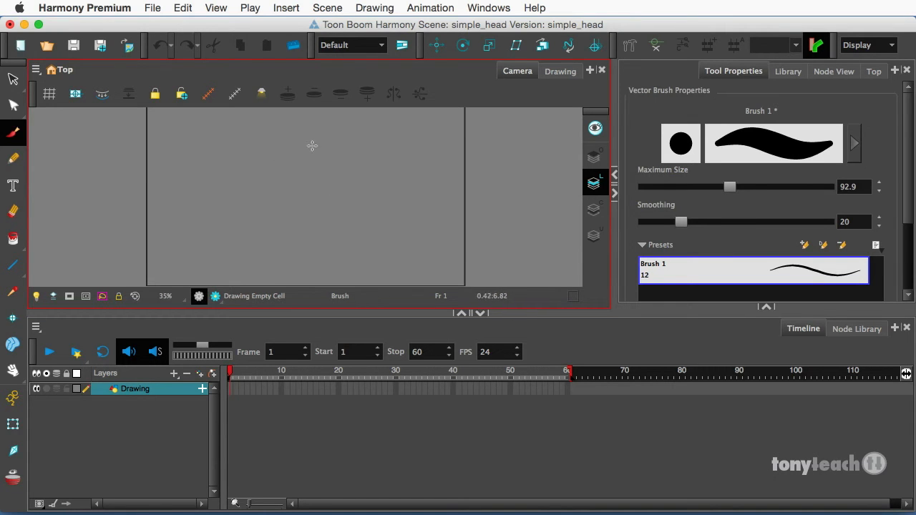
{"action": "mouse_move", "coordinate": [307, 143]}
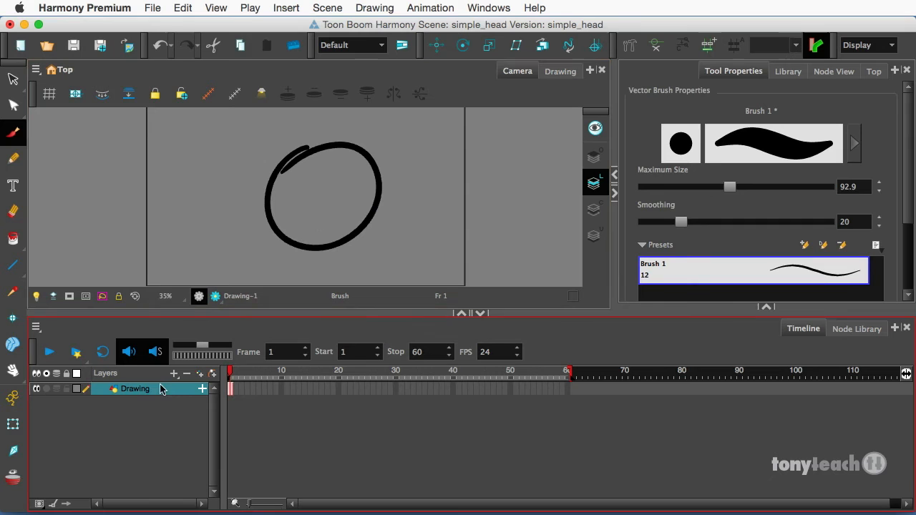
{"action": "double_click", "coordinate": [134, 389]}
{"action": "type", "text": "head"}
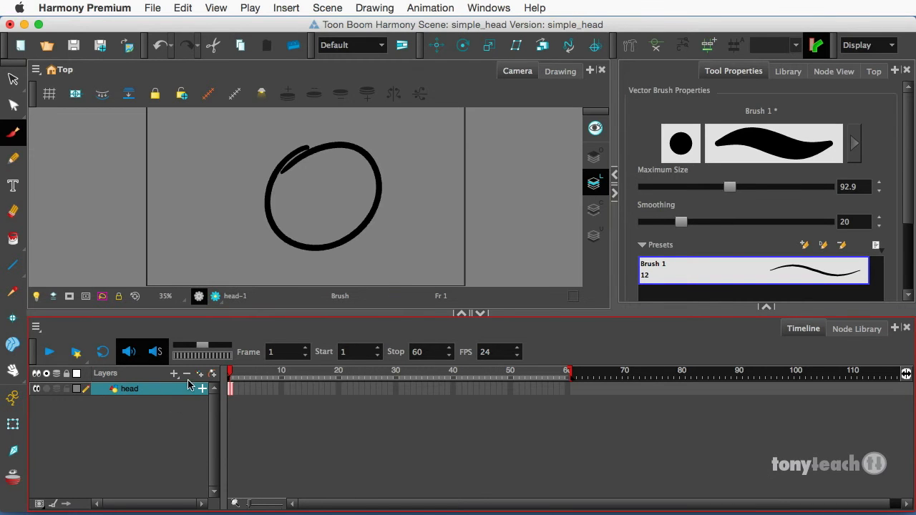
{"action": "mouse_move", "coordinate": [201, 379]}
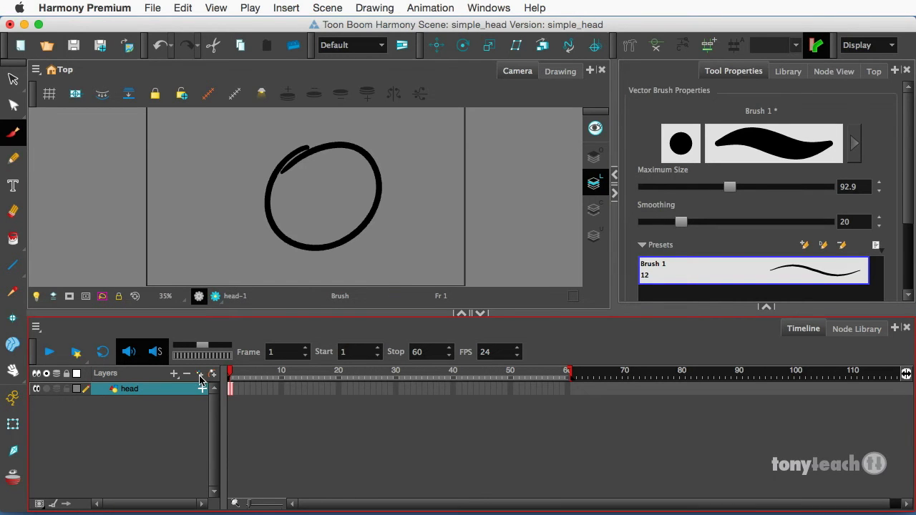
{"action": "mouse_move", "coordinate": [175, 372]}
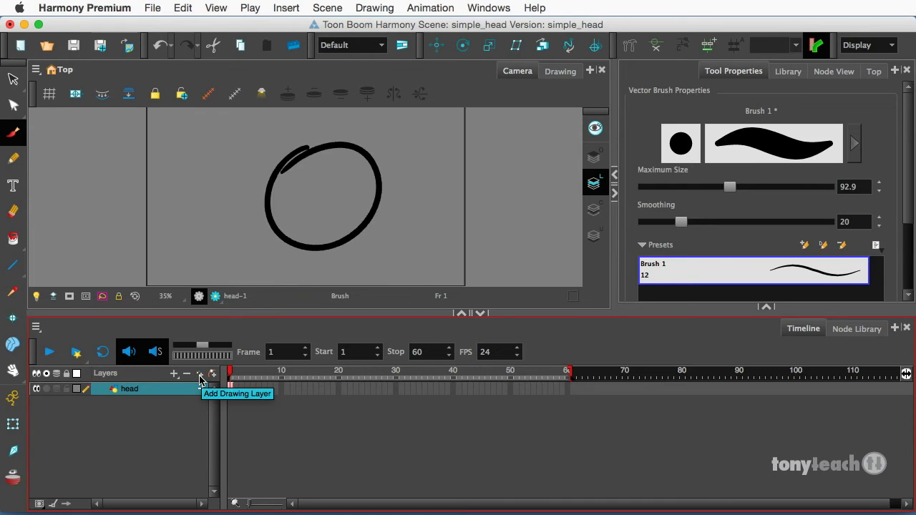
- Add three drawing layers named eyes, nose and mouth above the head layer
{"action": "left_click", "coordinate": [174, 372]}
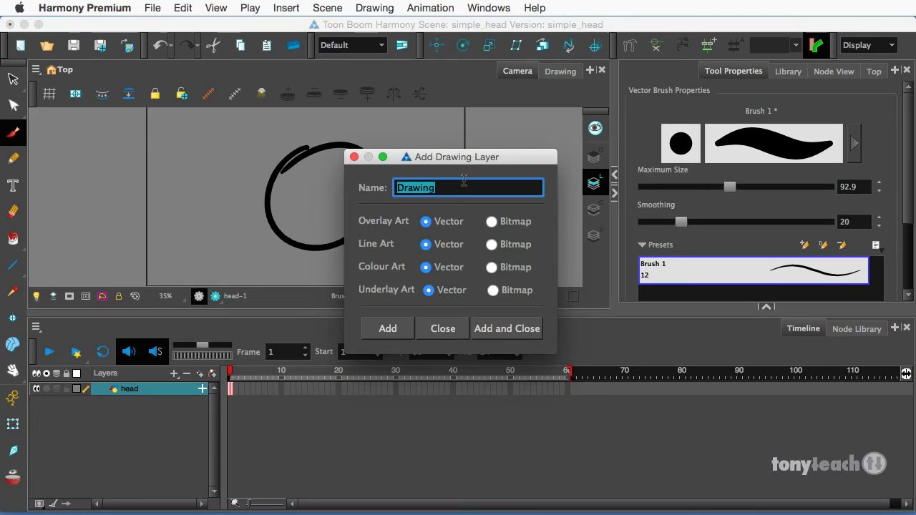
{"action": "type", "text": "eyes"}
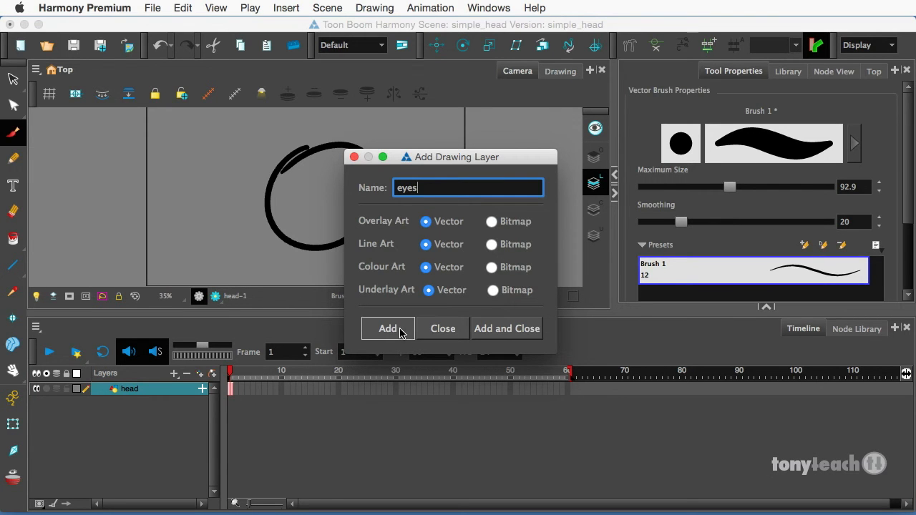
{"action": "left_click", "coordinate": [387, 328]}
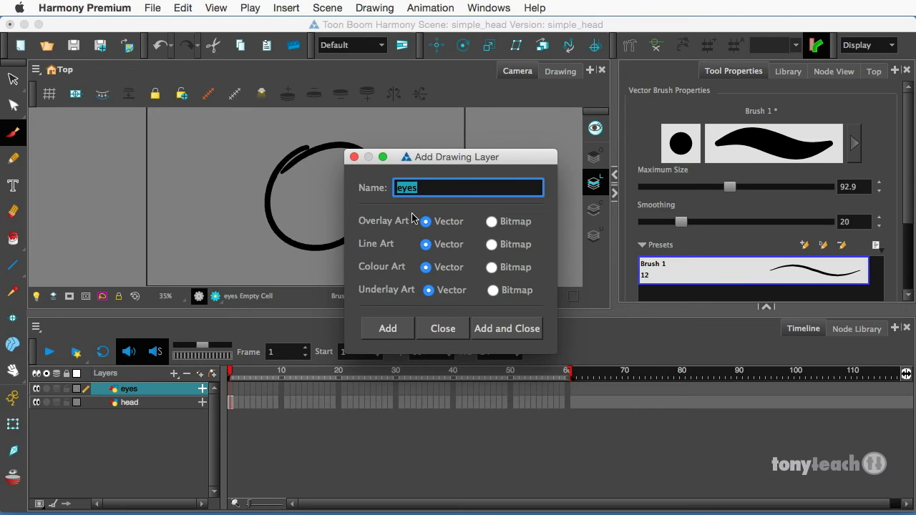
{"action": "type", "text": "no"}
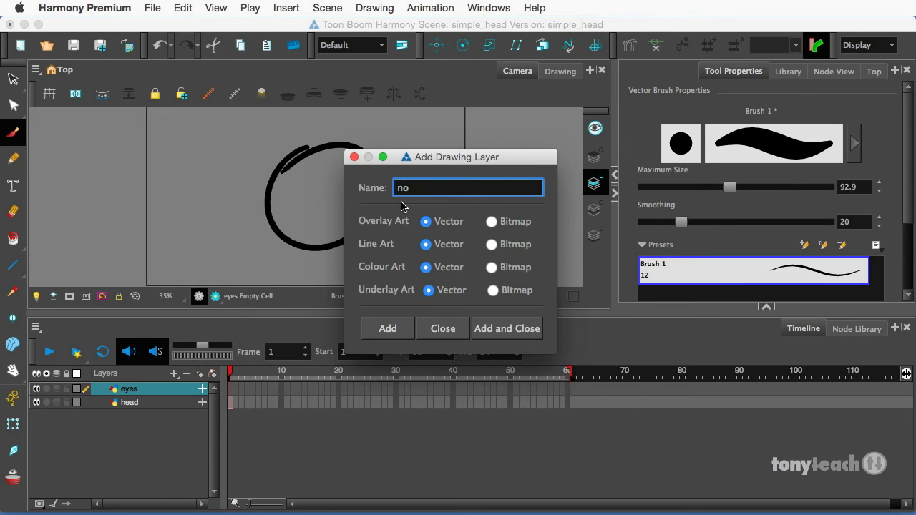
{"action": "type", "text": "se"}
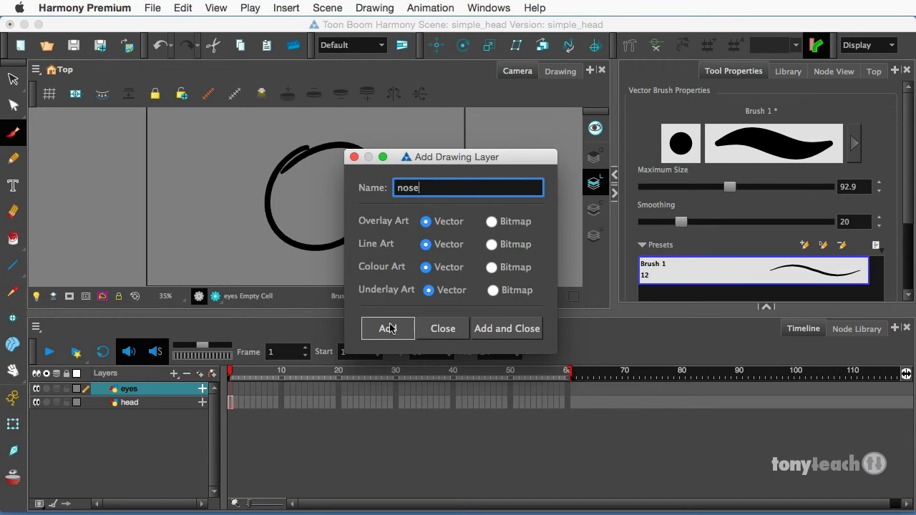
{"action": "left_click", "coordinate": [387, 327]}
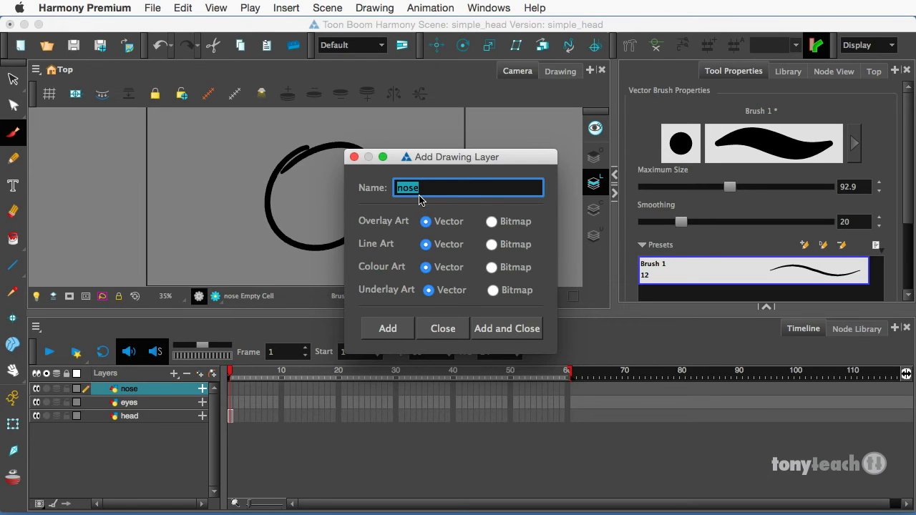
{"action": "type", "text": "mout"}
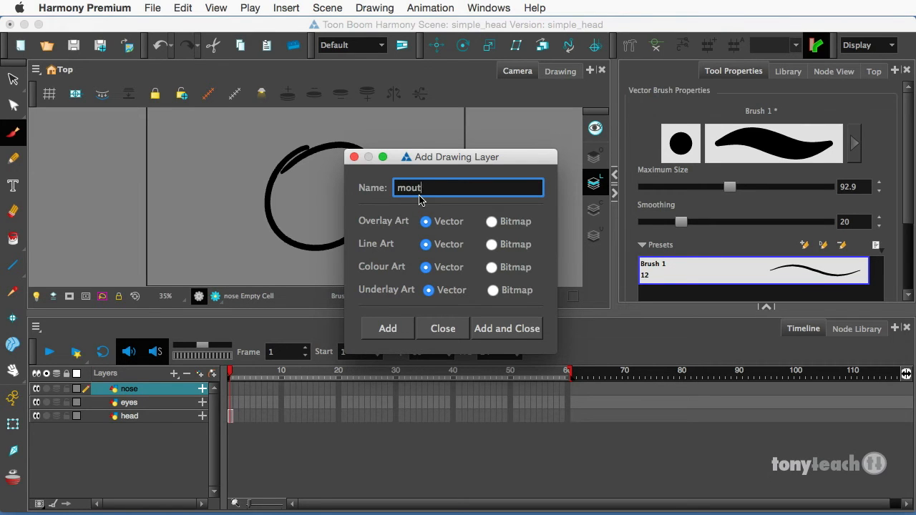
{"action": "type", "text": "h"}
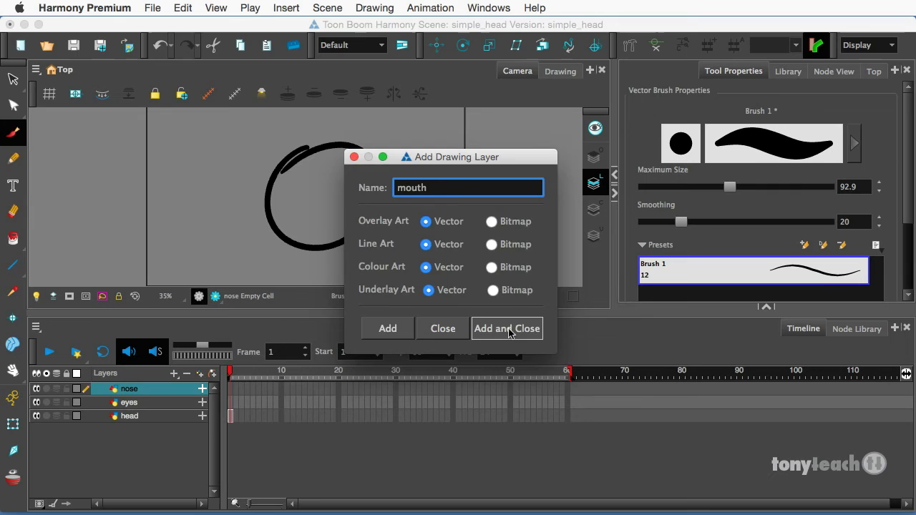
{"action": "left_click", "coordinate": [507, 327]}
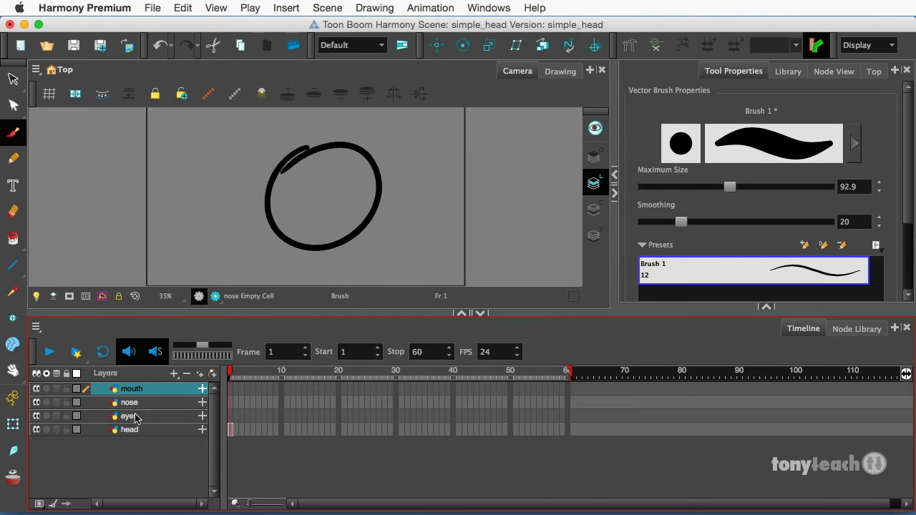
{"action": "mouse_move", "coordinate": [220, 423]}
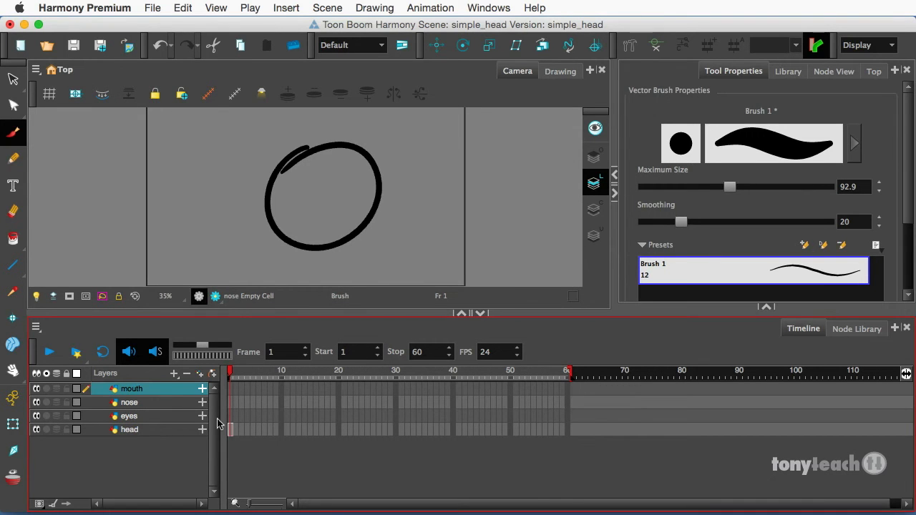
- Draw the oval eyes and curled nose on their own layers, then move to the mouth layer
{"action": "left_click", "coordinate": [129, 415]}
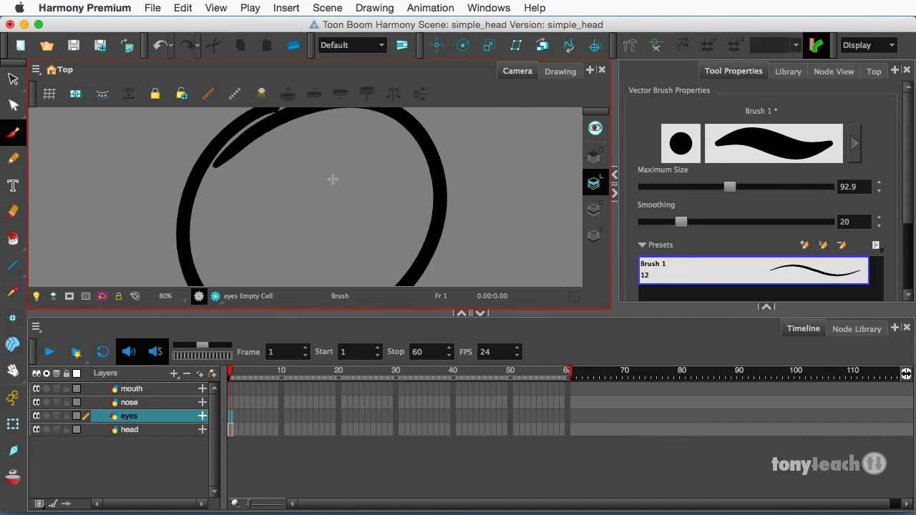
{"action": "mouse_move", "coordinate": [279, 200]}
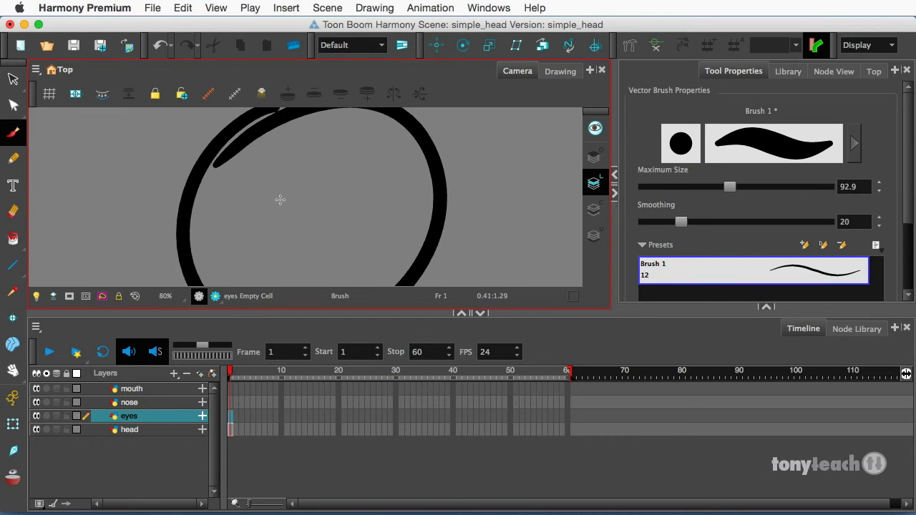
{"action": "mouse_move", "coordinate": [309, 176]}
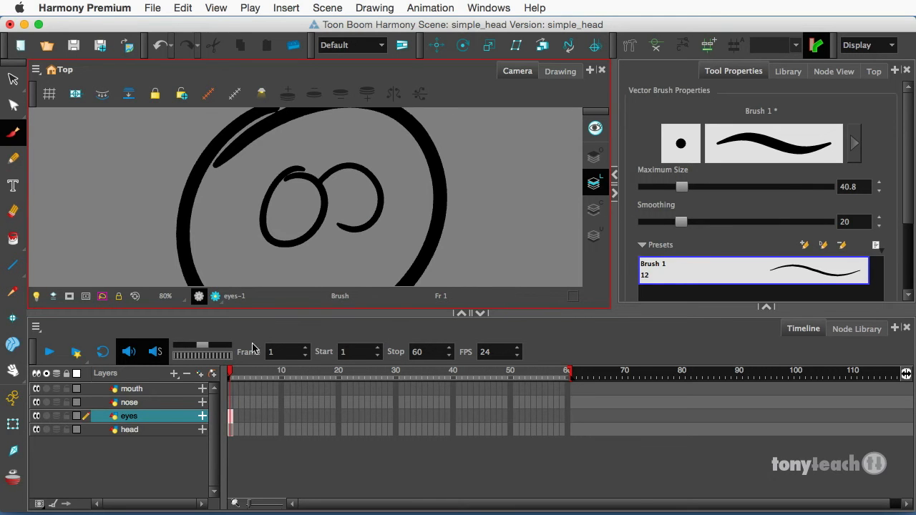
{"action": "left_click", "coordinate": [129, 402]}
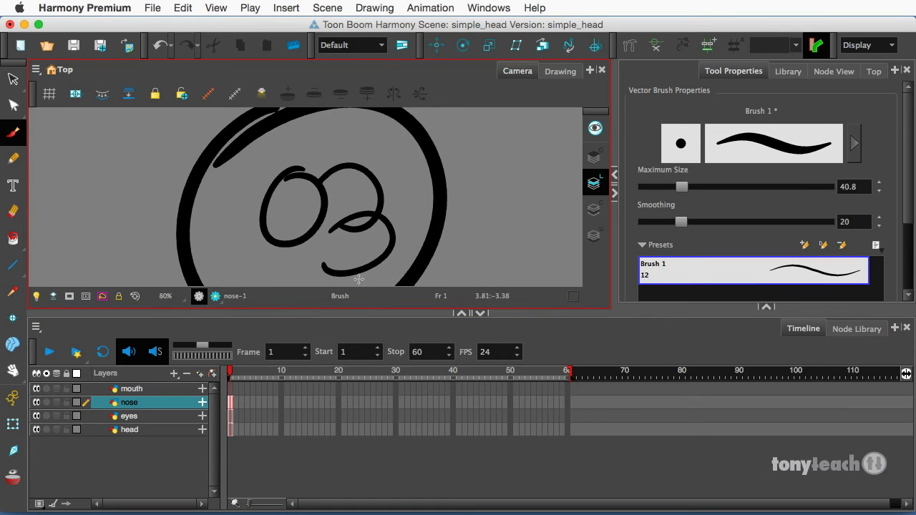
{"action": "left_click", "coordinate": [131, 389]}
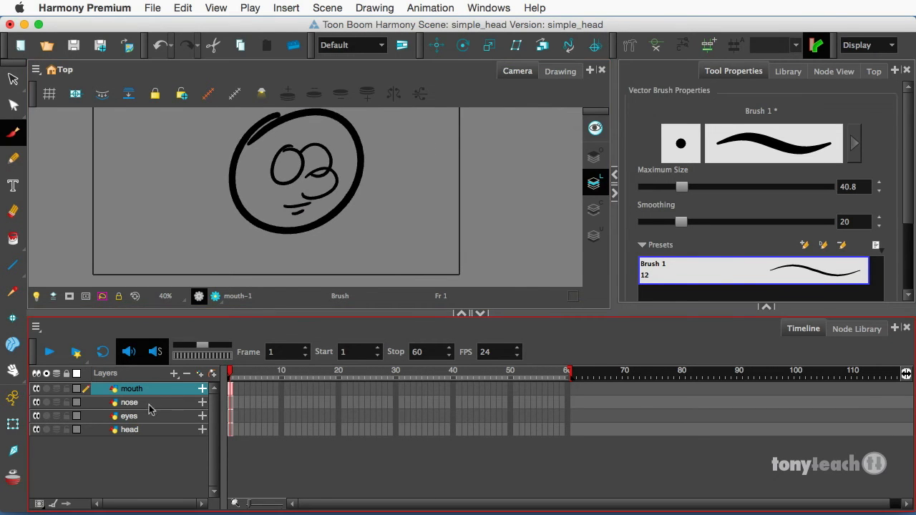
{"action": "mouse_move", "coordinate": [160, 406]}
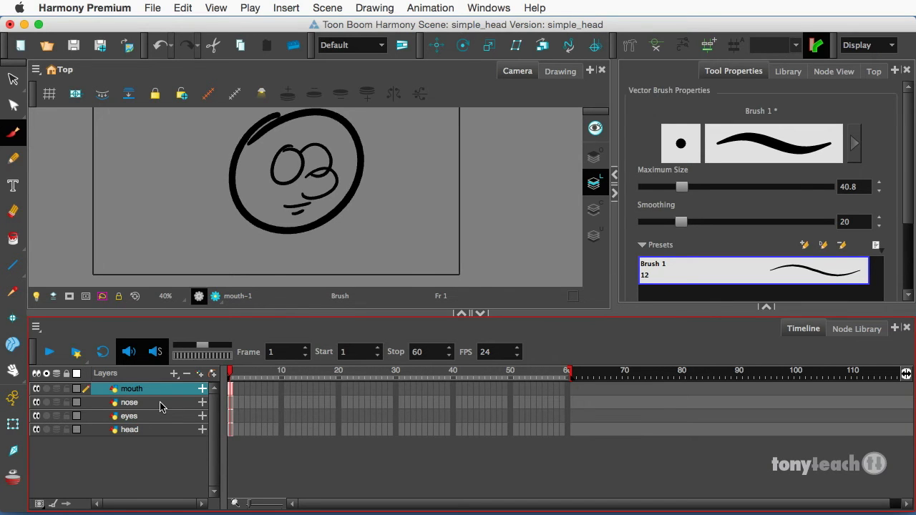
{"action": "mouse_move", "coordinate": [171, 398]}
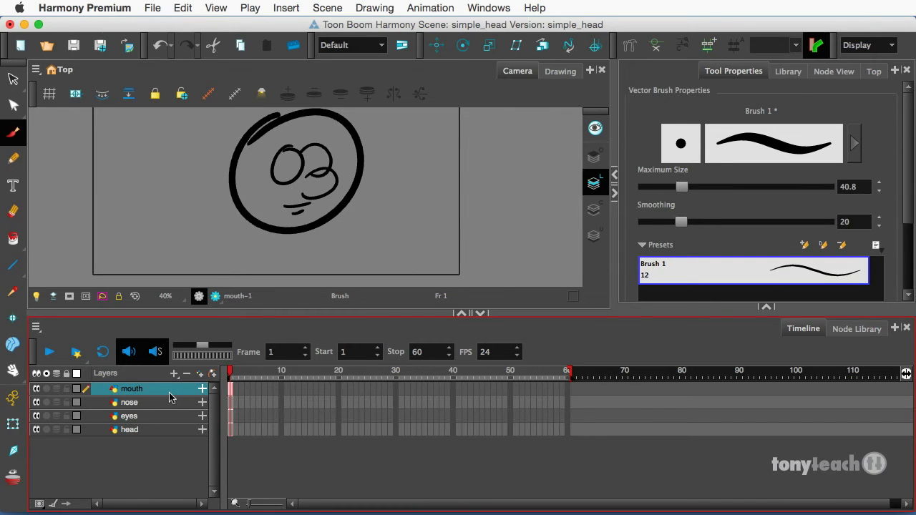
{"action": "mouse_move", "coordinate": [131, 436]}
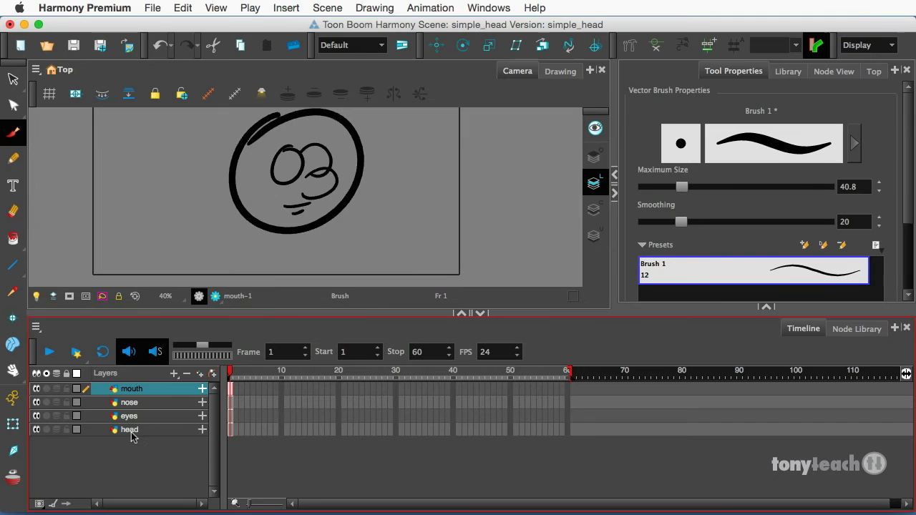
- Return to the head layer and choose a layer rotation tool
{"action": "left_click", "coordinate": [129, 429]}
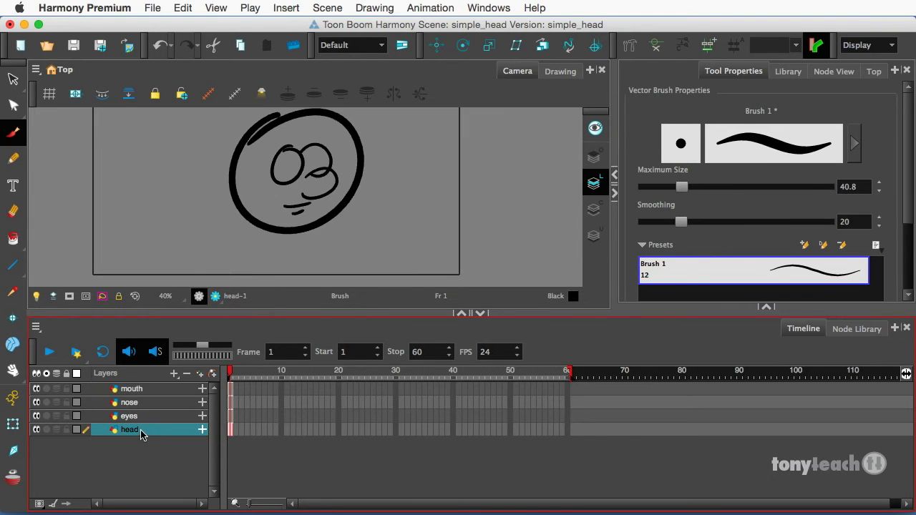
{"action": "mouse_move", "coordinate": [462, 44]}
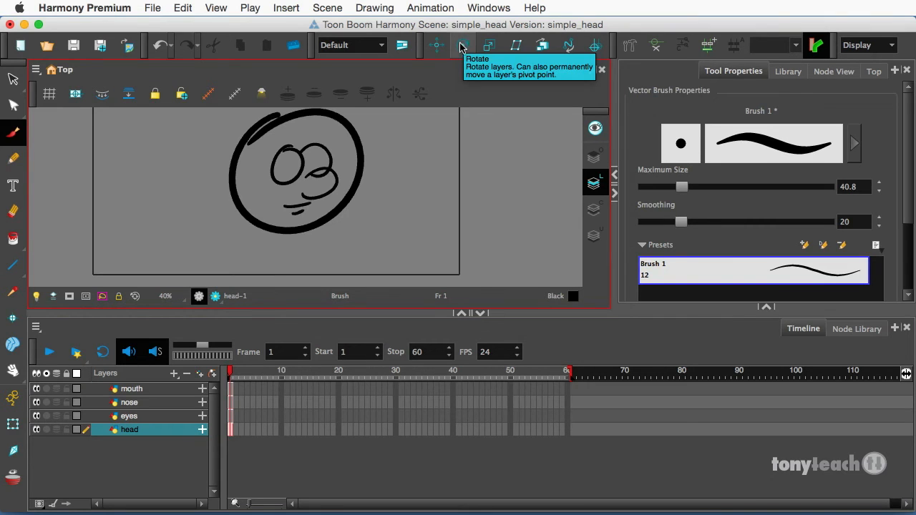
{"action": "mouse_move", "coordinate": [431, 8]}
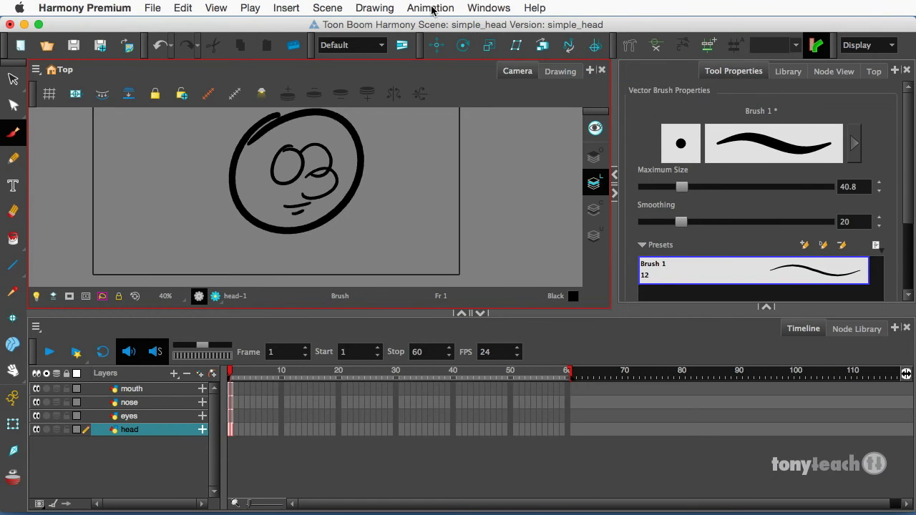
{"action": "left_click", "coordinate": [490, 9]}
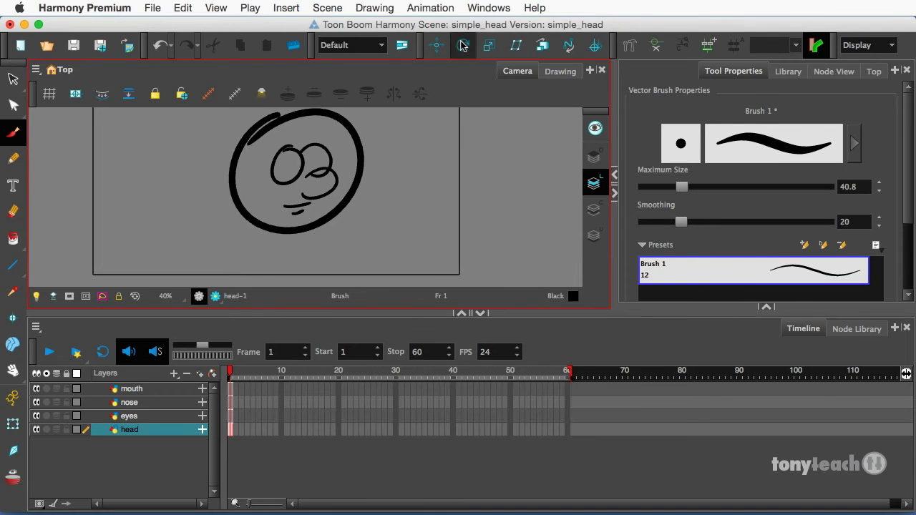
- Place the rotation pivots of the eyes, nose and mouth layers onto their own features
{"action": "left_click", "coordinate": [462, 44]}
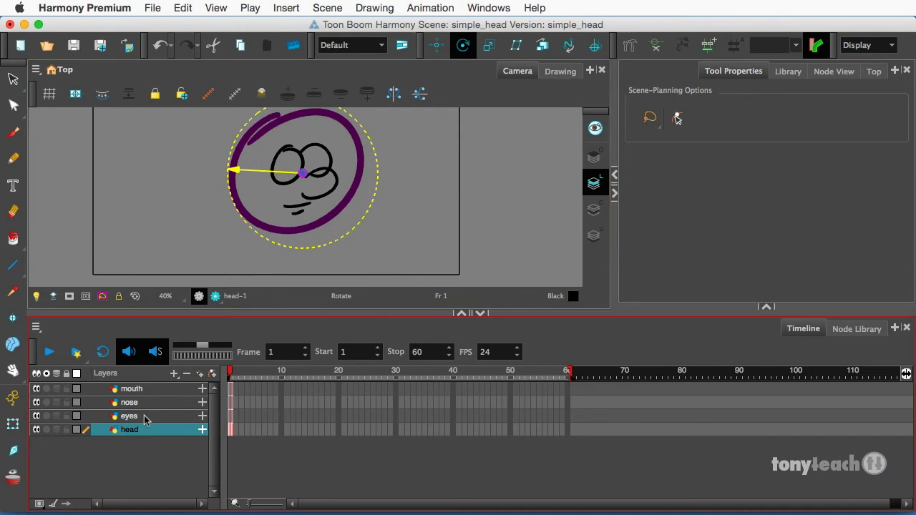
{"action": "left_click", "coordinate": [129, 415]}
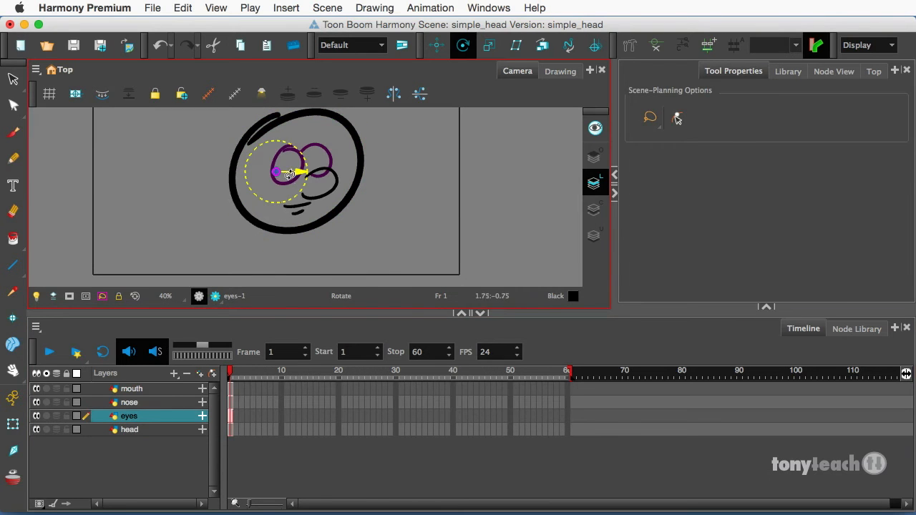
{"action": "left_click_drag", "start_coordinate": [289, 174], "coordinate": [307, 170]}
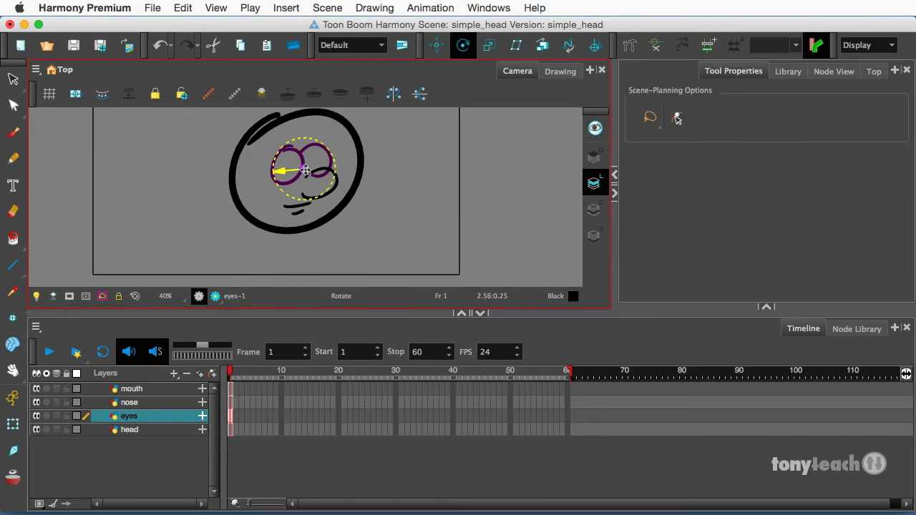
{"action": "left_click", "coordinate": [128, 402]}
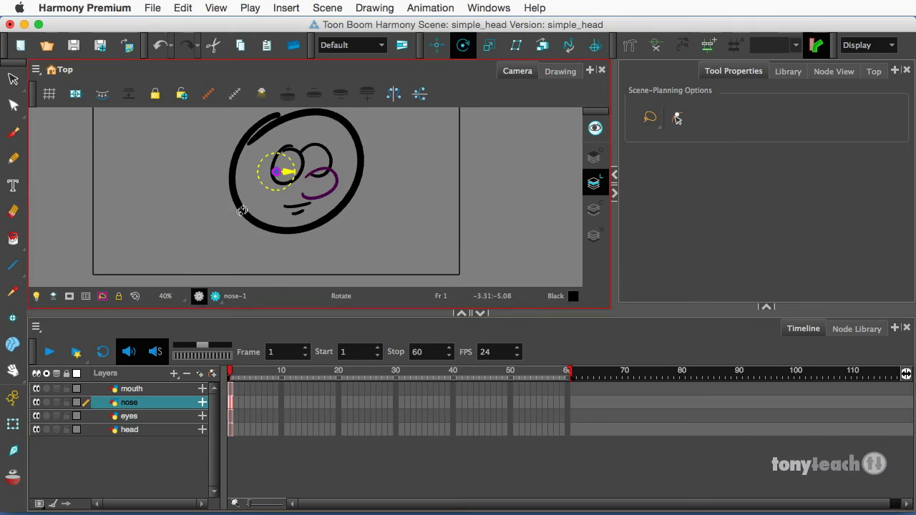
{"action": "left_click_drag", "start_coordinate": [274, 172], "coordinate": [312, 184]}
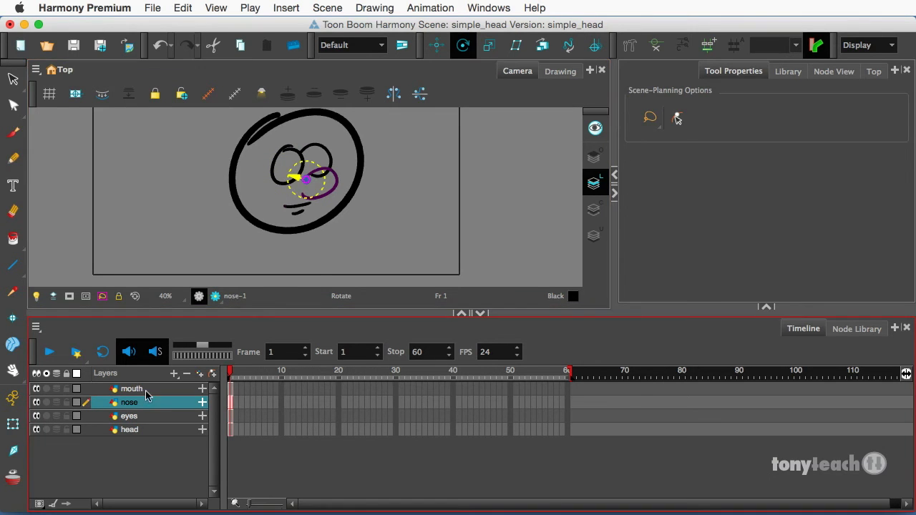
{"action": "left_click", "coordinate": [132, 389]}
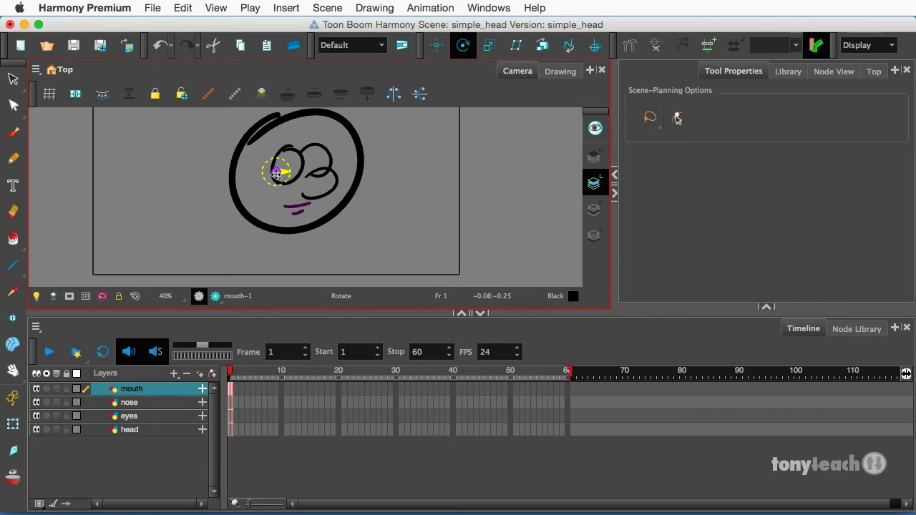
{"action": "left_click_drag", "start_coordinate": [277, 172], "coordinate": [298, 206]}
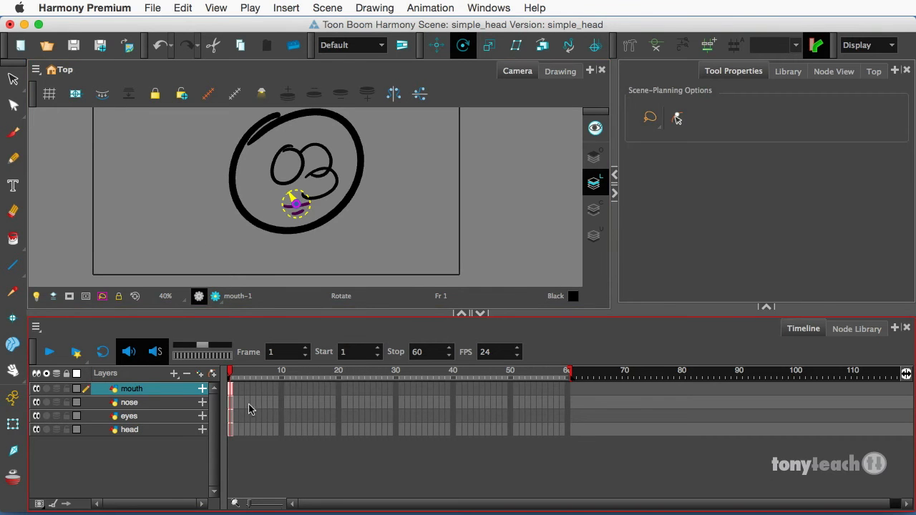
{"action": "mouse_move", "coordinate": [220, 416]}
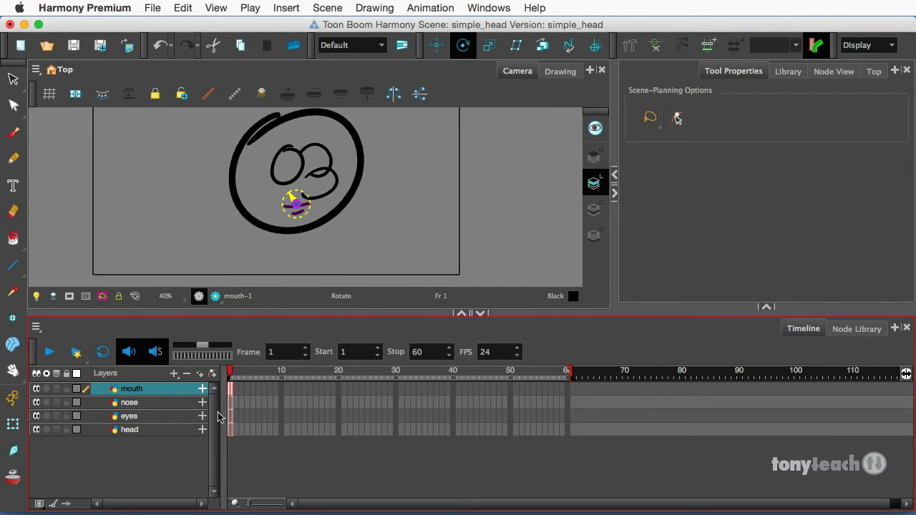
{"action": "left_click", "coordinate": [129, 415]}
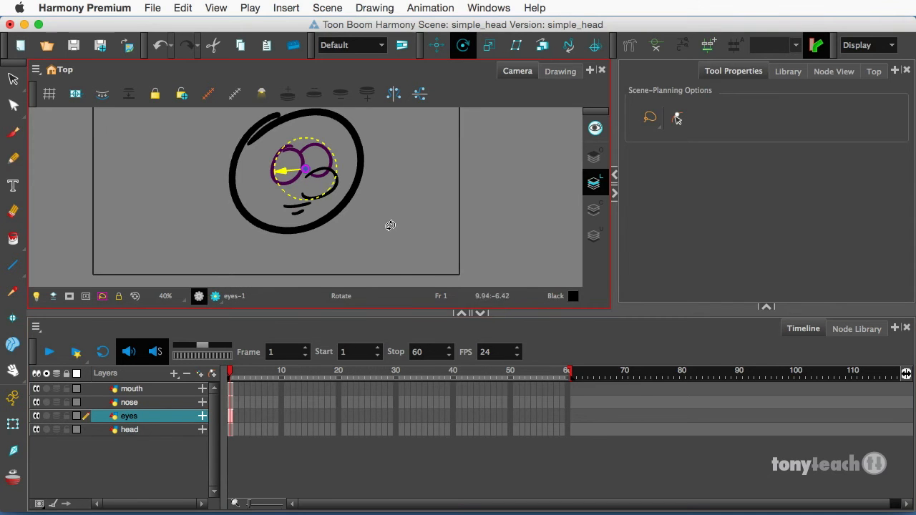
{"action": "mouse_move", "coordinate": [421, 120]}
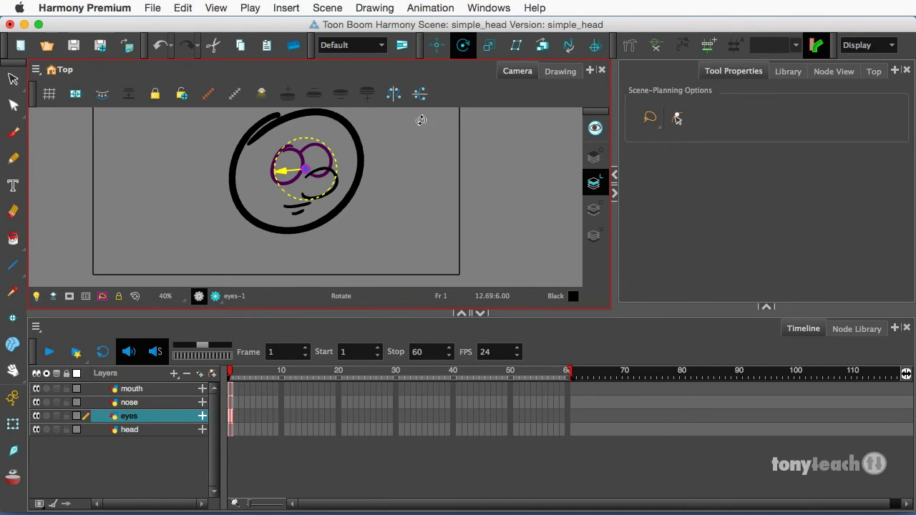
- Show the eyes drawing alone, enlarged in the Drawing view, with the brush active
{"action": "left_click", "coordinate": [561, 72]}
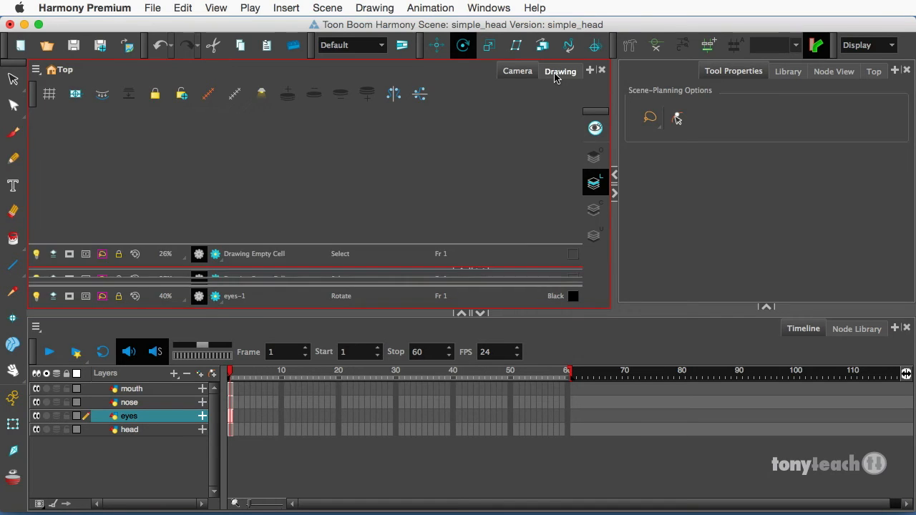
{"action": "left_click", "coordinate": [561, 71]}
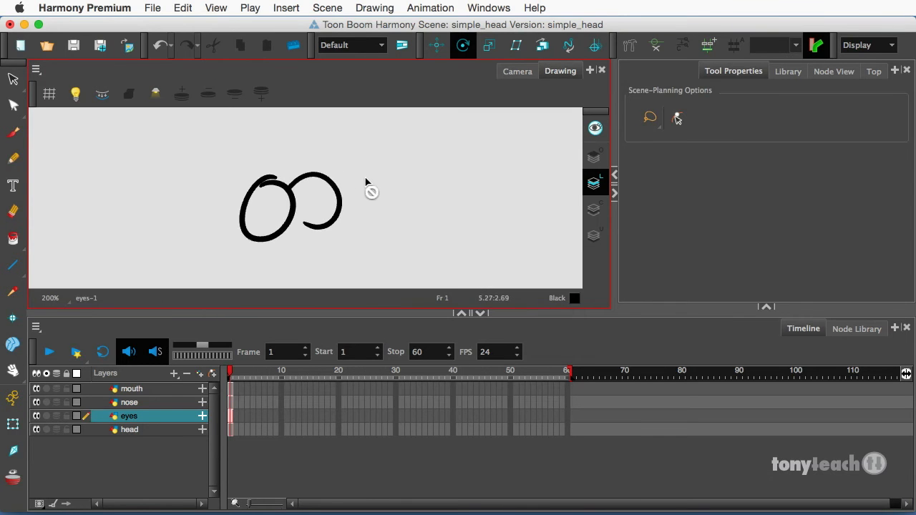
{"action": "left_click", "coordinate": [13, 133]}
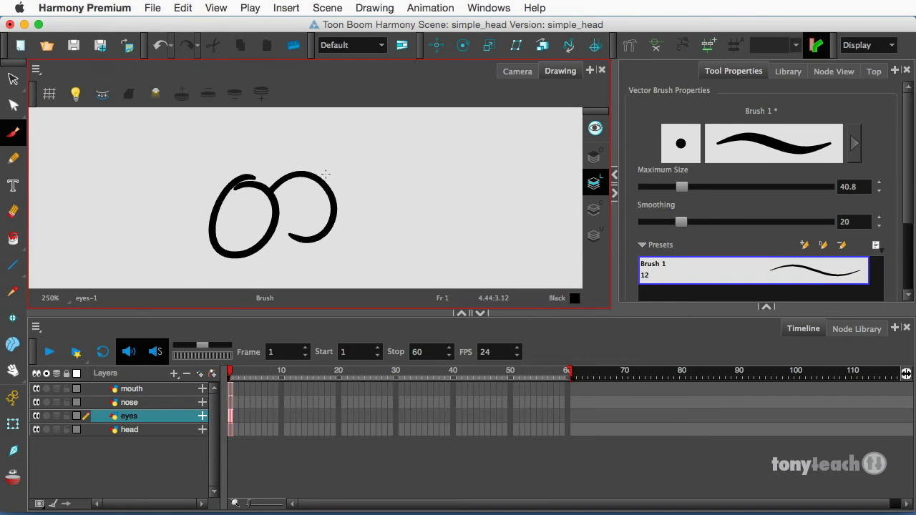
{"action": "mouse_move", "coordinate": [240, 206]}
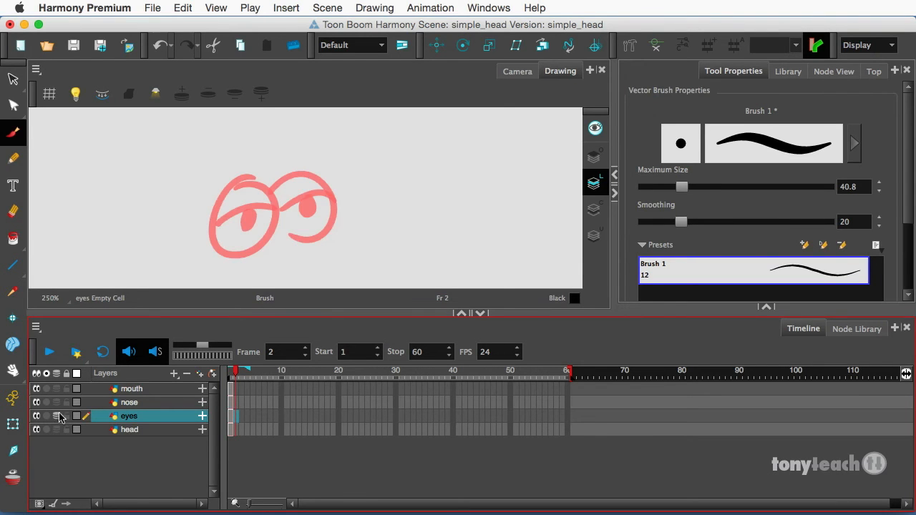
{"action": "mouse_move", "coordinate": [252, 177]}
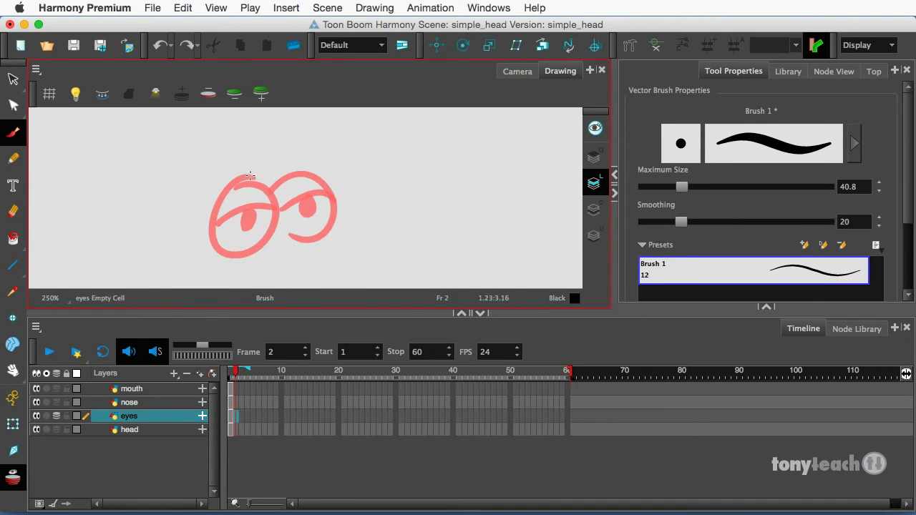
- Draw half-closed eyes on frame 2 of the eyes layer over the onion-skinned first pose
{"action": "left_click_drag", "start_coordinate": [250, 175], "coordinate": [249, 253]}
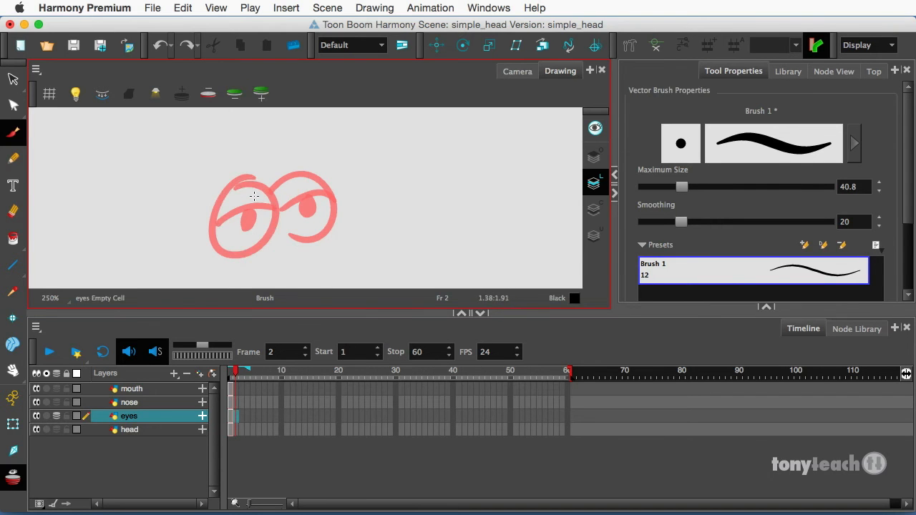
{"action": "scroll", "scroll_direction": "down", "scroll_amount": 3}
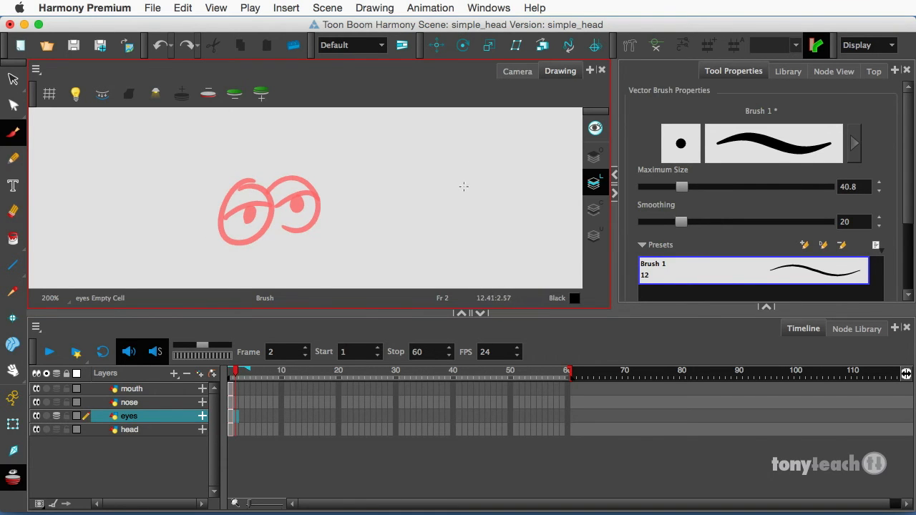
{"action": "left_click_drag", "start_coordinate": [229, 186], "coordinate": [236, 243]}
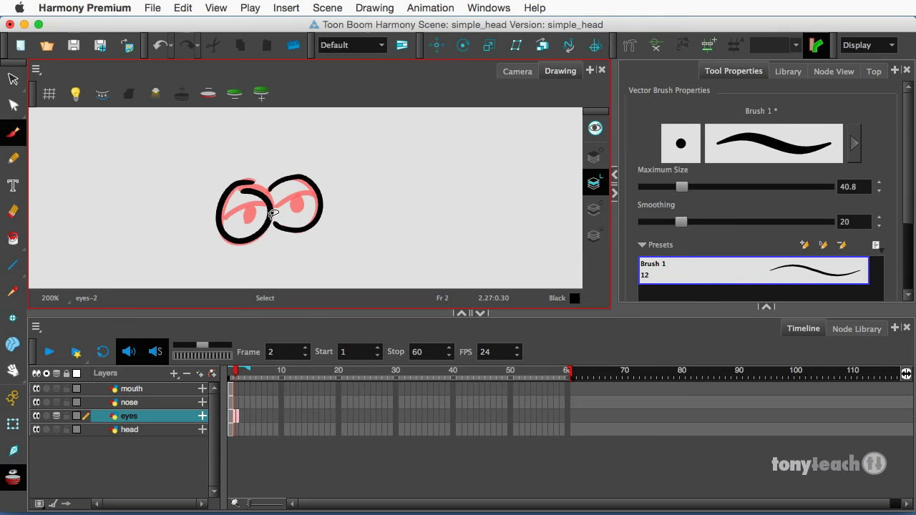
{"action": "left_click", "coordinate": [269, 207]}
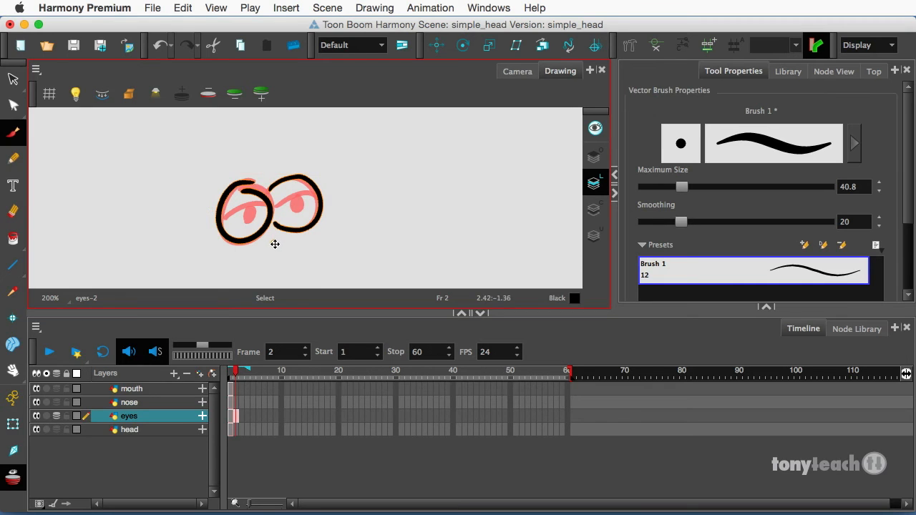
{"action": "left_click", "coordinate": [270, 208]}
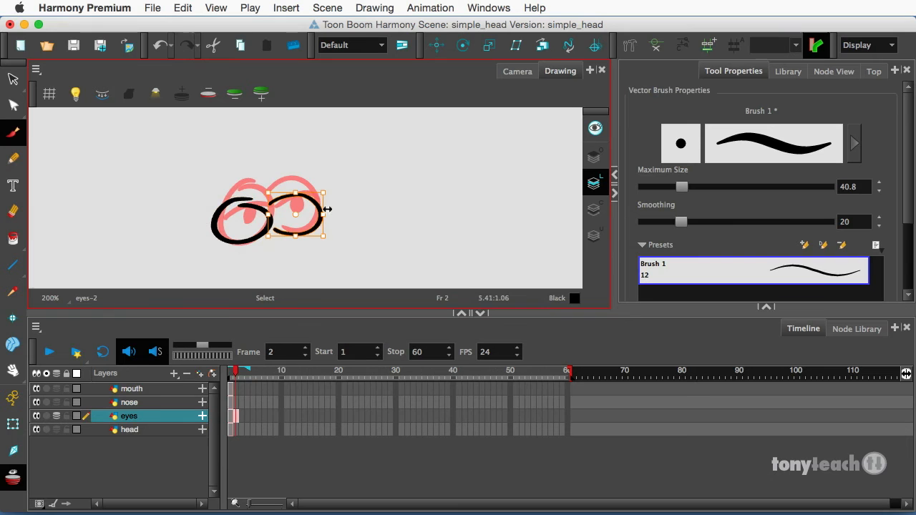
{"action": "left_click", "coordinate": [13, 133]}
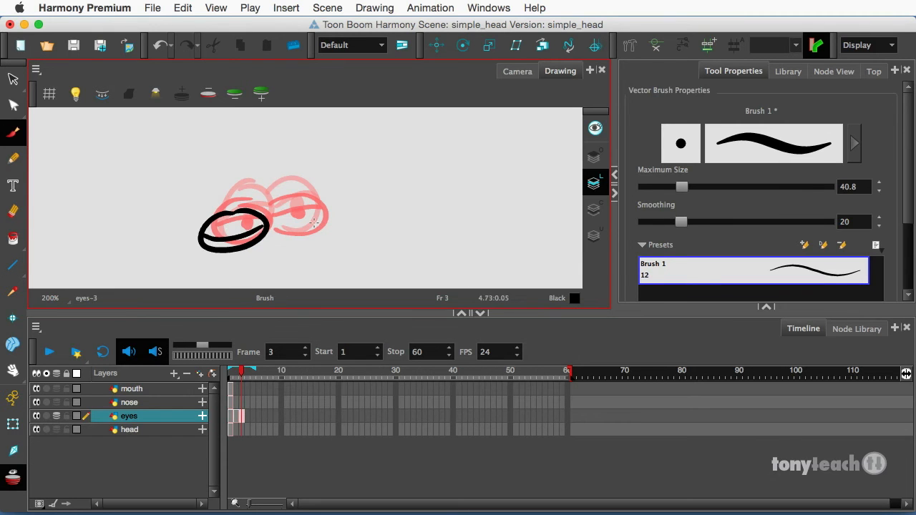
- Draw the second closed eye on frame 3, then review frames 2 and 1 of the blink
{"action": "left_click_drag", "start_coordinate": [279, 215], "coordinate": [322, 243]}
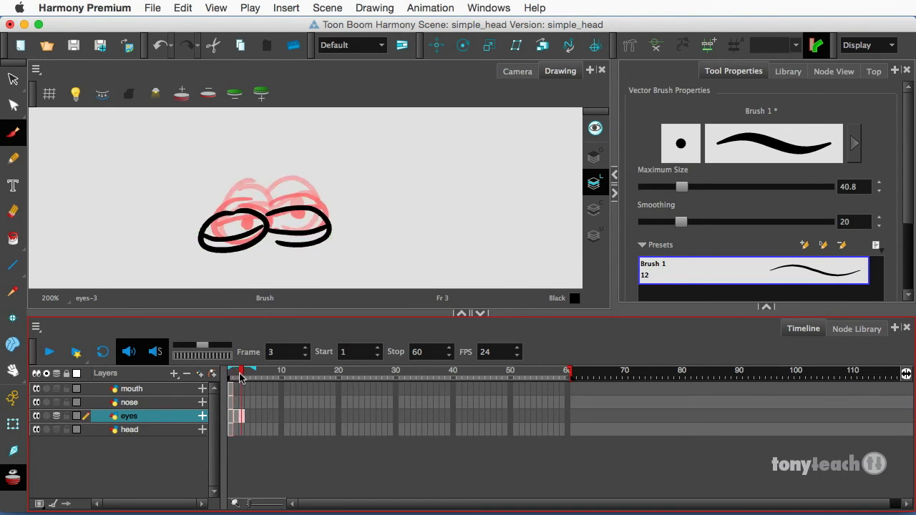
{"action": "left_click", "coordinate": [238, 370]}
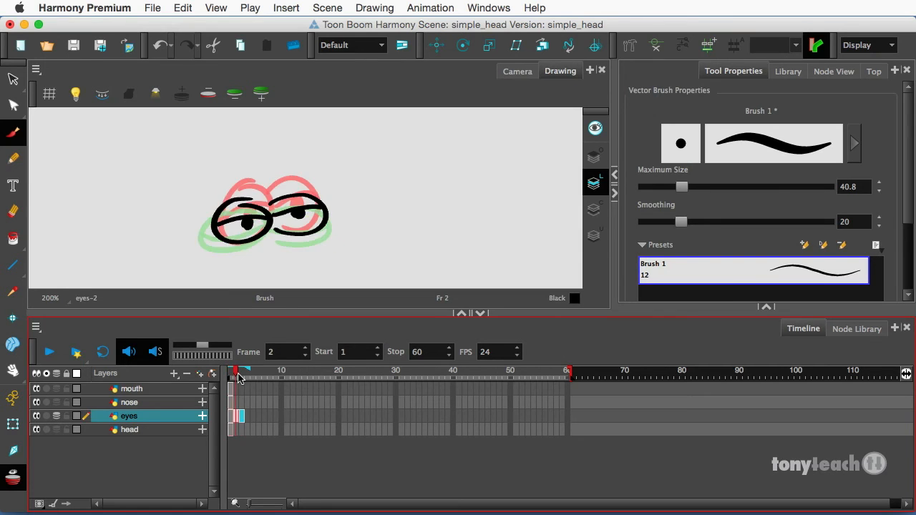
{"action": "left_click", "coordinate": [229, 372]}
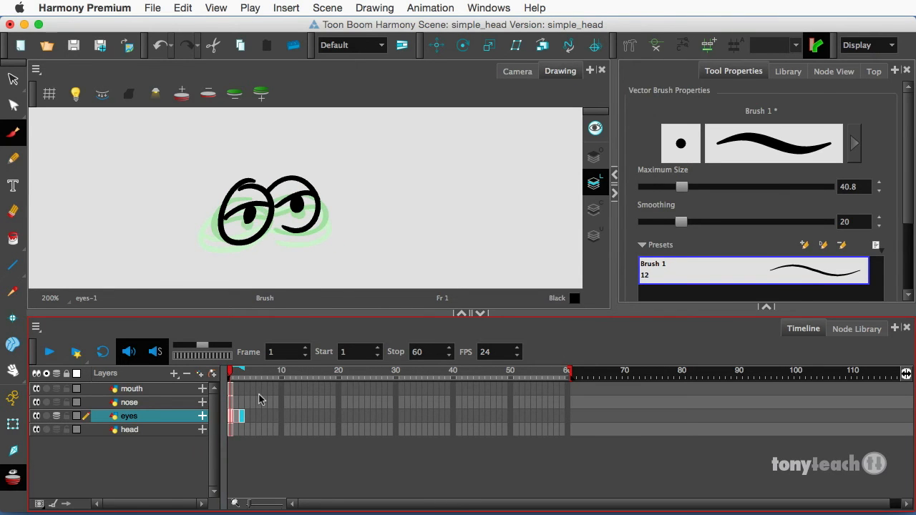
{"action": "mouse_move", "coordinate": [417, 409]}
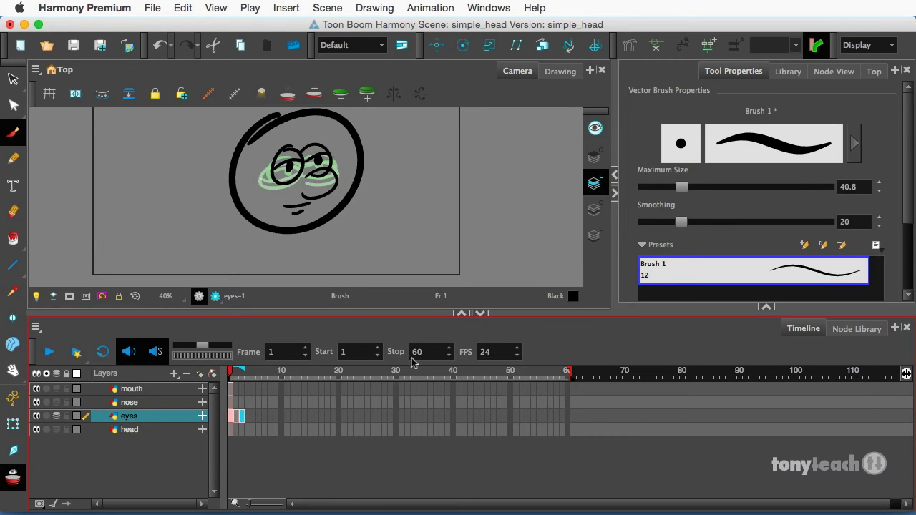
{"action": "mouse_move", "coordinate": [569, 392]}
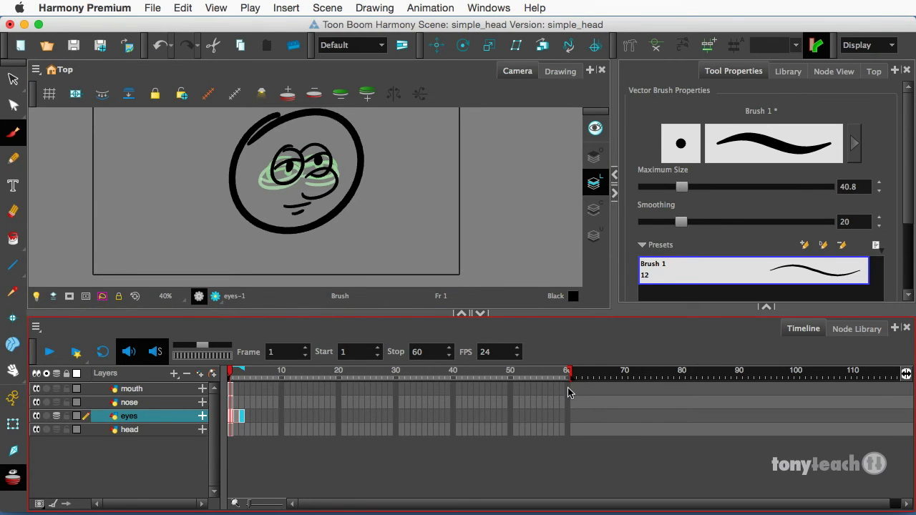
- Extend the mouth, nose, eyes and head exposures to frame 60 with F5, then return to frame 1
{"action": "left_click", "coordinate": [570, 371]}
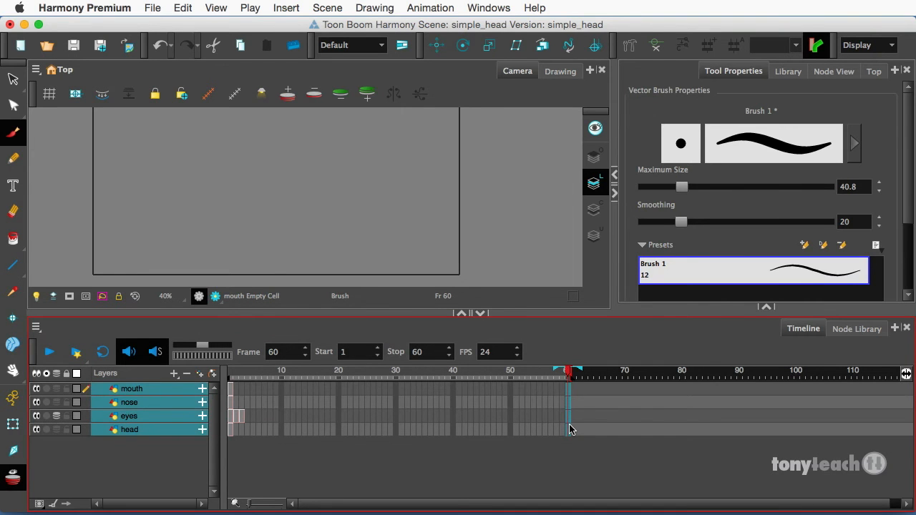
{"action": "key", "text": "f5"}
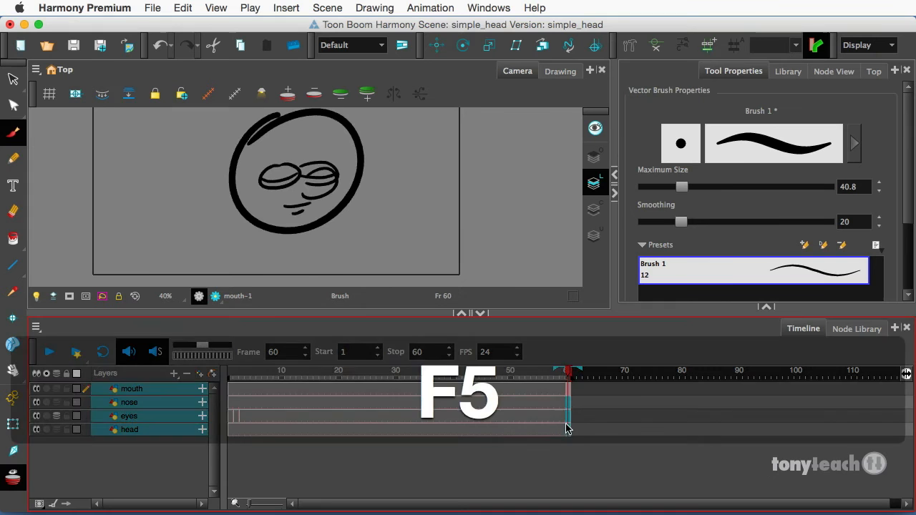
{"action": "key", "text": "f5"}
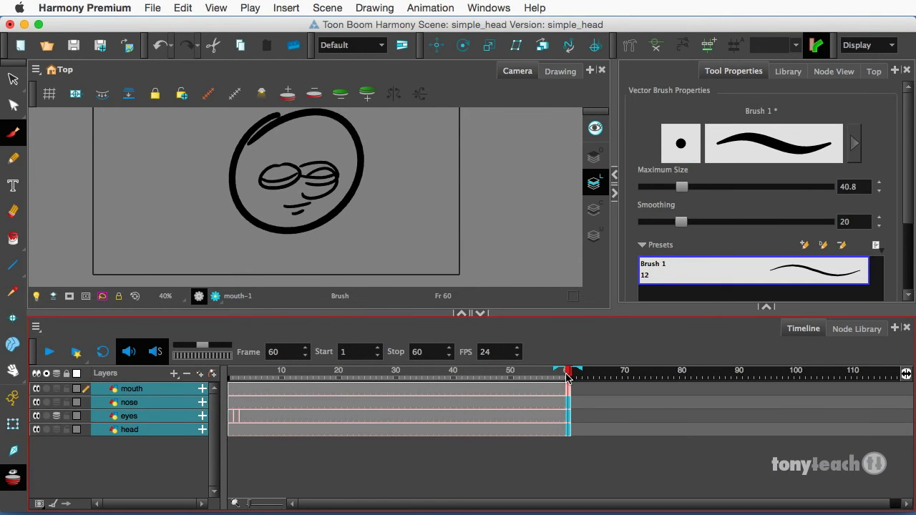
{"action": "left_click", "coordinate": [237, 369]}
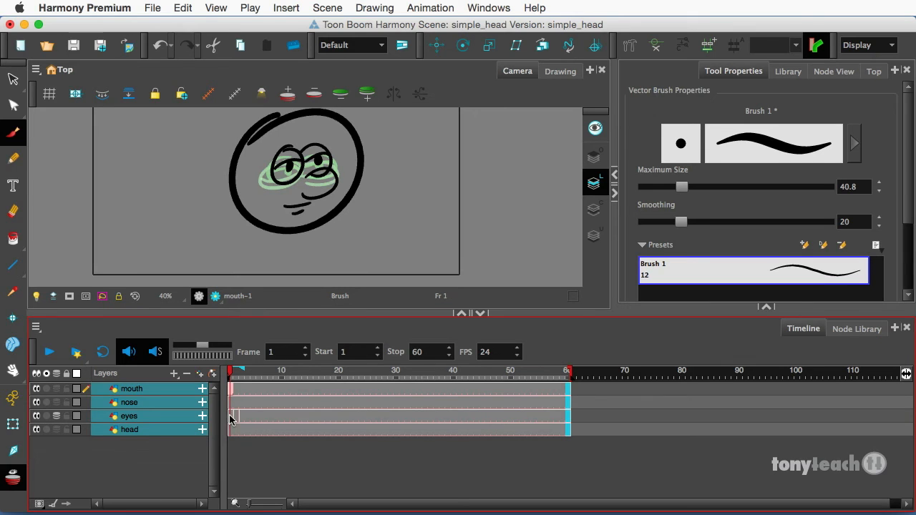
- Select eyes frames 1–12 and swap the Drawing Substitution to drawing 2 and back to drawing 1
{"action": "left_click", "coordinate": [129, 415]}
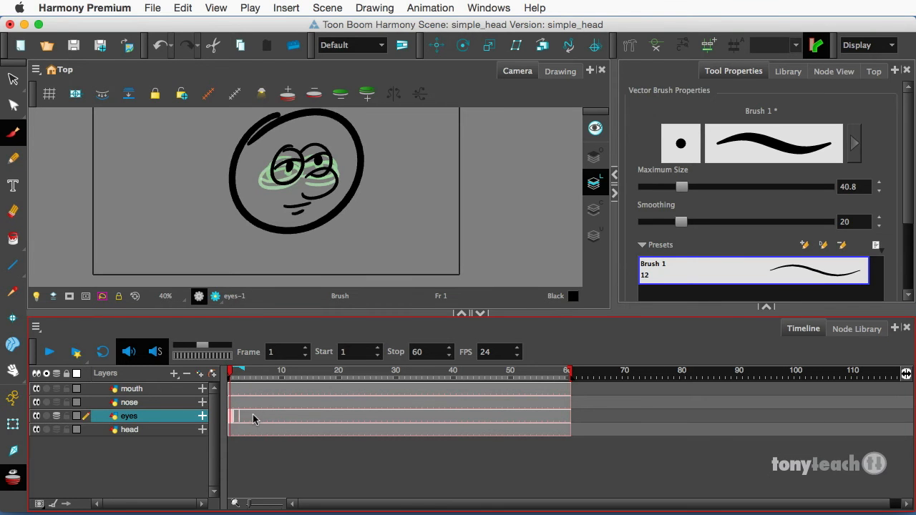
{"action": "mouse_move", "coordinate": [298, 418]}
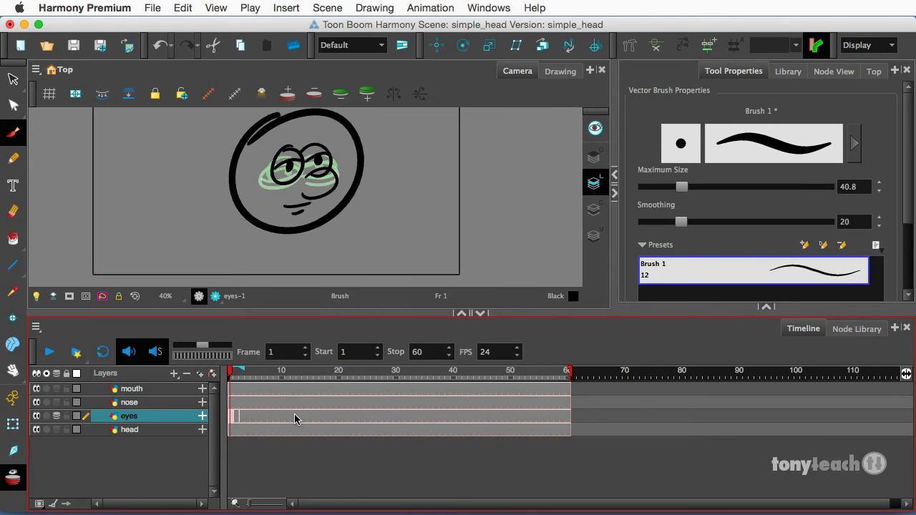
{"action": "left_click", "coordinate": [265, 417]}
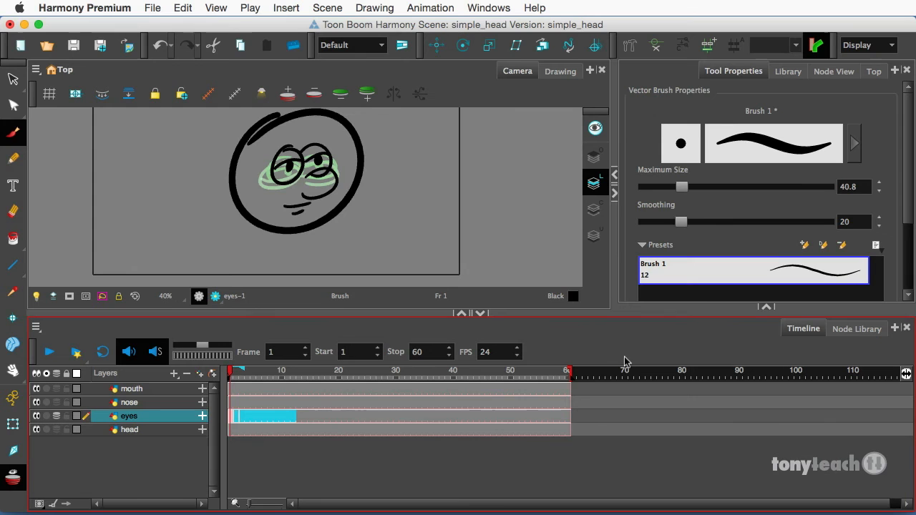
{"action": "mouse_move", "coordinate": [599, 354]}
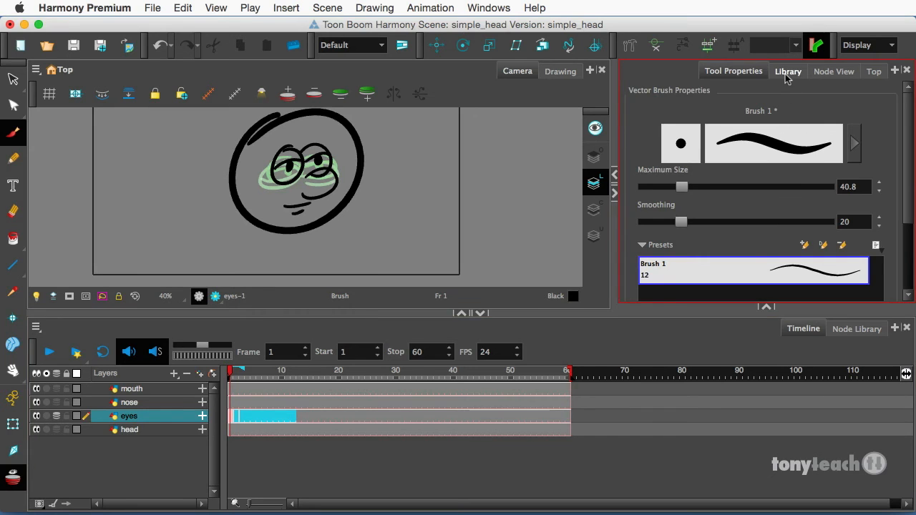
{"action": "left_click", "coordinate": [786, 72]}
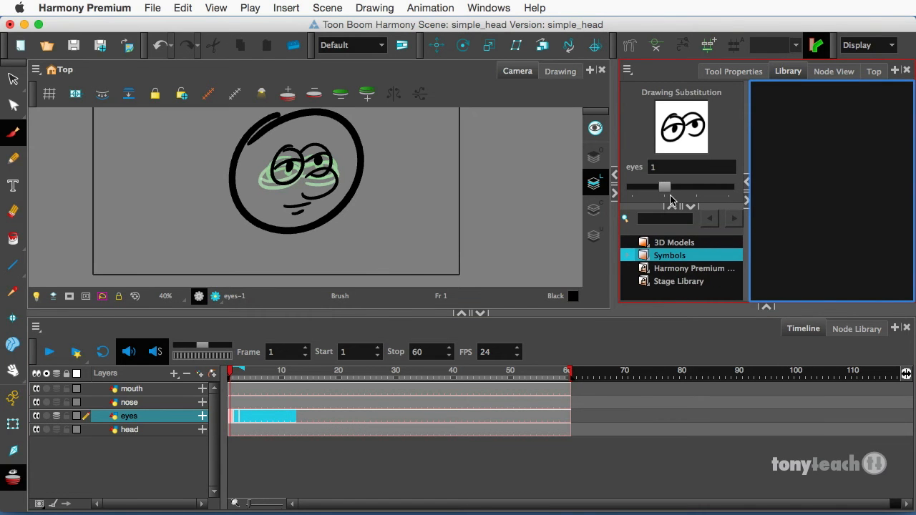
{"action": "left_click_drag", "start_coordinate": [664, 186], "coordinate": [695, 186]}
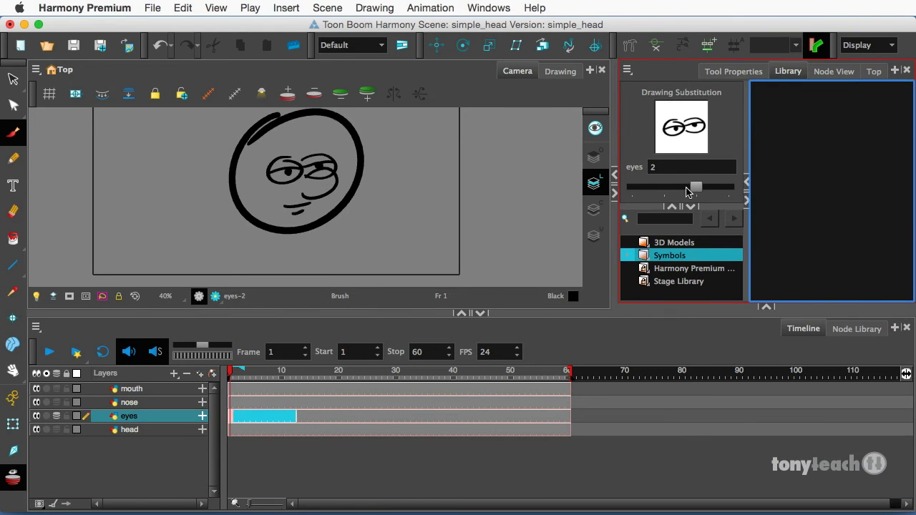
{"action": "left_click_drag", "start_coordinate": [696, 186], "coordinate": [664, 186]}
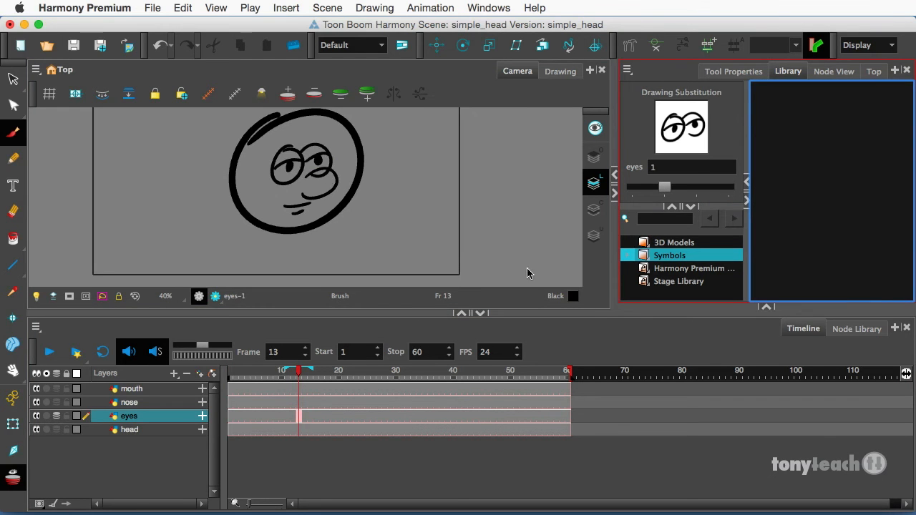
- Scrub the eyes layer at frames 1 and 51 to confirm the open-eyes drawing still shows
{"action": "left_click", "coordinate": [238, 369]}
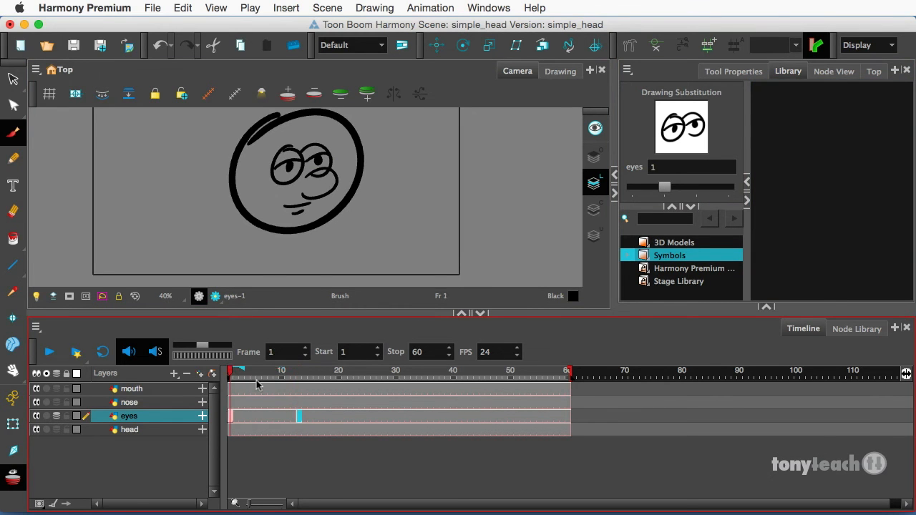
{"action": "left_click", "coordinate": [512, 371]}
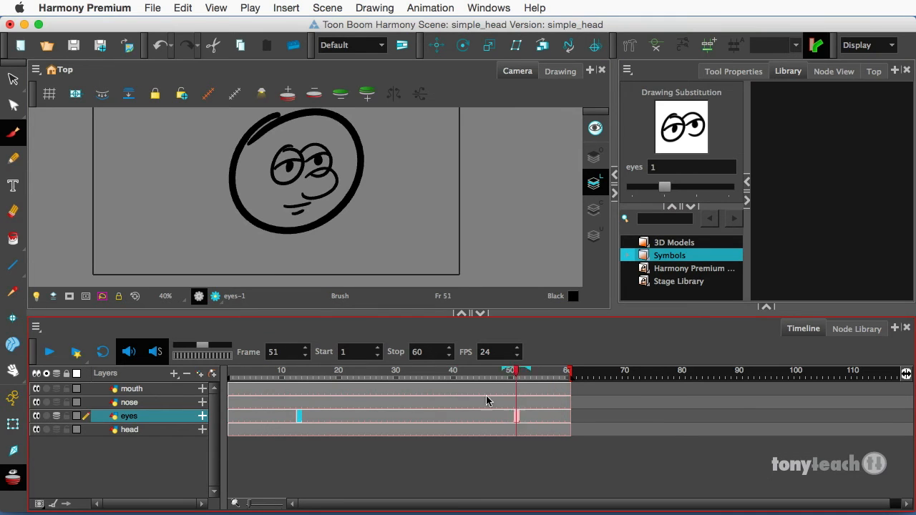
{"action": "left_click", "coordinate": [389, 370]}
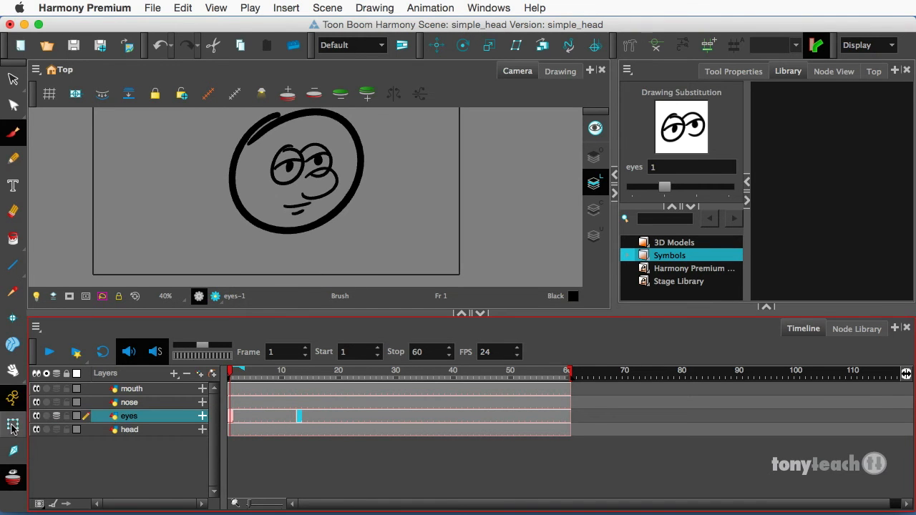
- With the Transform tool, tilt the head drawing at frame 50 to keyframe the turn
{"action": "left_click", "coordinate": [13, 423]}
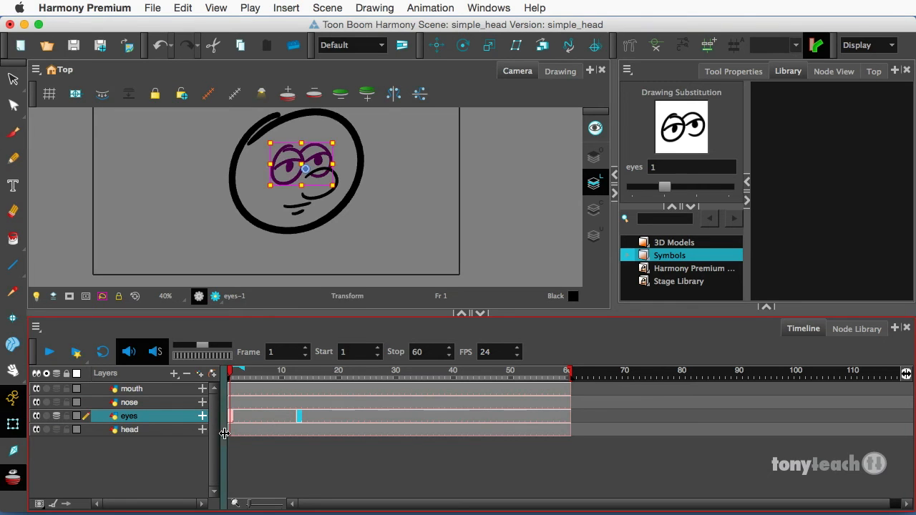
{"action": "left_click", "coordinate": [129, 430]}
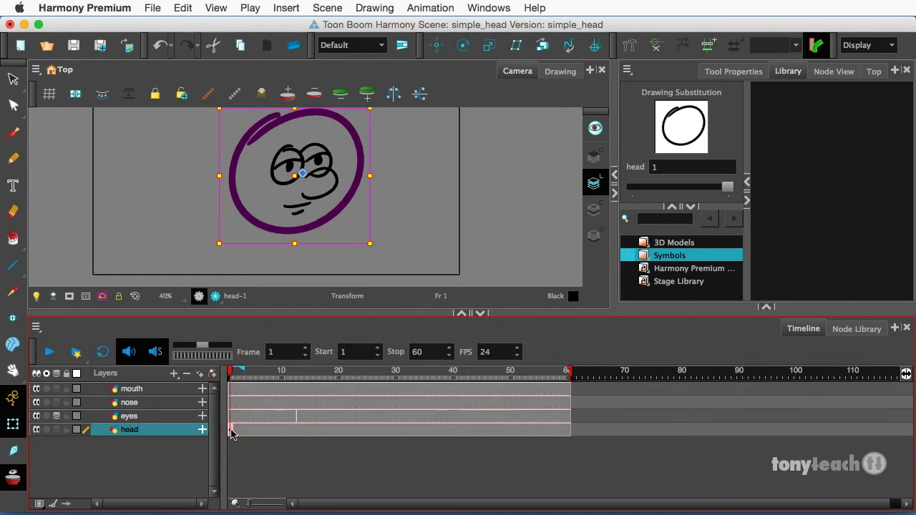
{"action": "mouse_move", "coordinate": [484, 432]}
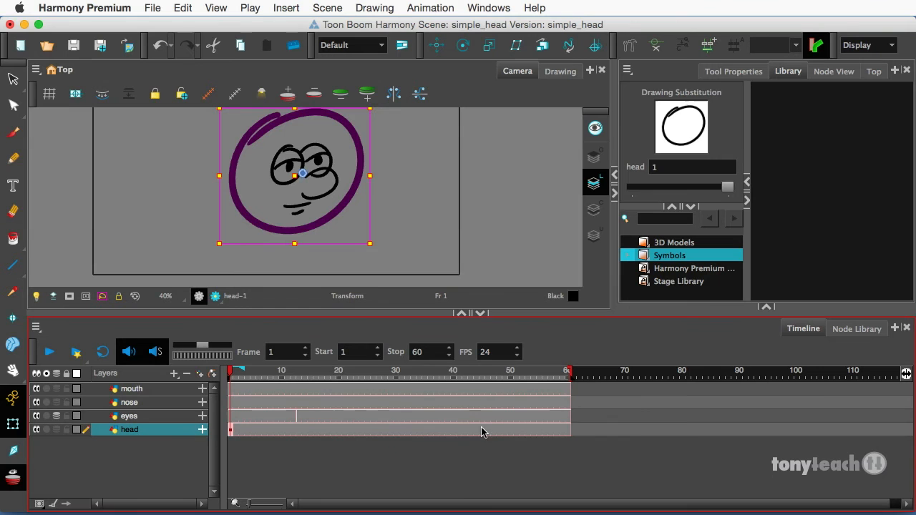
{"action": "mouse_move", "coordinate": [507, 435]}
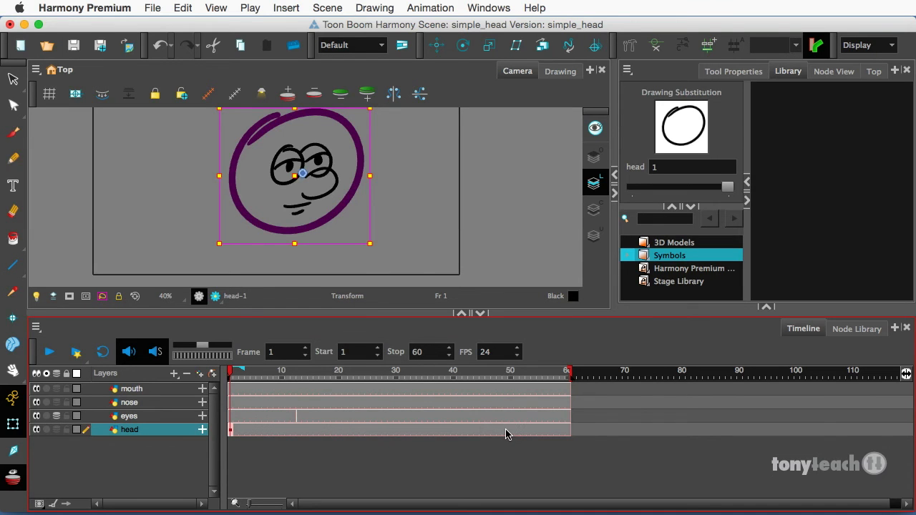
{"action": "left_click", "coordinate": [509, 370]}
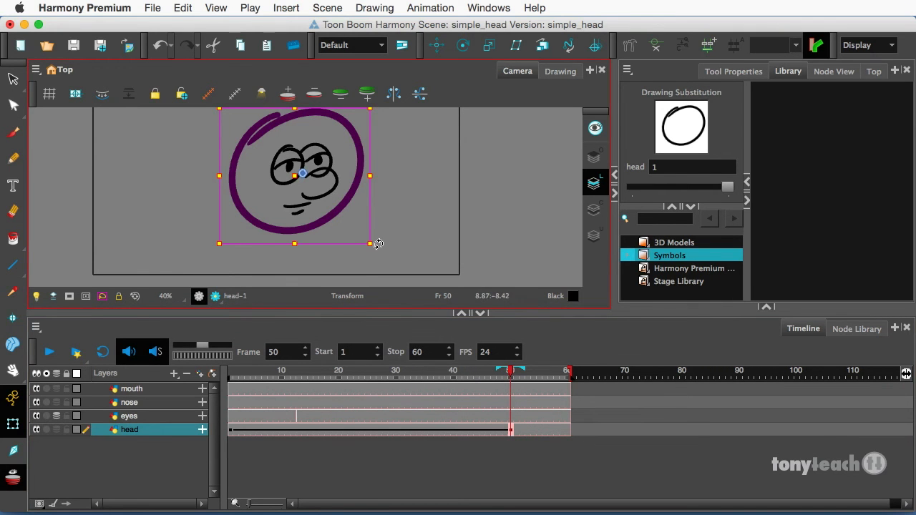
{"action": "left_click_drag", "start_coordinate": [378, 243], "coordinate": [398, 229]}
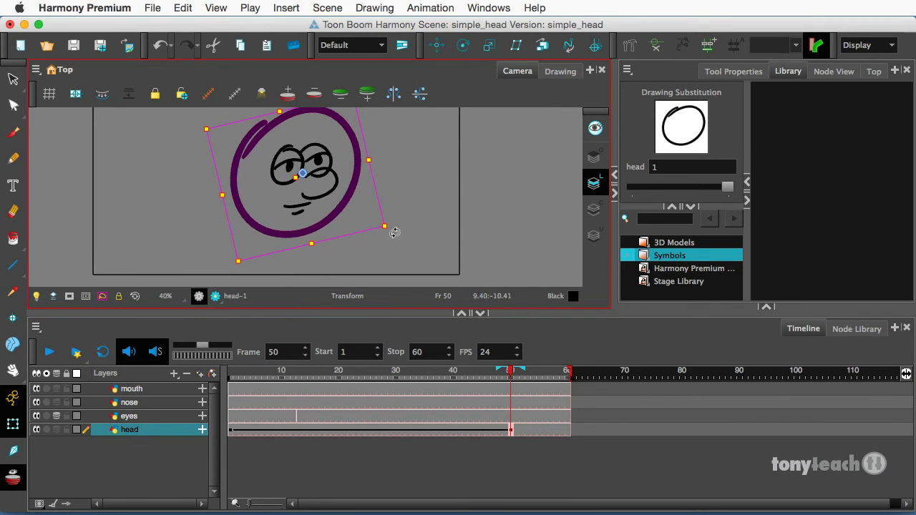
{"action": "left_click_drag", "start_coordinate": [383, 226], "coordinate": [390, 223]}
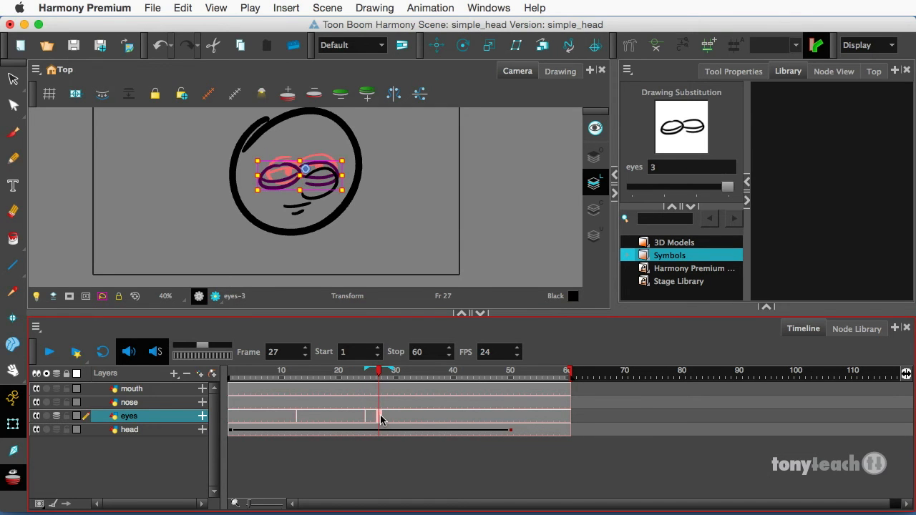
{"action": "mouse_move", "coordinate": [399, 398]}
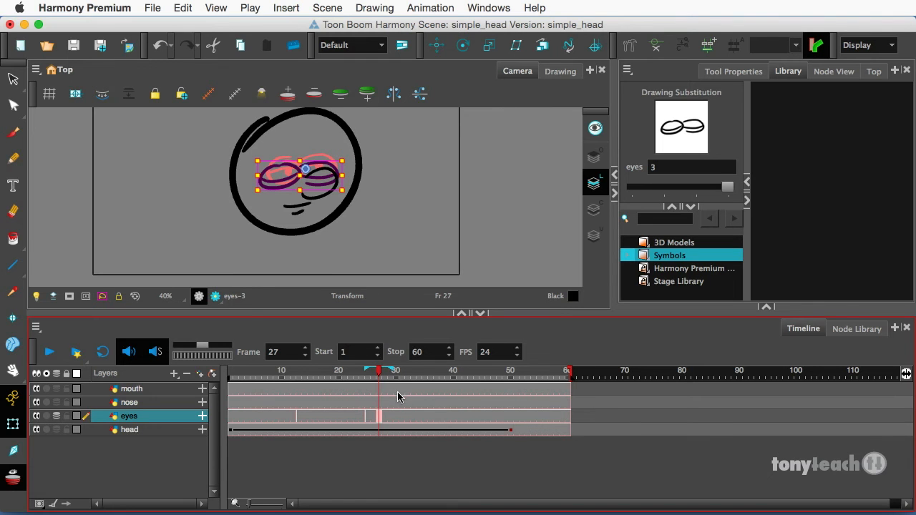
- Scrub the eyes layer at frames 31, 37 and 22 to check the blink, then return to the start
{"action": "left_click", "coordinate": [392, 370]}
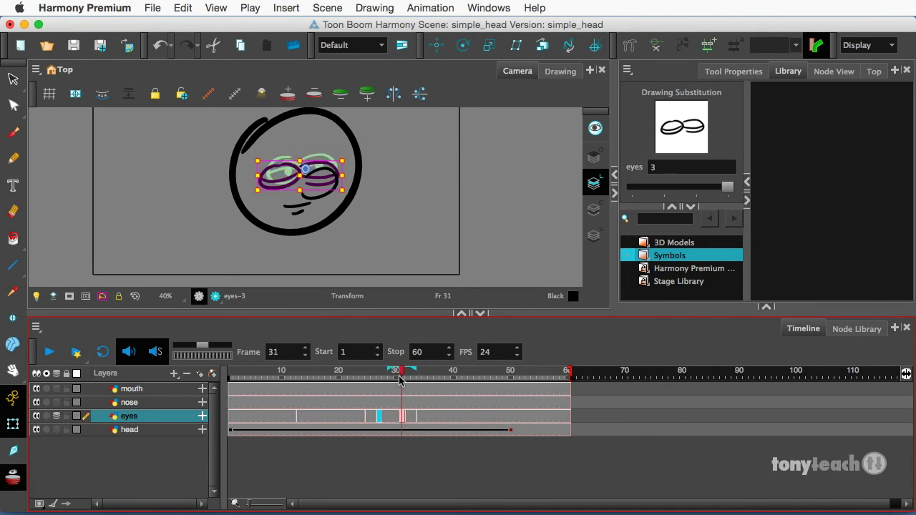
{"action": "left_click", "coordinate": [436, 371]}
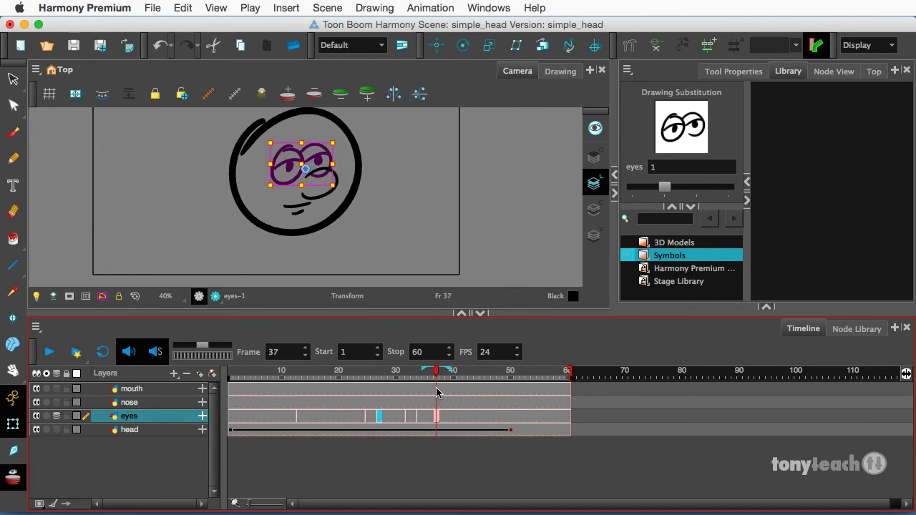
{"action": "left_click", "coordinate": [349, 370]}
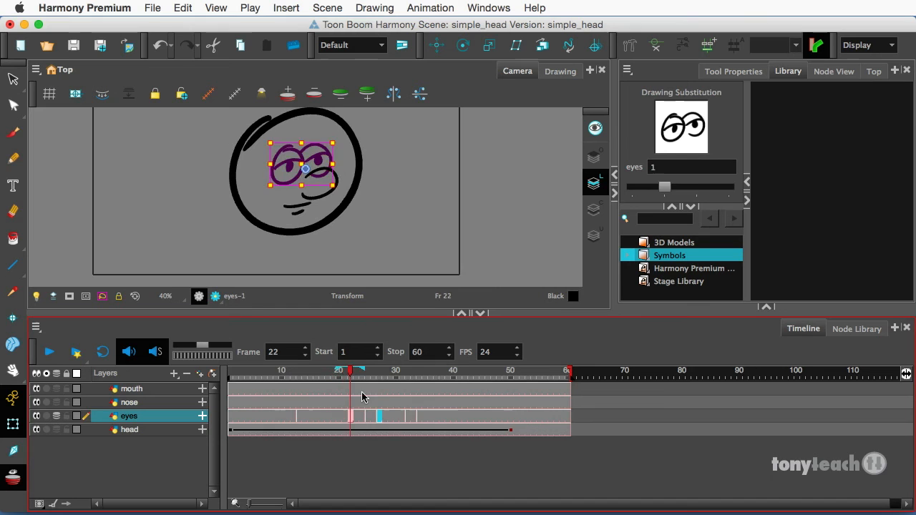
{"action": "left_click", "coordinate": [430, 372]}
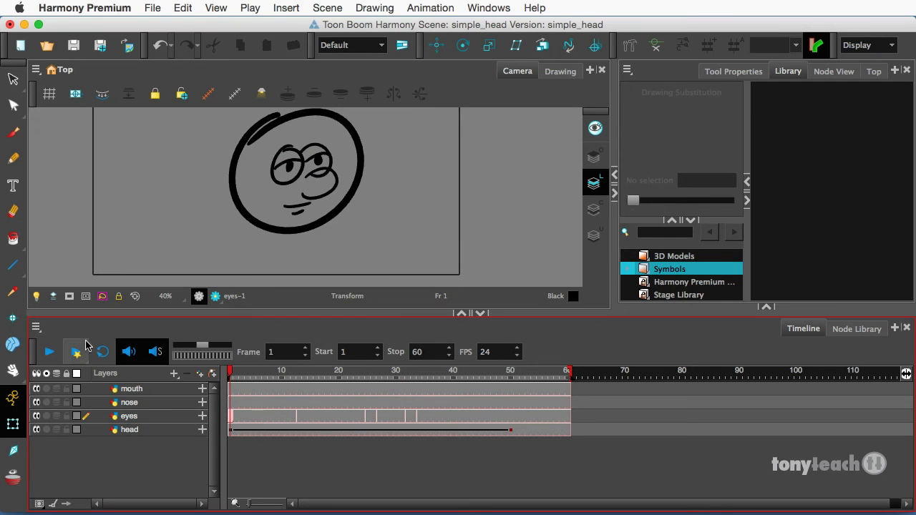
{"action": "left_click", "coordinate": [48, 352]}
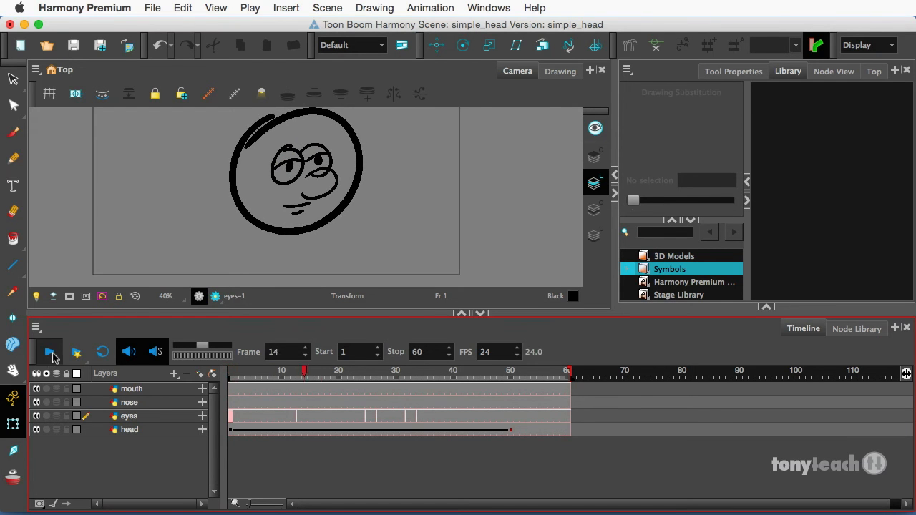
{"action": "left_click", "coordinate": [48, 352]}
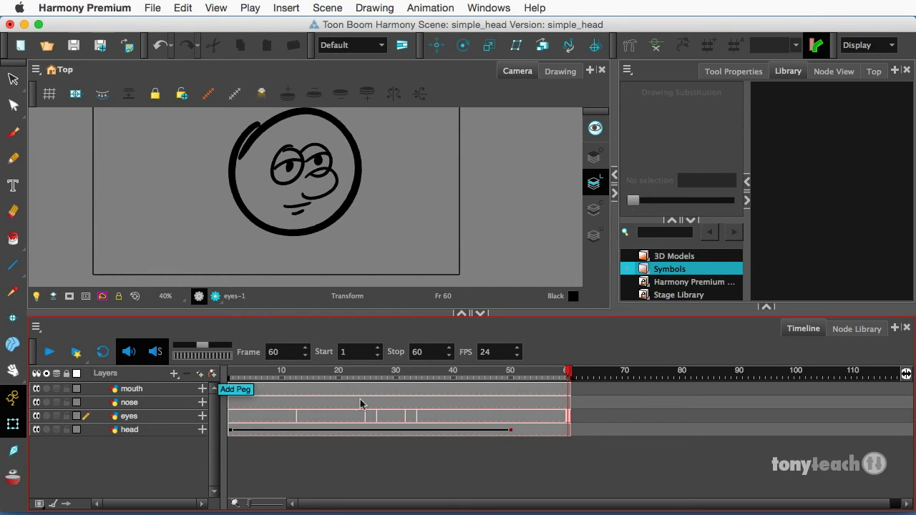
{"action": "mouse_move", "coordinate": [260, 404]}
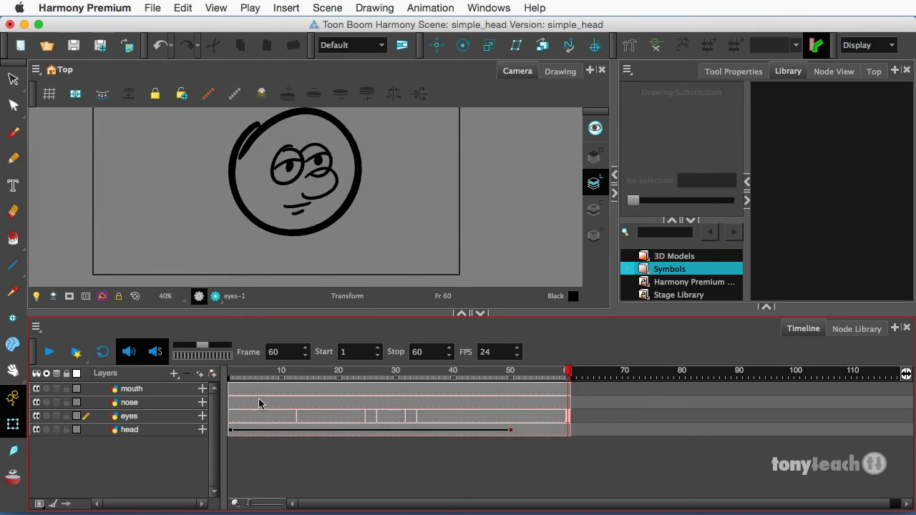
{"action": "left_click", "coordinate": [332, 372]}
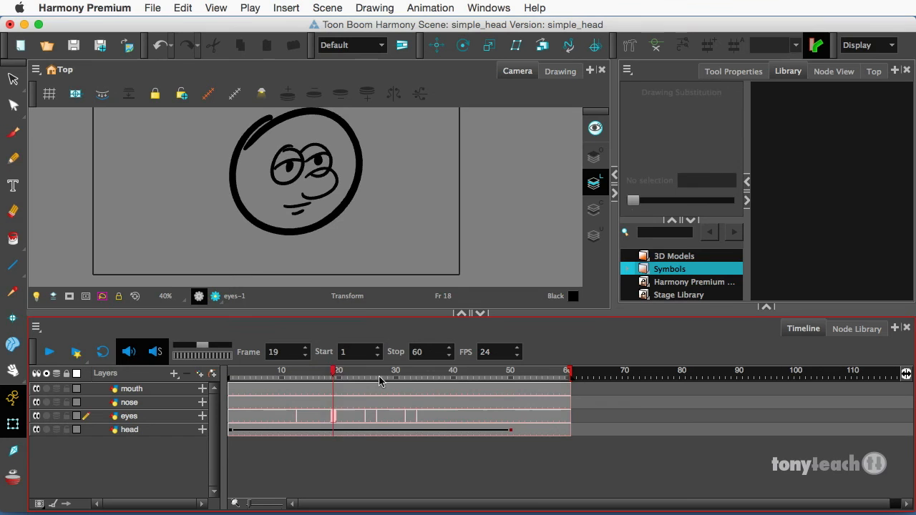
{"action": "left_click", "coordinate": [509, 379]}
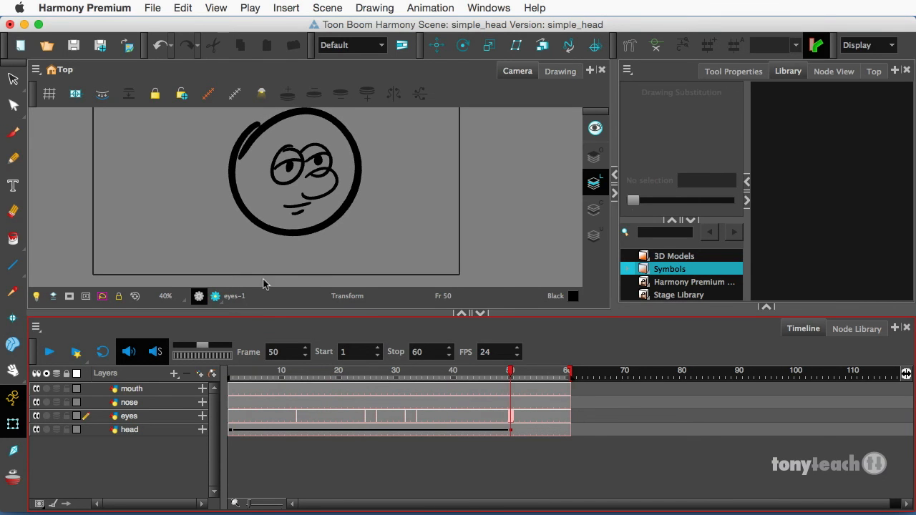
- Shift the eyes toward the right of the head at frame 50, then compare with frame 1
{"action": "left_click", "coordinate": [129, 430]}
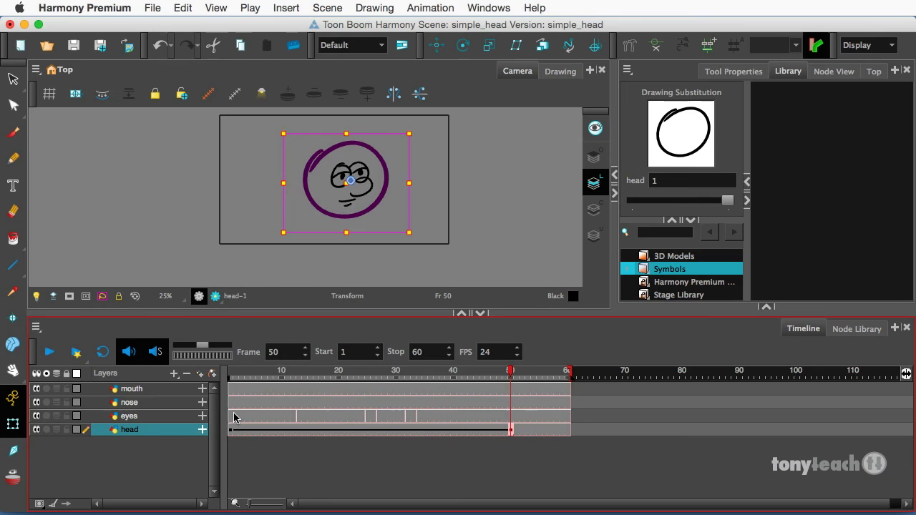
{"action": "left_click", "coordinate": [129, 414]}
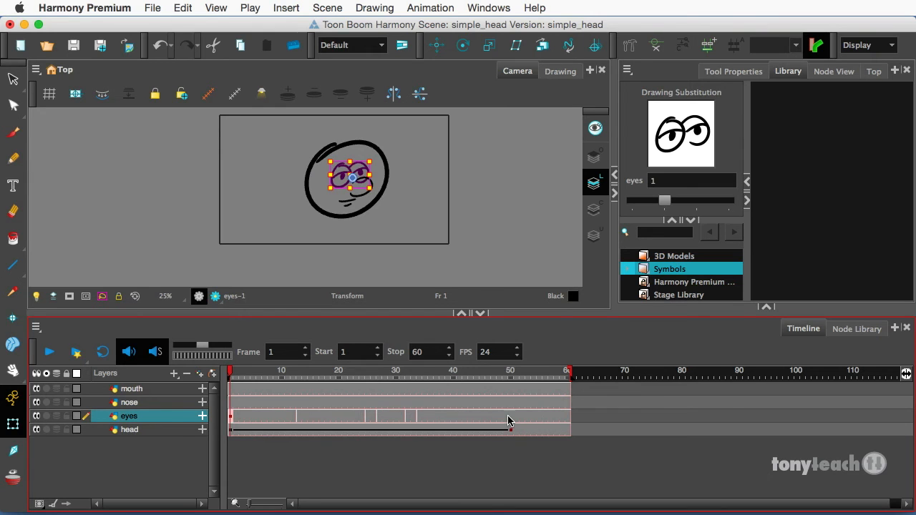
{"action": "left_click", "coordinate": [509, 369]}
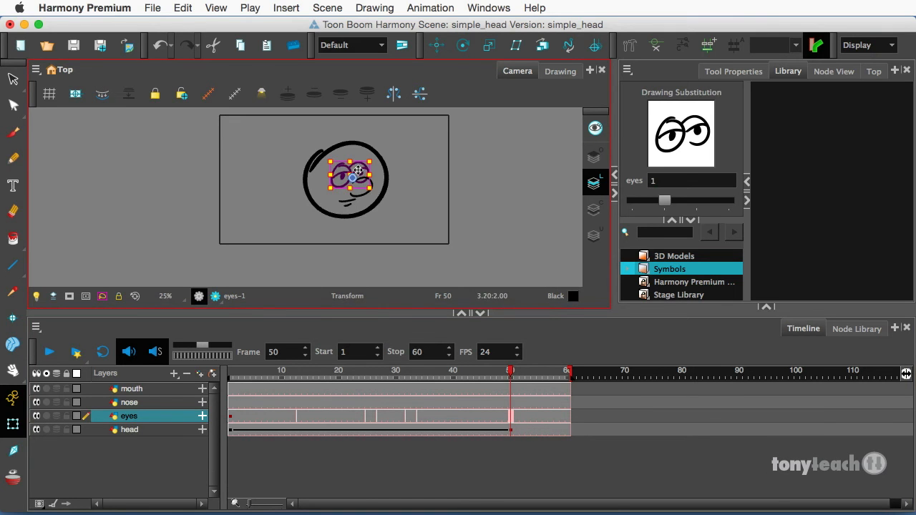
{"action": "left_click_drag", "start_coordinate": [358, 170], "coordinate": [372, 166]}
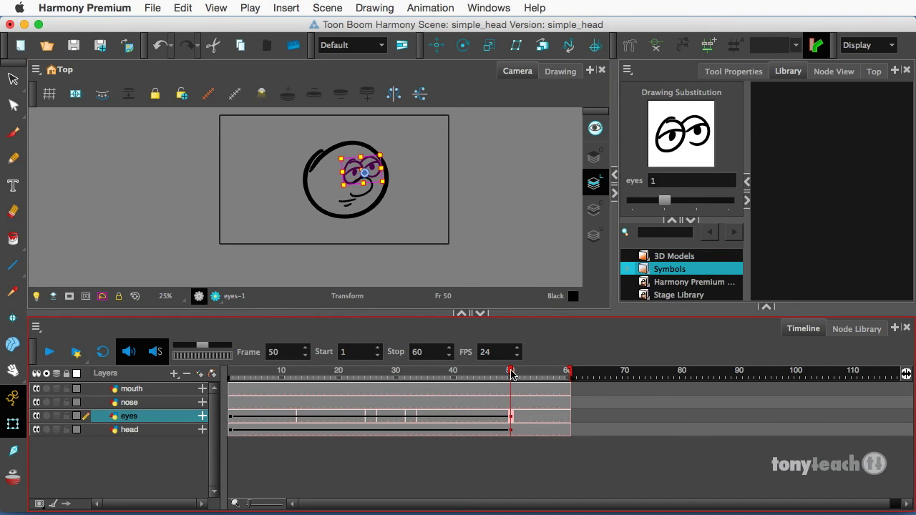
{"action": "left_click", "coordinate": [229, 375]}
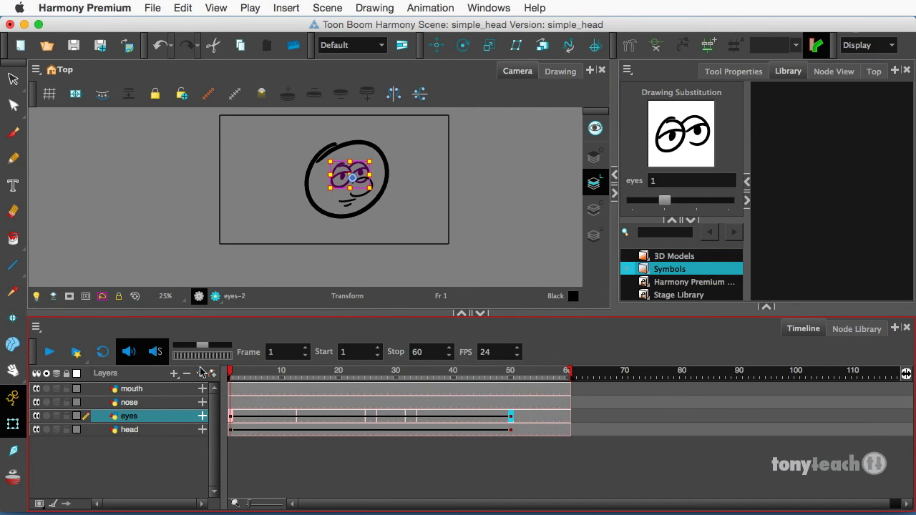
{"action": "left_click", "coordinate": [129, 402]}
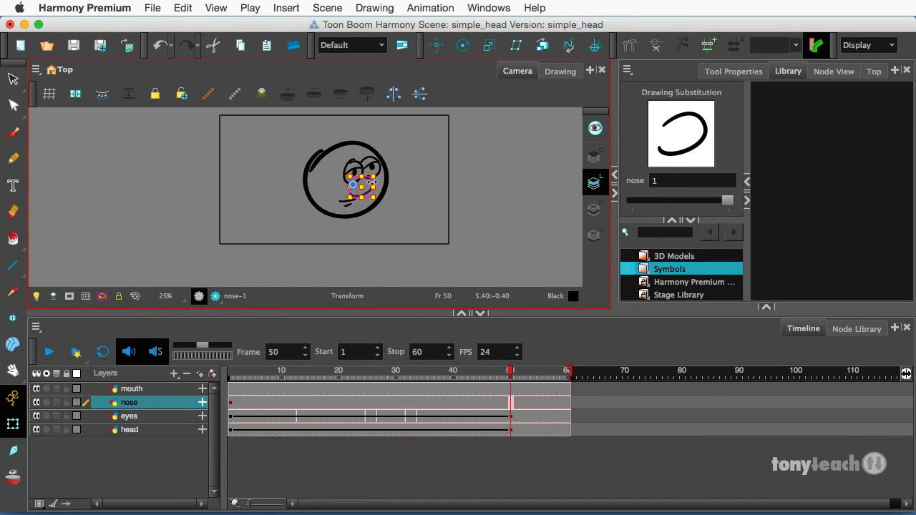
- Move the nose right at frame 50, then scrub frames 1, 12 and the end to check its motion
{"action": "left_click_drag", "start_coordinate": [353, 185], "coordinate": [385, 172]}
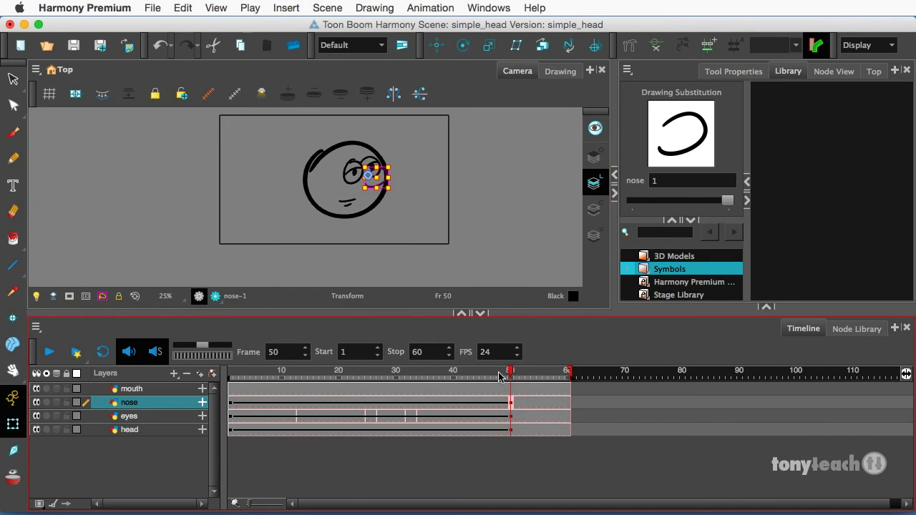
{"action": "left_click", "coordinate": [229, 370]}
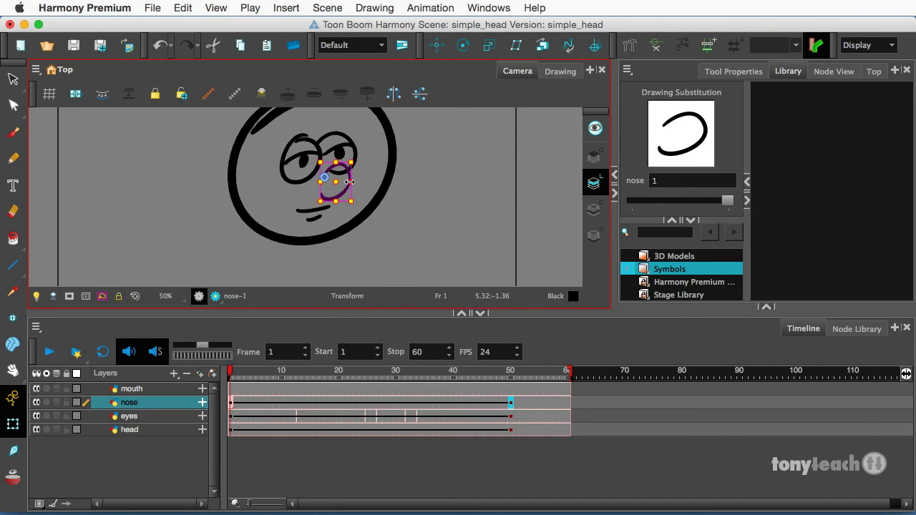
{"action": "left_click", "coordinate": [292, 370]}
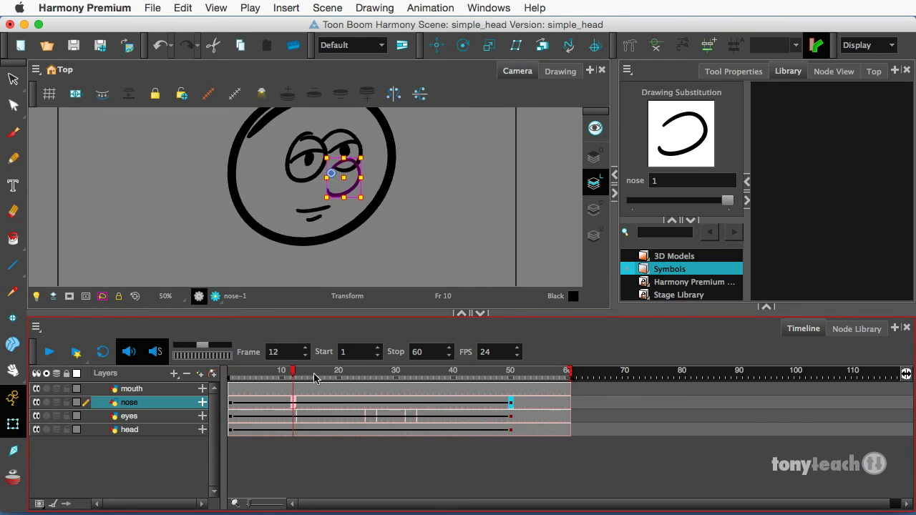
{"action": "left_click", "coordinate": [521, 372]}
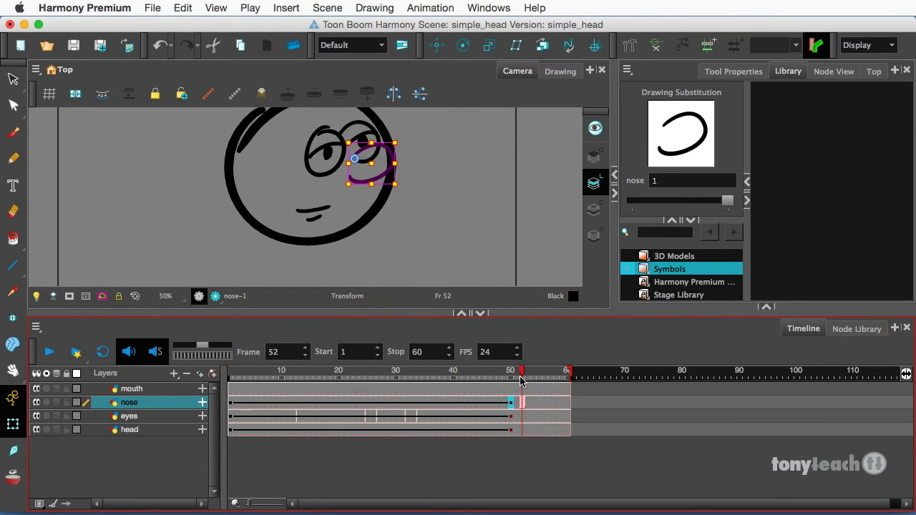
{"action": "left_click", "coordinate": [231, 372]}
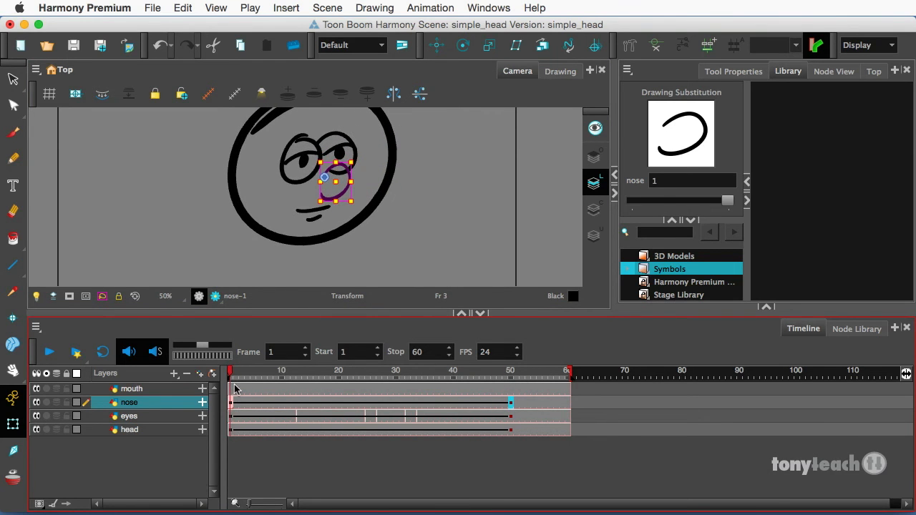
- Keyframe the mouth at frame 1 with F6 and move it right at frame 50, then check the motion
{"action": "left_click", "coordinate": [131, 390]}
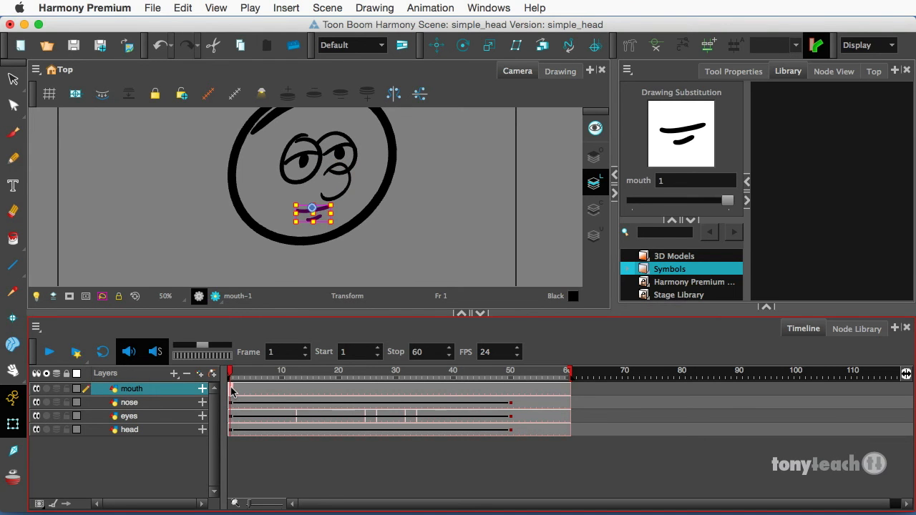
{"action": "key", "text": "F6"}
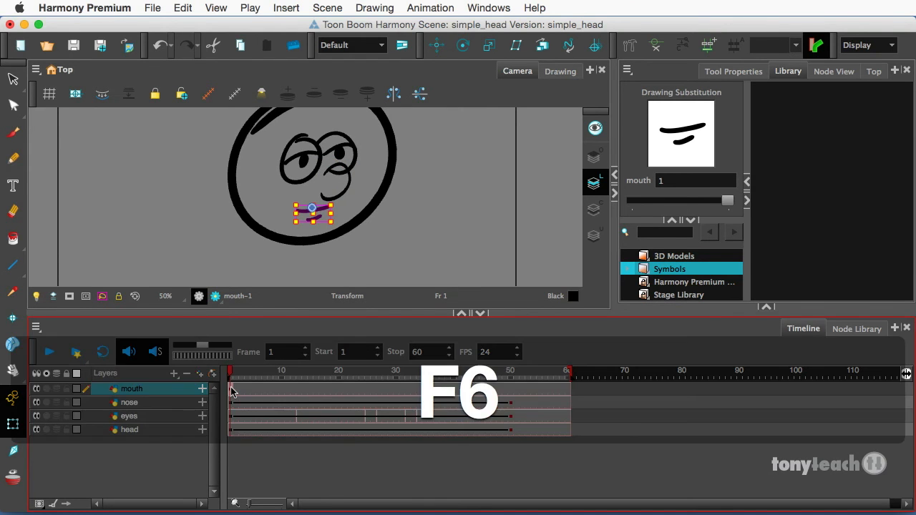
{"action": "key", "text": "F6"}
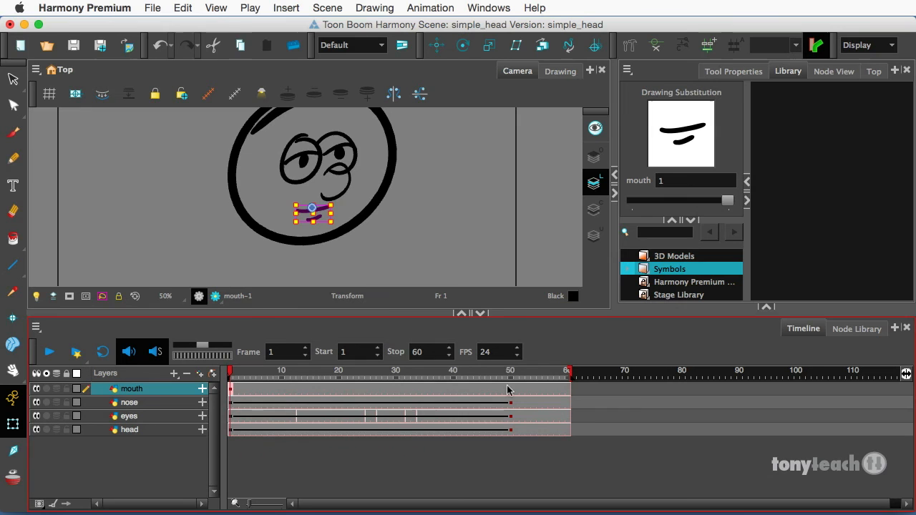
{"action": "left_click", "coordinate": [510, 369]}
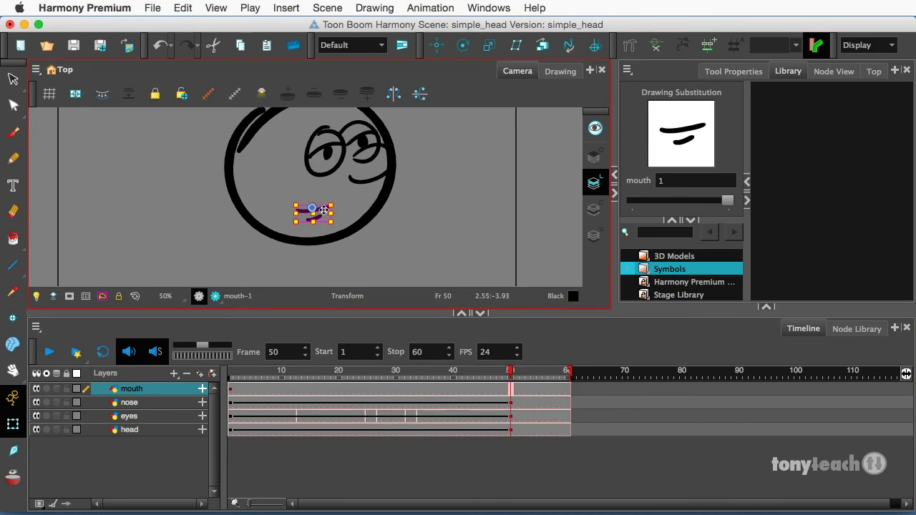
{"action": "left_click_drag", "start_coordinate": [312, 213], "coordinate": [361, 199]}
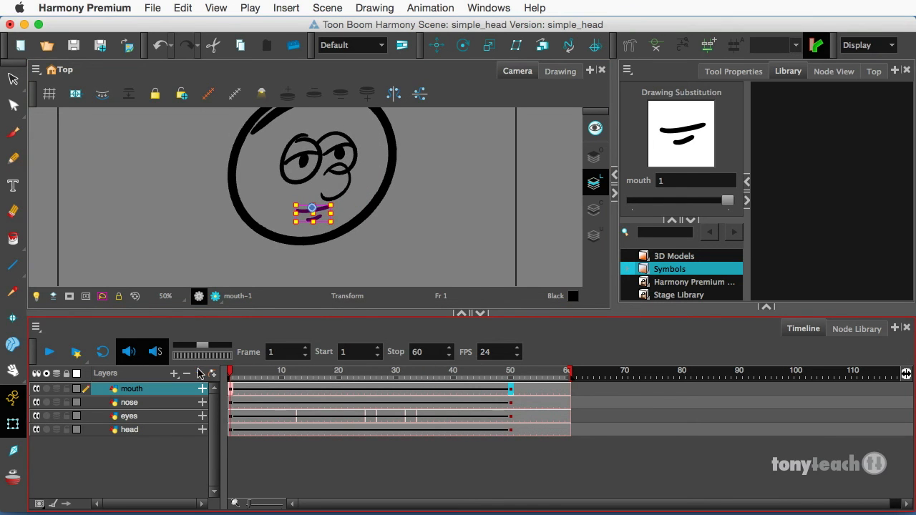
{"action": "left_click", "coordinate": [481, 371]}
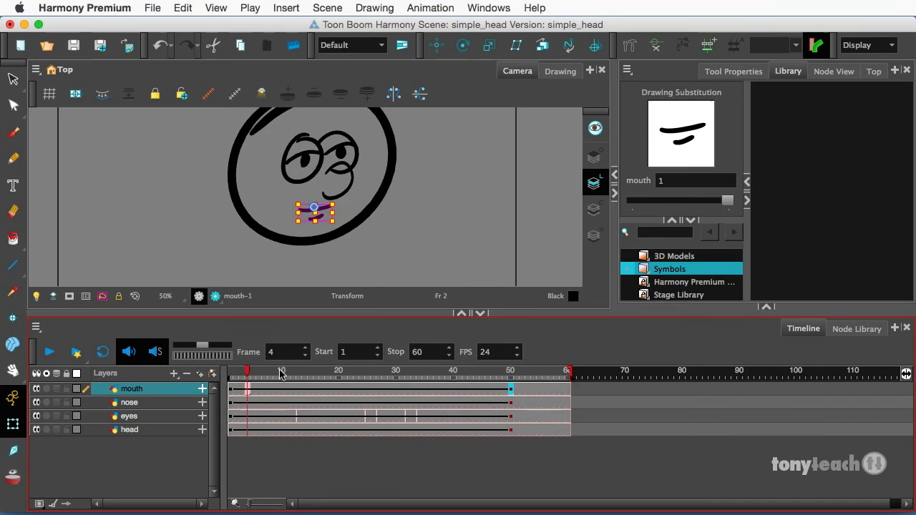
{"action": "left_click", "coordinate": [509, 369]}
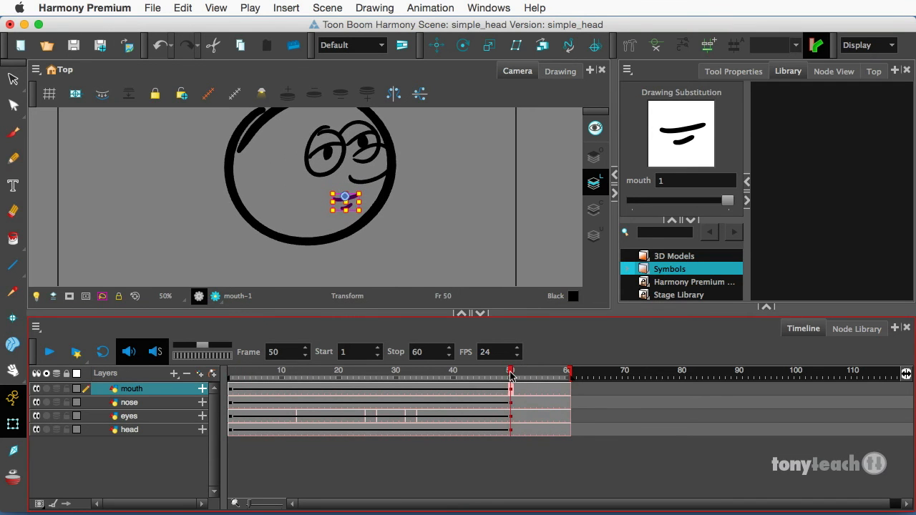
- Nudge the nose further right at frame 50 and return to frame 1
{"action": "left_click", "coordinate": [129, 403]}
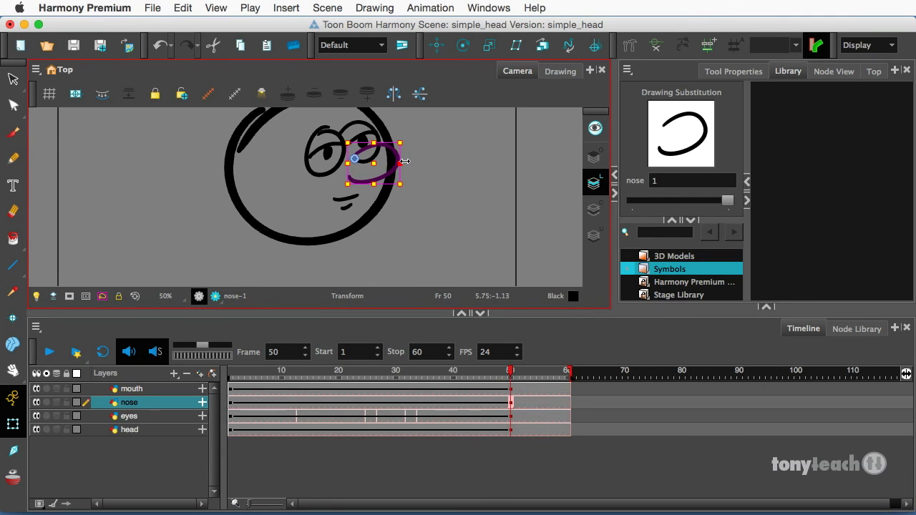
{"action": "left_click_drag", "start_coordinate": [509, 372], "coordinate": [309, 372]}
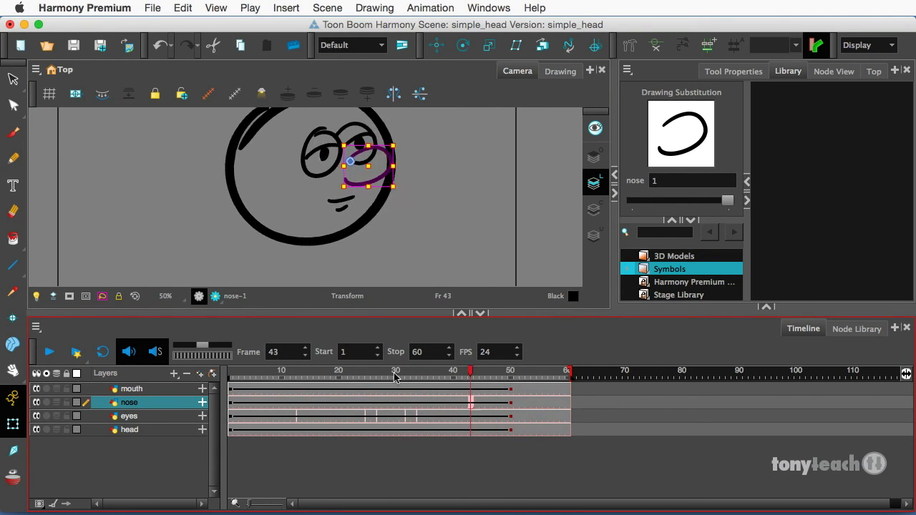
{"action": "left_click", "coordinate": [232, 369]}
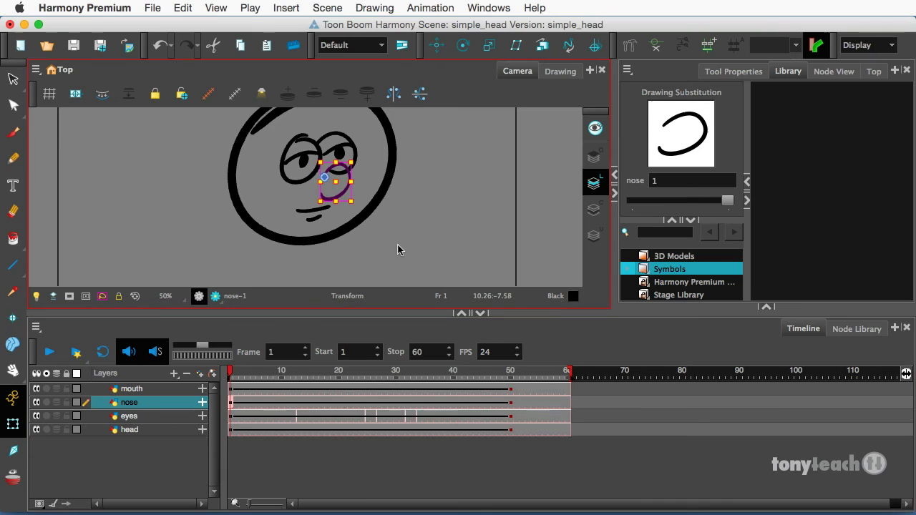
{"action": "mouse_move", "coordinate": [20, 266]}
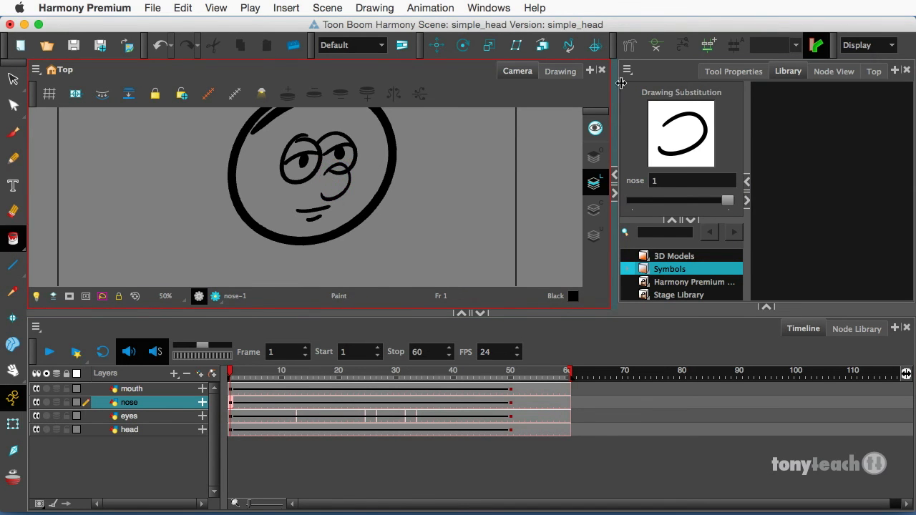
- Choose the Paint tool with White from the scene palette and make the head layer active
{"action": "left_click", "coordinate": [732, 72]}
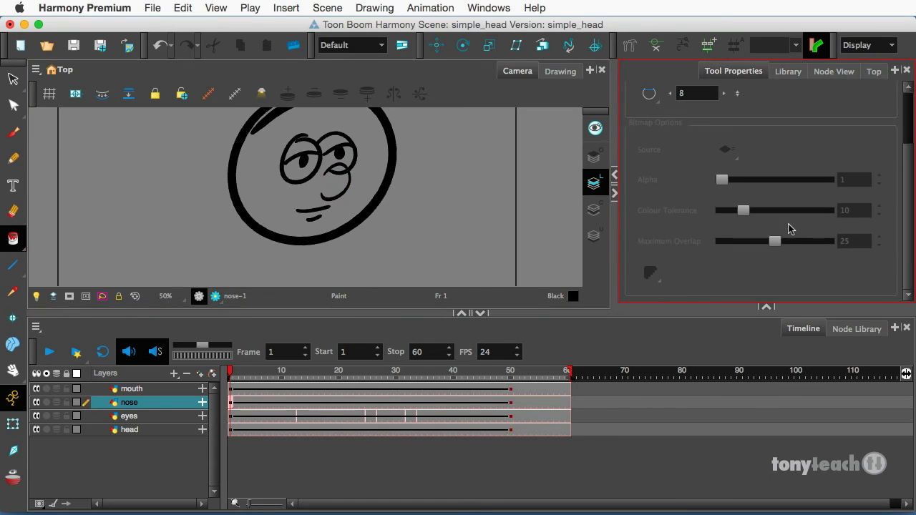
{"action": "mouse_move", "coordinate": [765, 308]}
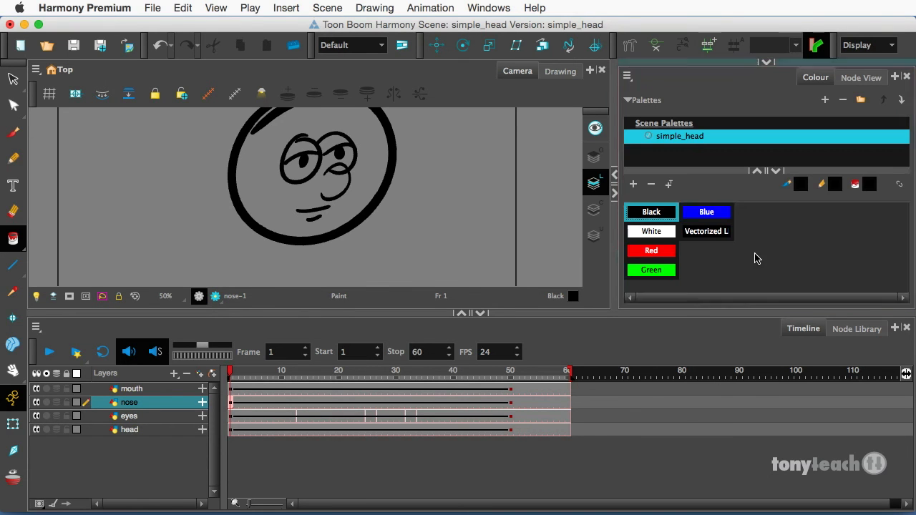
{"action": "left_click", "coordinate": [651, 230]}
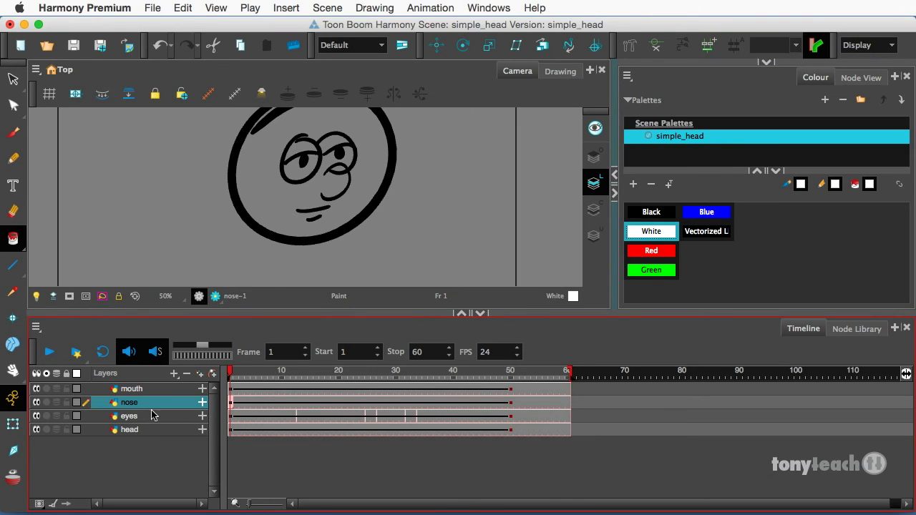
{"action": "mouse_move", "coordinate": [136, 429]}
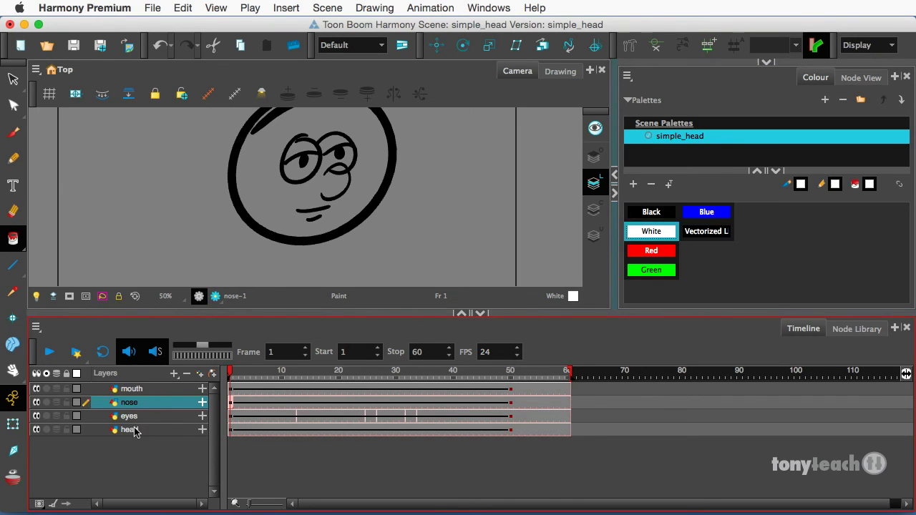
{"action": "left_click", "coordinate": [129, 429]}
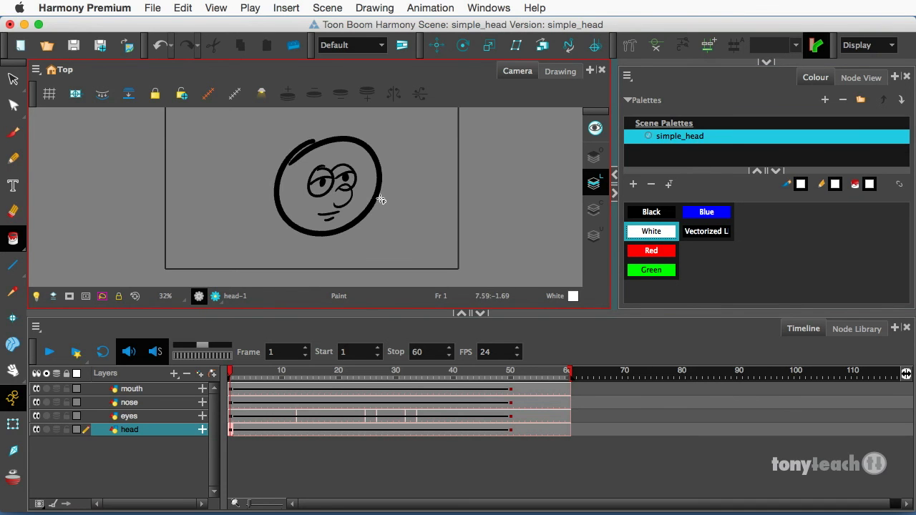
{"action": "mouse_move", "coordinate": [387, 193]}
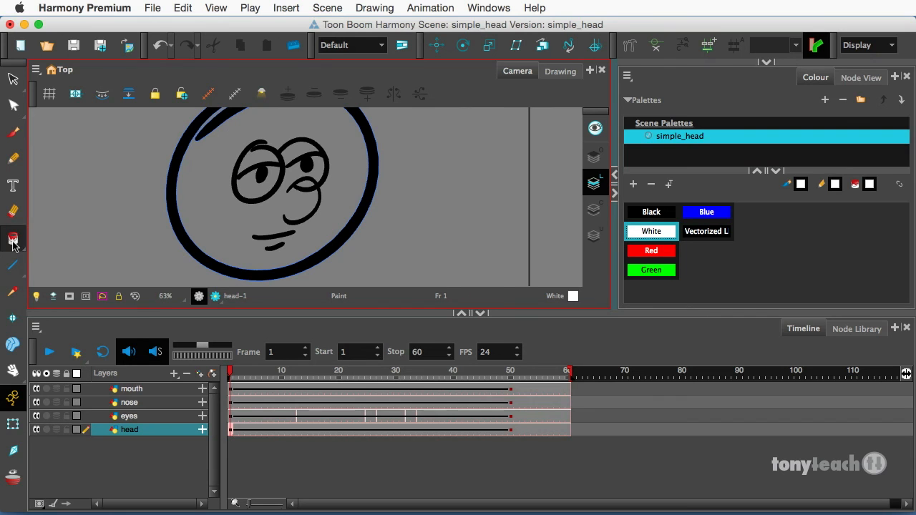
- Use Close Gap to seal the head outline, then jump to another eye drawing in the timeline
{"action": "left_click", "coordinate": [13, 238]}
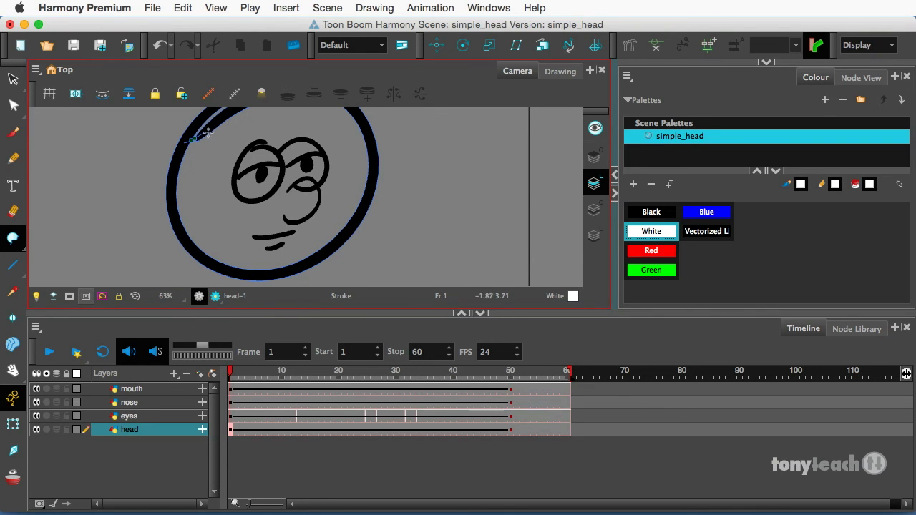
{"action": "mouse_move", "coordinate": [209, 129]}
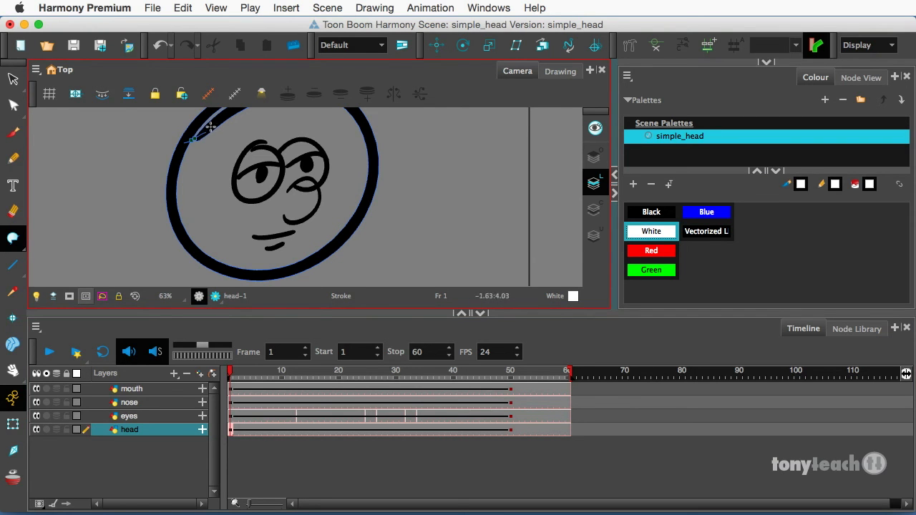
{"action": "left_click", "coordinate": [128, 415]}
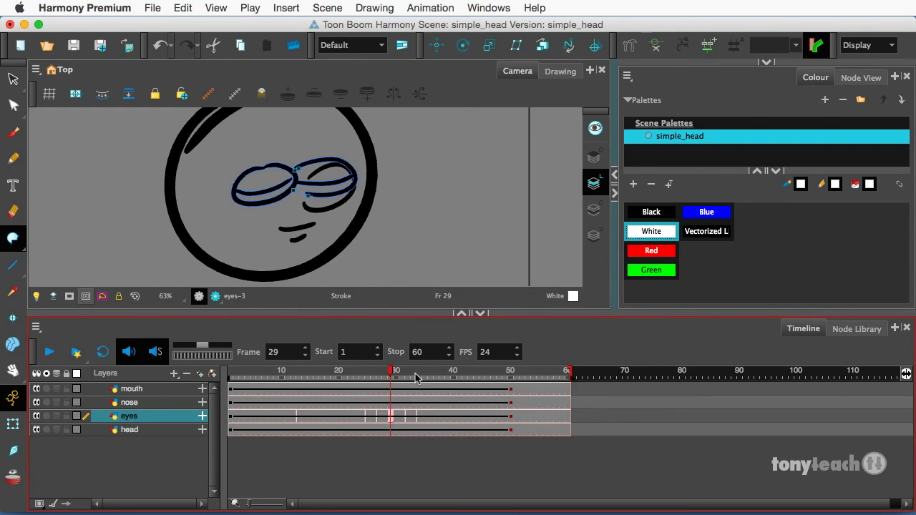
{"action": "left_click", "coordinate": [412, 371]}
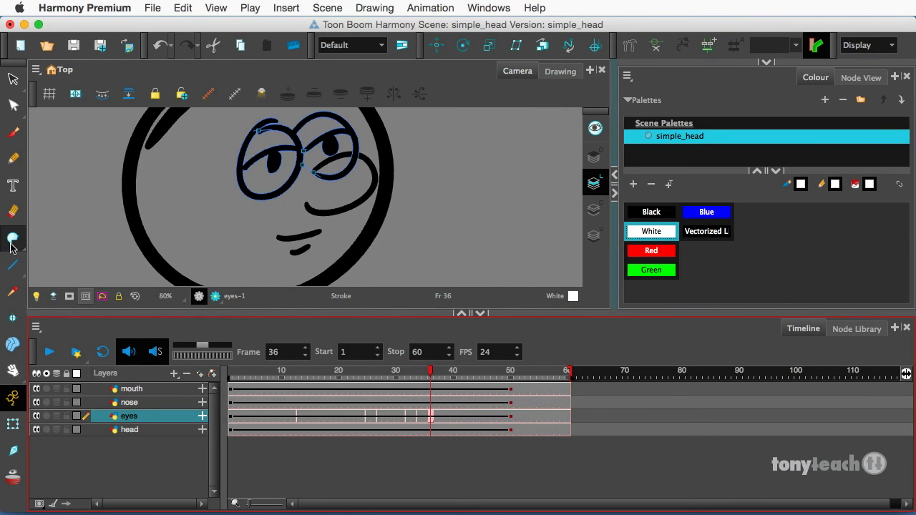
- Fill the eye drawings white around frames 36 and 32, then select the nose layer
{"action": "left_click", "coordinate": [11, 237]}
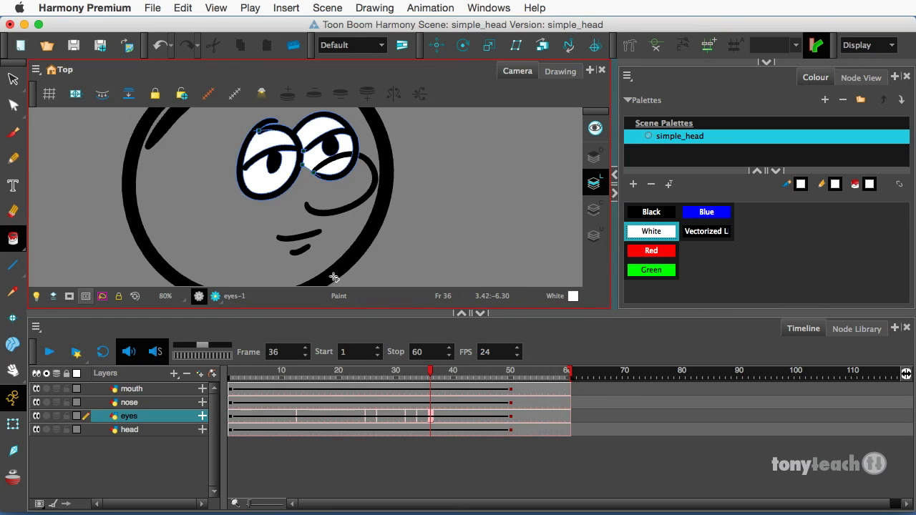
{"action": "left_click", "coordinate": [408, 372]}
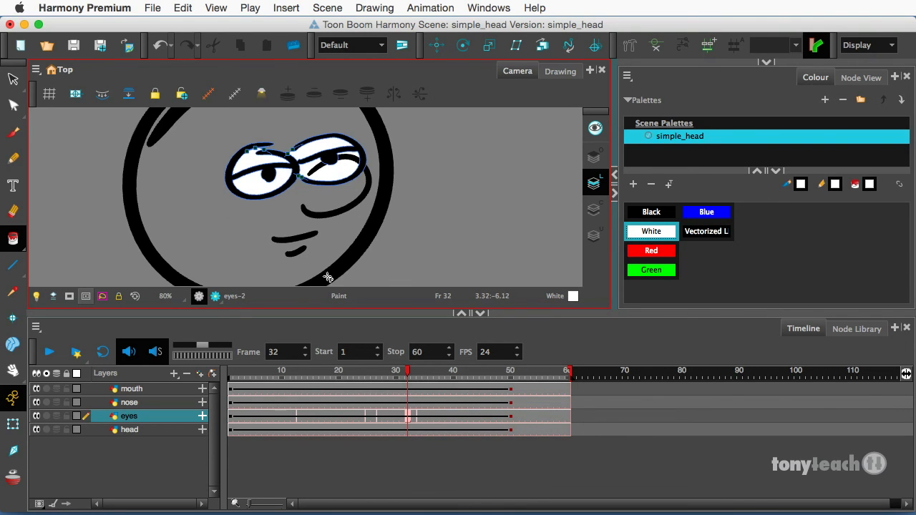
{"action": "left_click", "coordinate": [392, 370]}
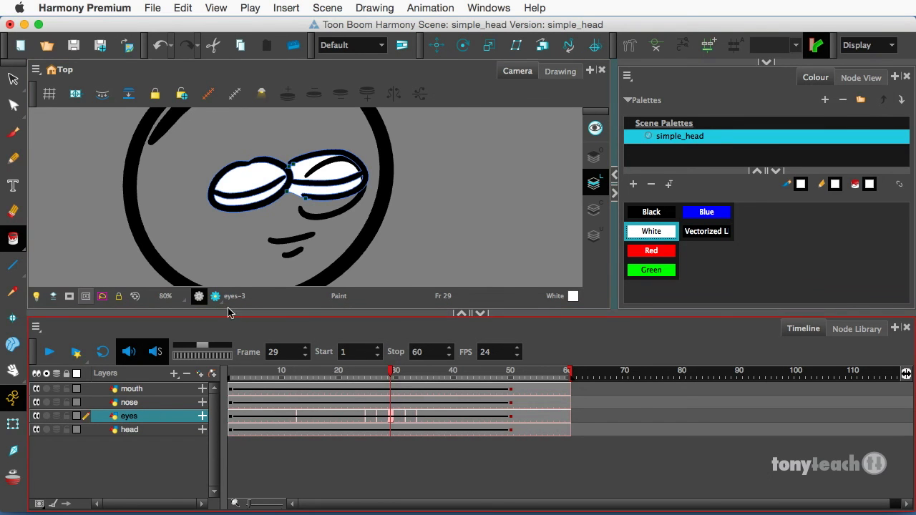
{"action": "left_click", "coordinate": [129, 402]}
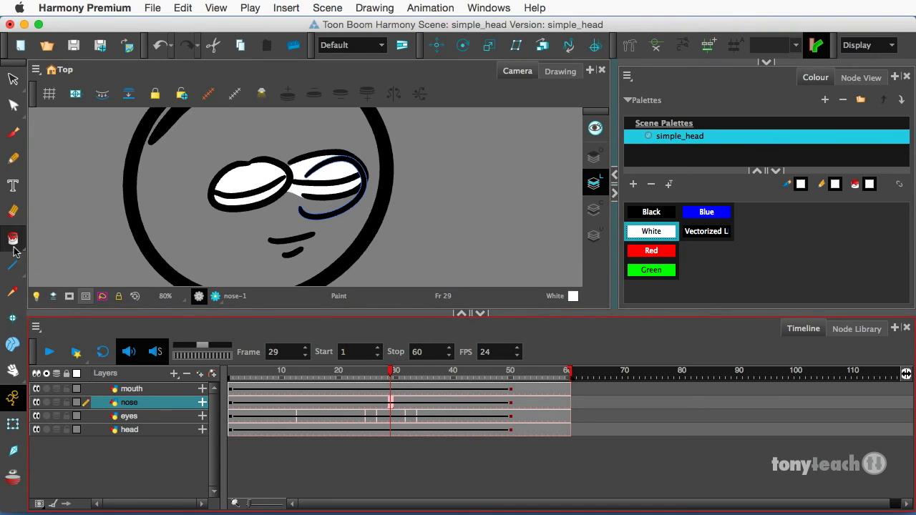
- Close the gap in the nose outline, fill the nose white, then select the head layer for filling
{"action": "left_click", "coordinate": [13, 237]}
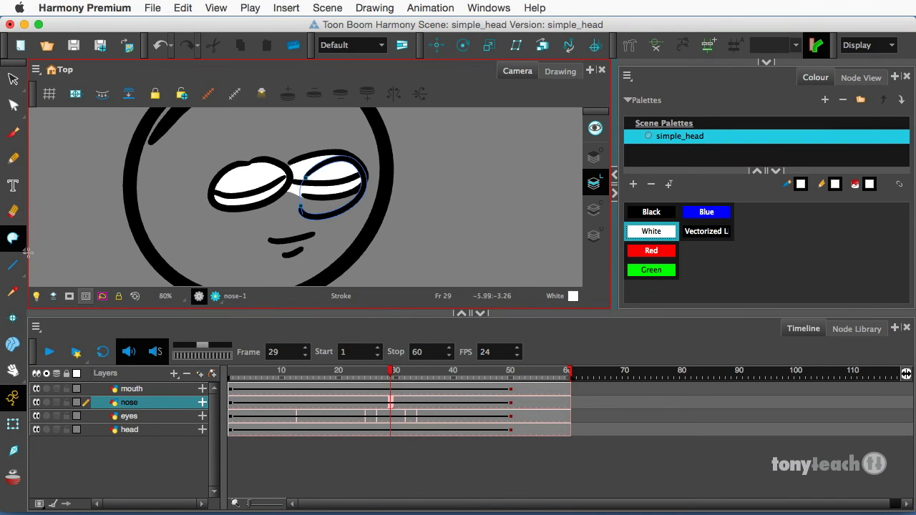
{"action": "left_click", "coordinate": [13, 238]}
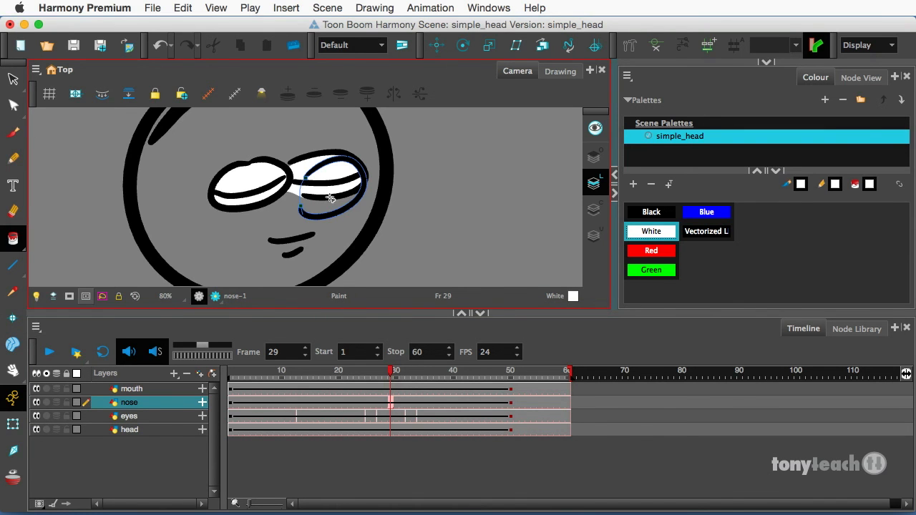
{"action": "left_click", "coordinate": [329, 201]}
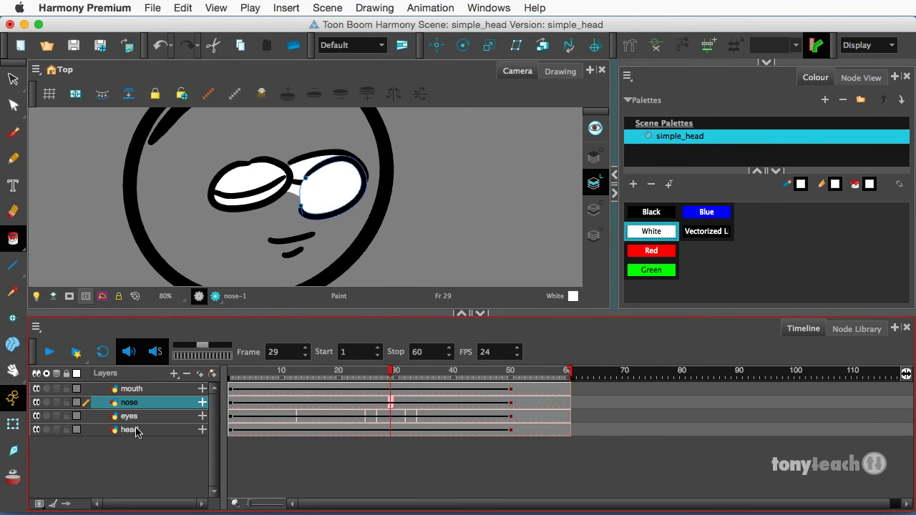
{"action": "left_click", "coordinate": [129, 429]}
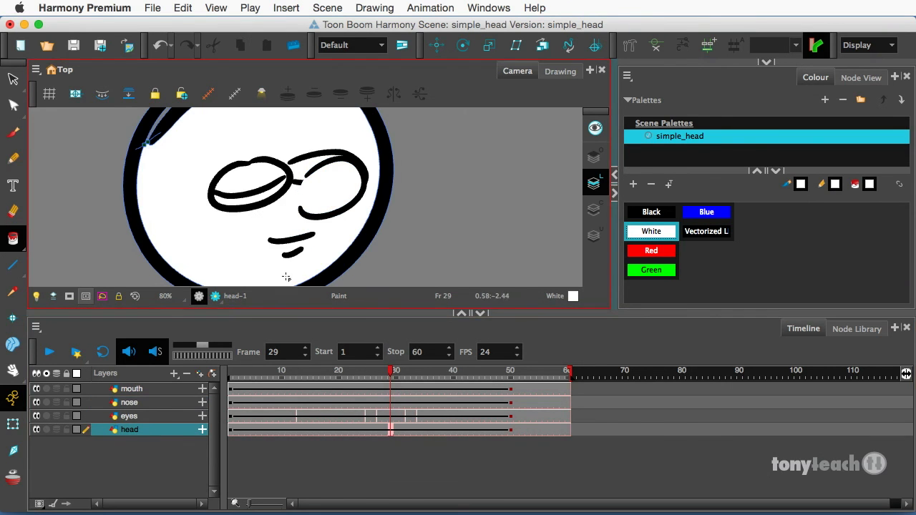
{"action": "mouse_move", "coordinate": [398, 220]}
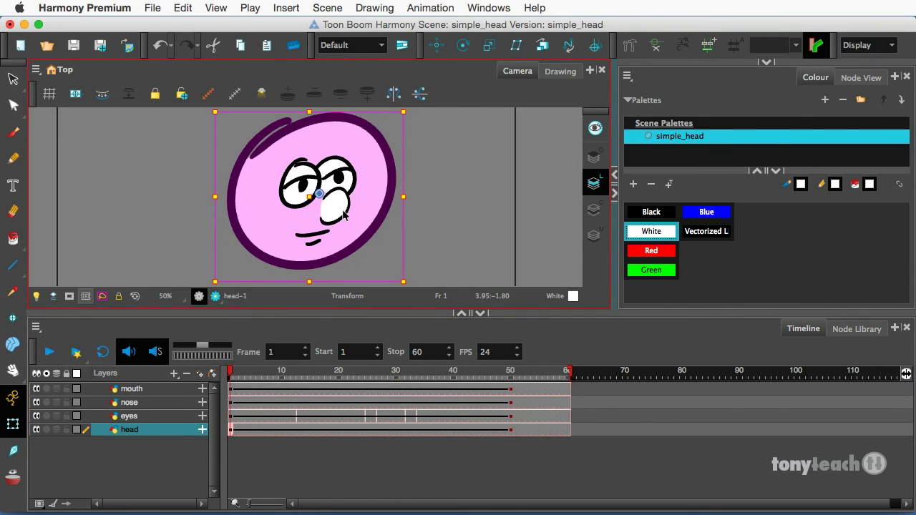
- Reposition the nose slightly at frame 1 and again at frame 50, then scrub to preview
{"action": "left_click", "coordinate": [128, 402]}
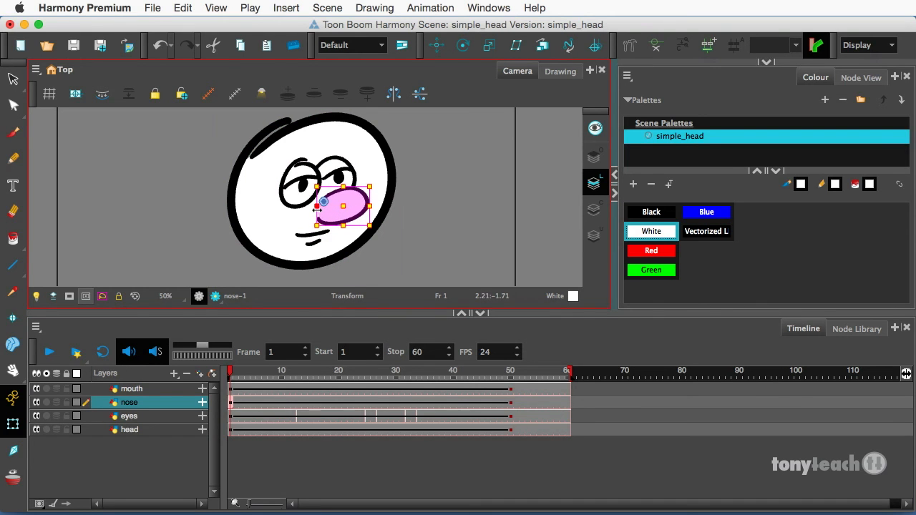
{"action": "left_click_drag", "start_coordinate": [337, 207], "coordinate": [343, 201]}
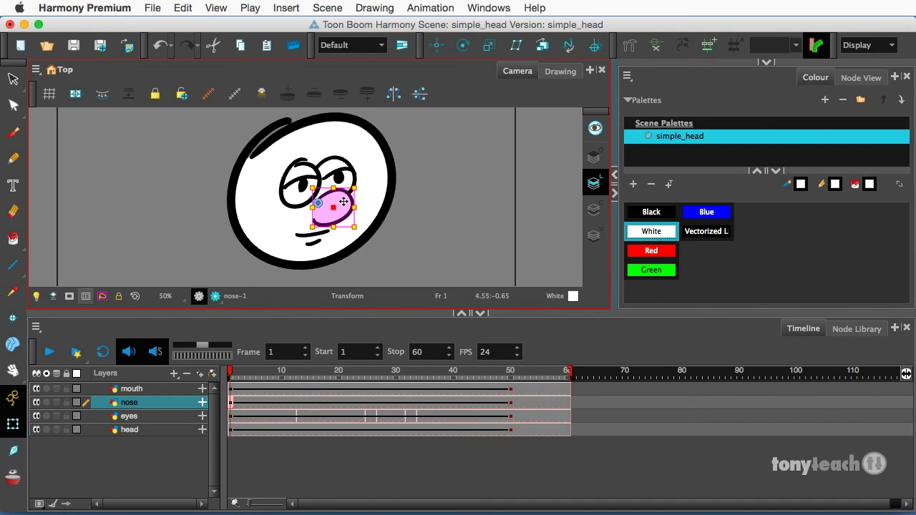
{"action": "left_click", "coordinate": [252, 372]}
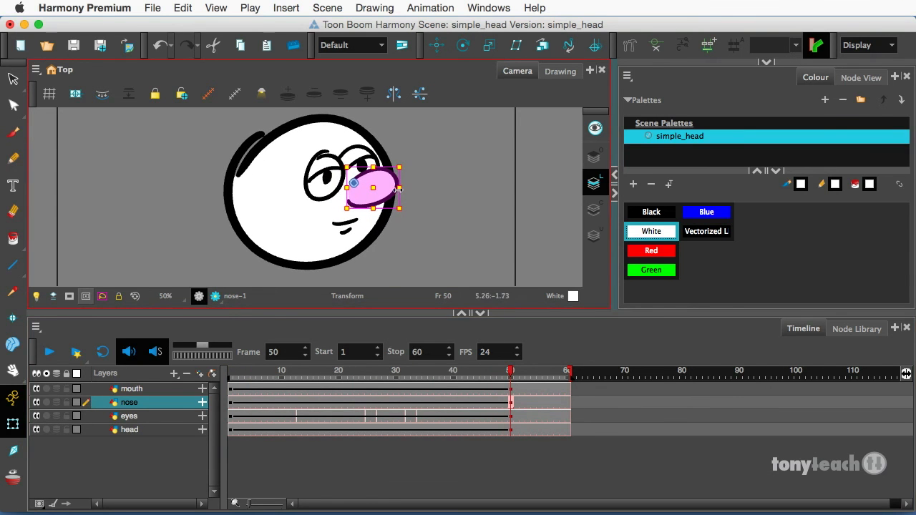
{"action": "left_click_drag", "start_coordinate": [379, 188], "coordinate": [369, 187]}
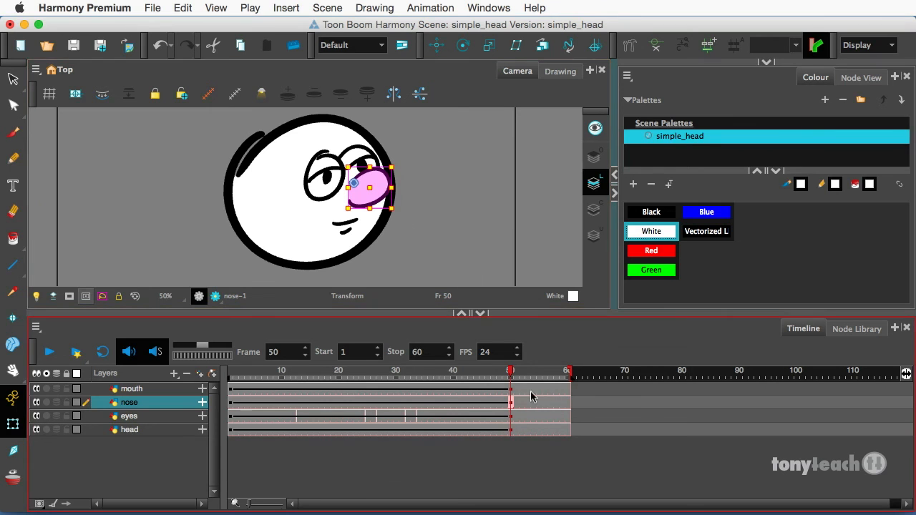
{"action": "left_click", "coordinate": [230, 372]}
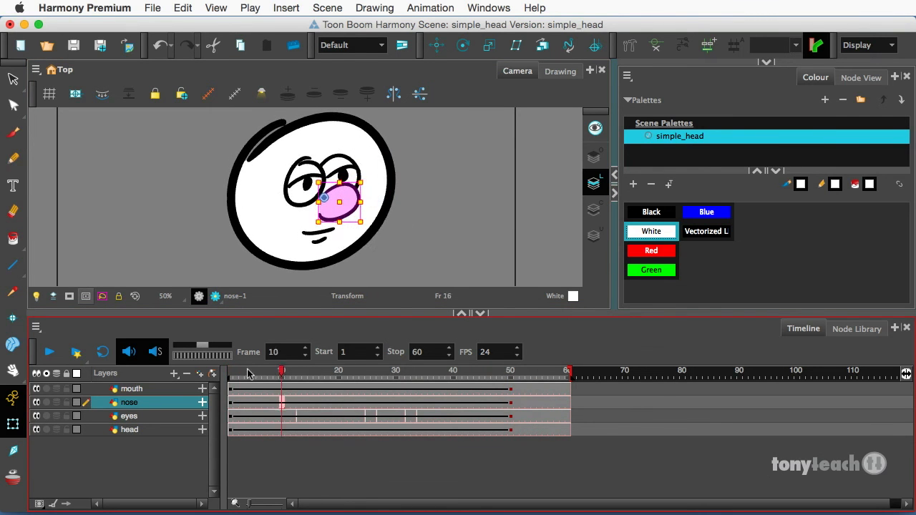
{"action": "left_click", "coordinate": [497, 373]}
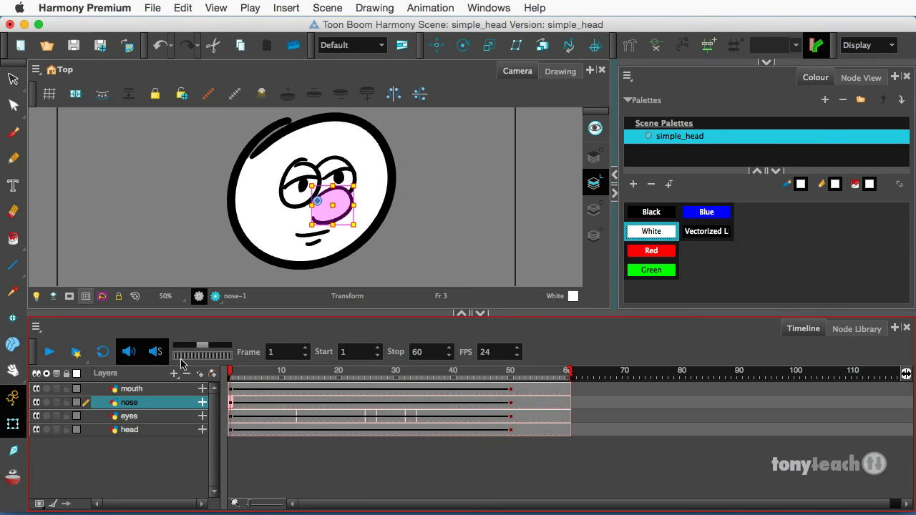
{"action": "mouse_move", "coordinate": [212, 335]}
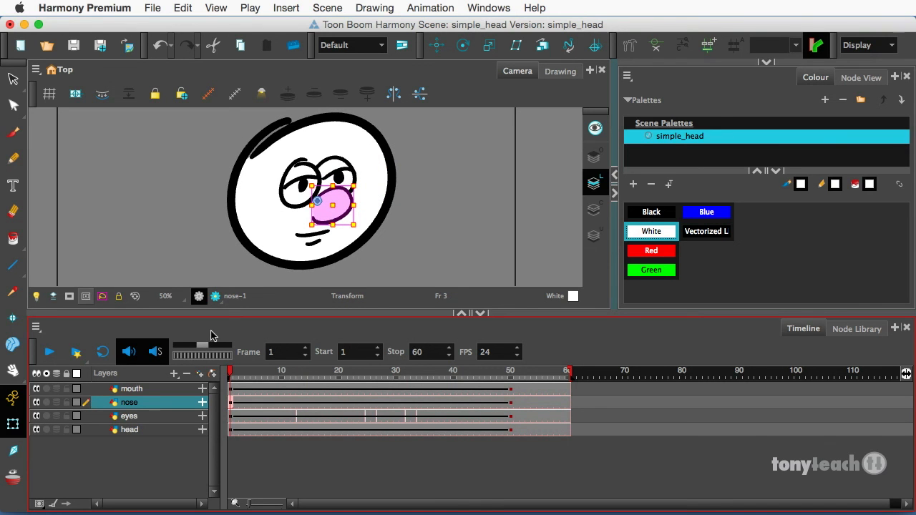